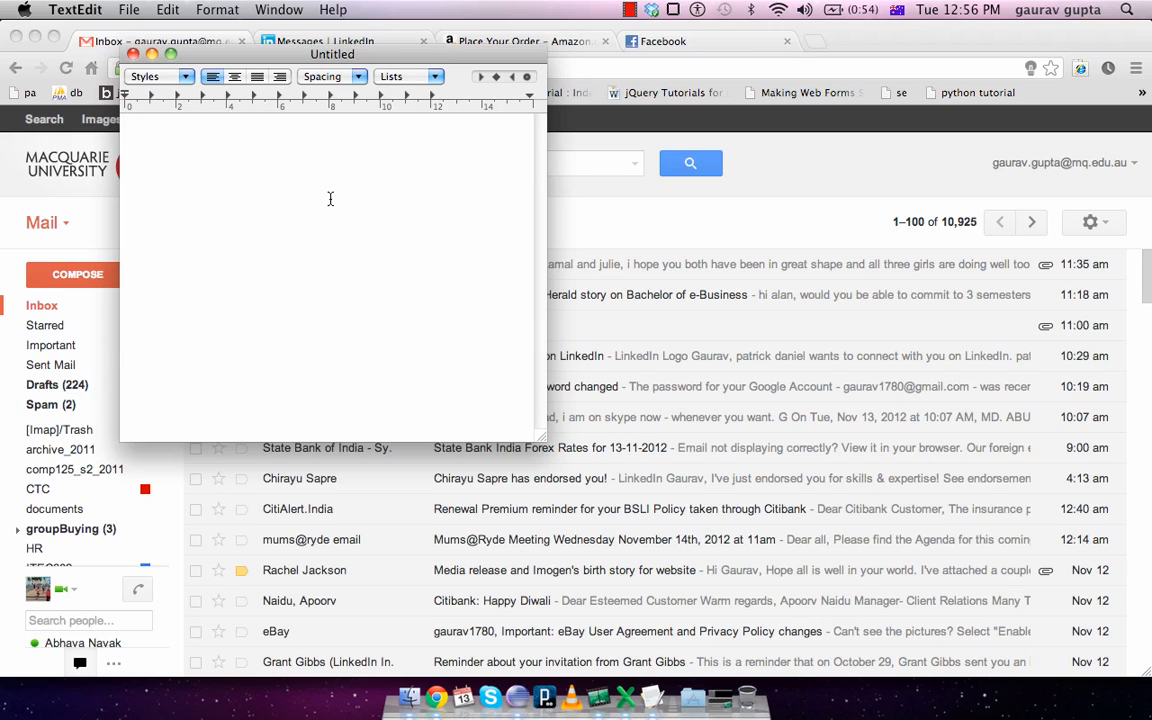
Type the note lines 'Comparison of objects' and 'Usage of "this"' in TextEdit.
text(Compars)
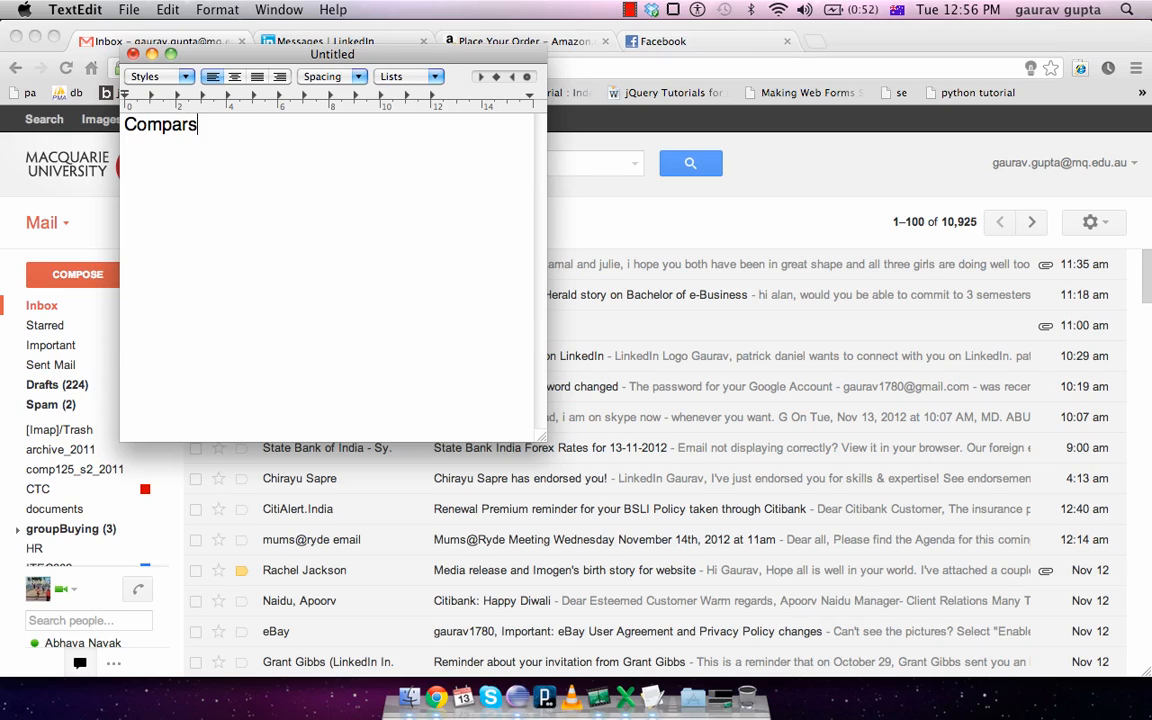
text(ison of ib)
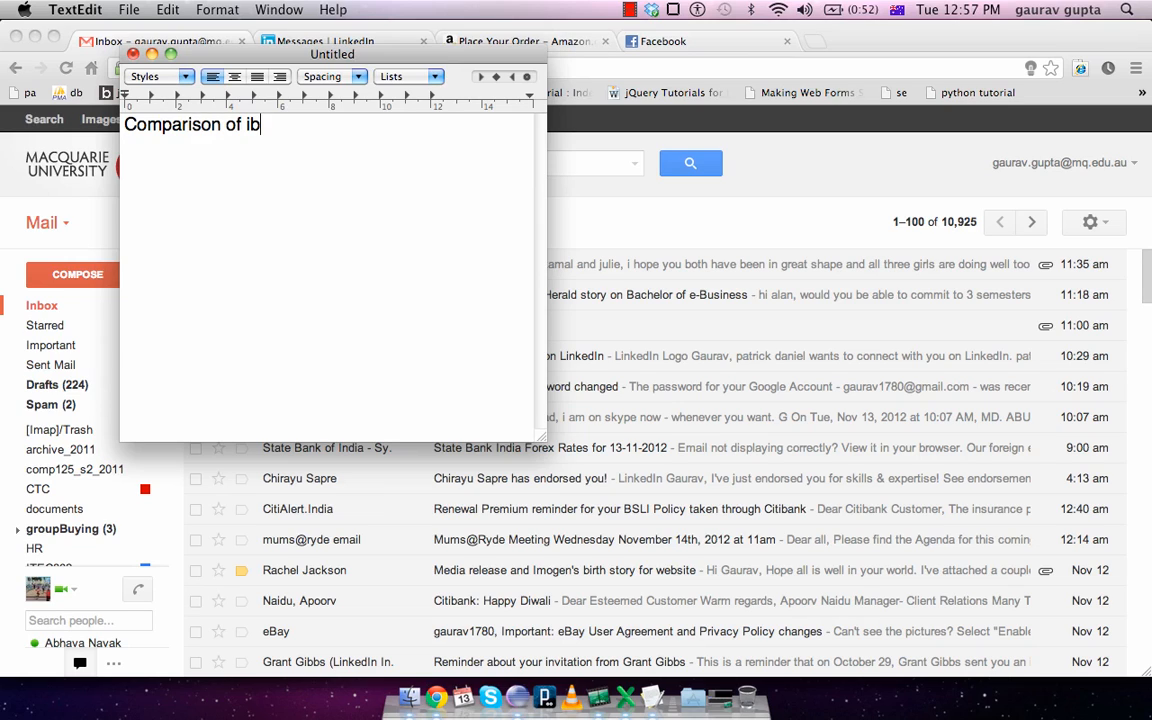
text(obj)
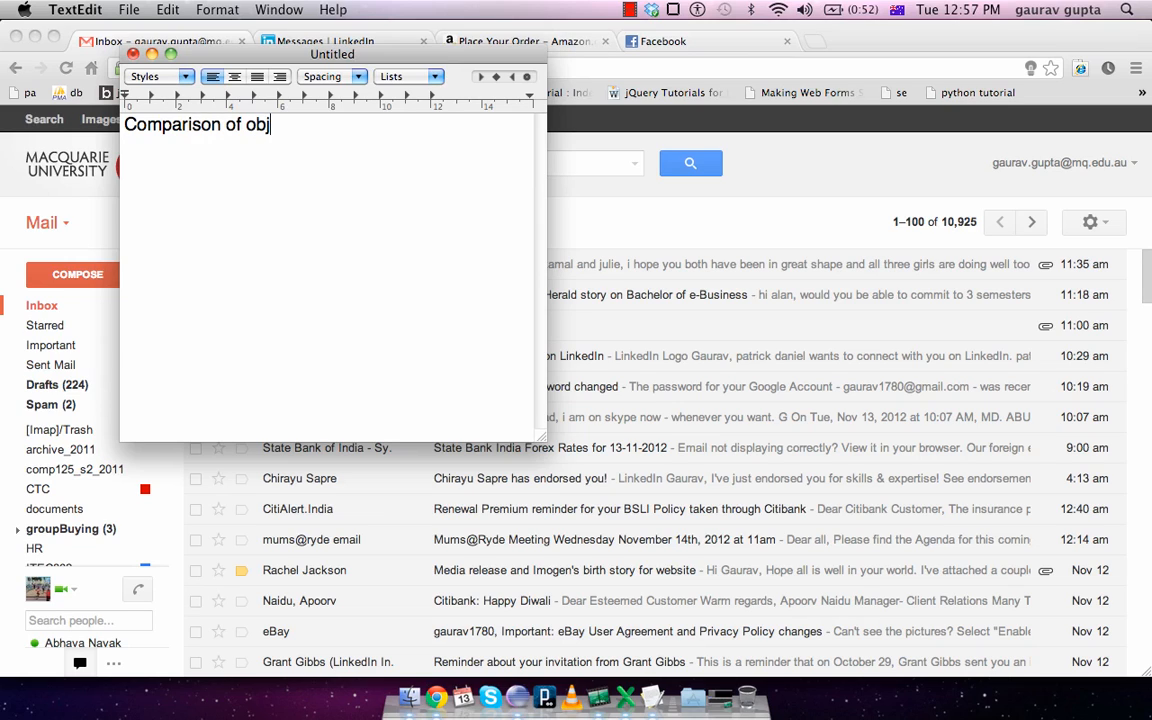
text(ects)
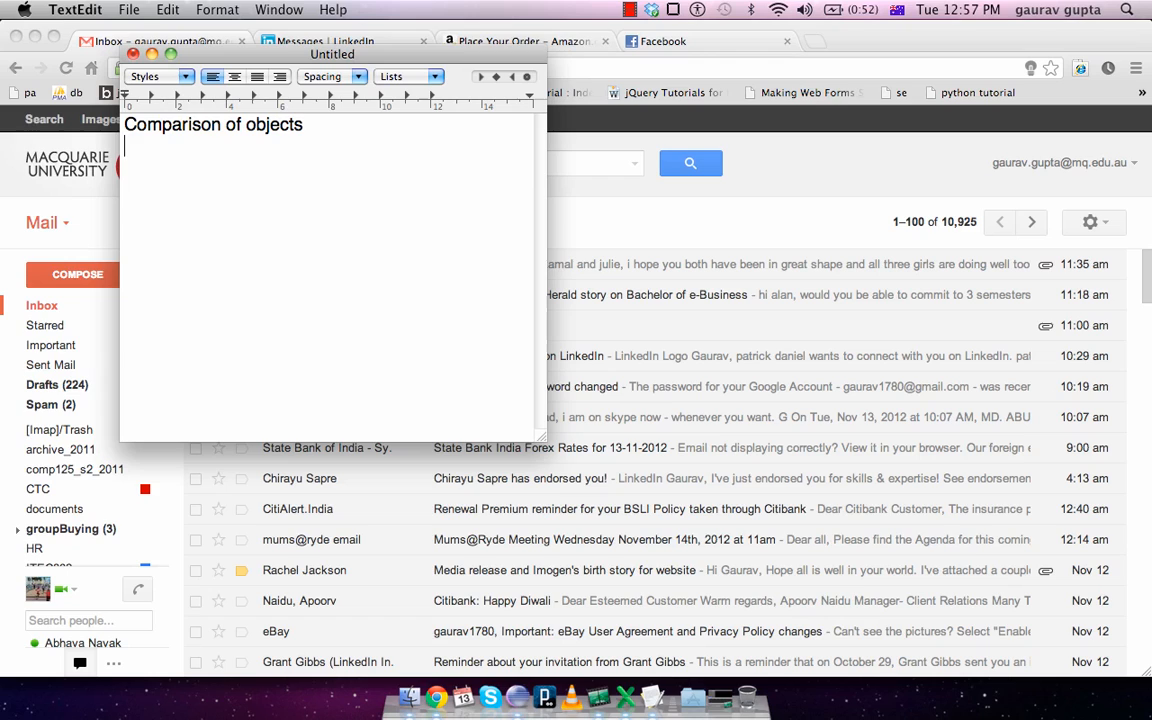
text(Usage of ")
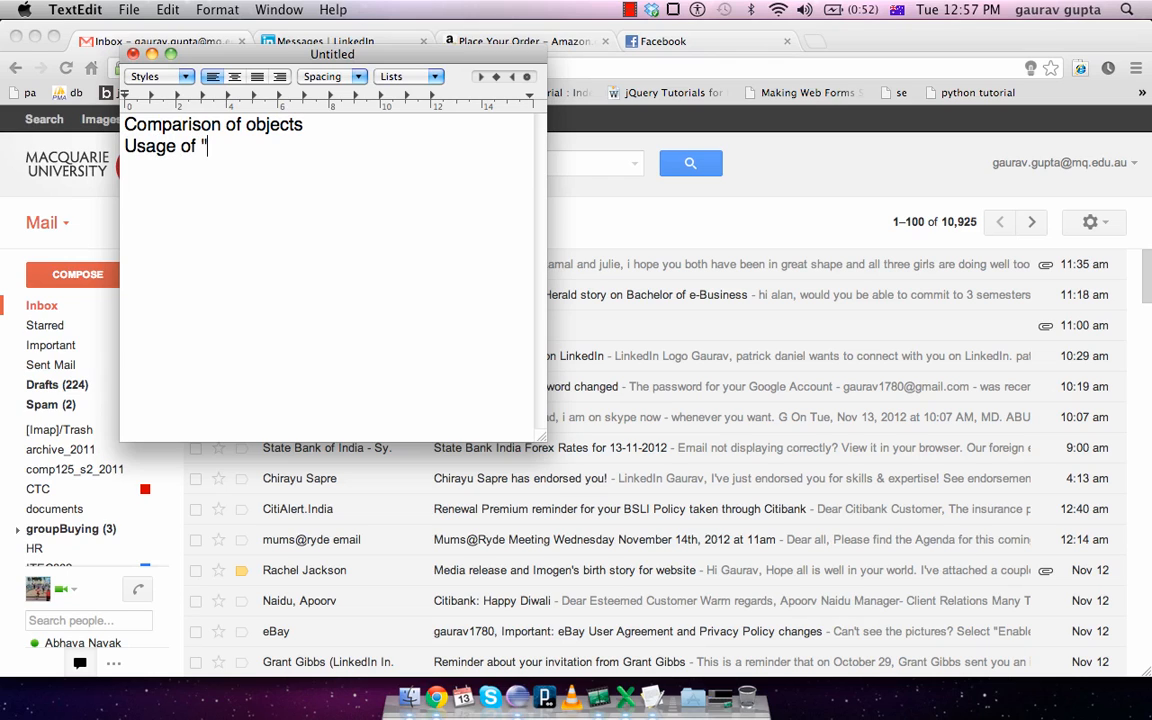
text(this")
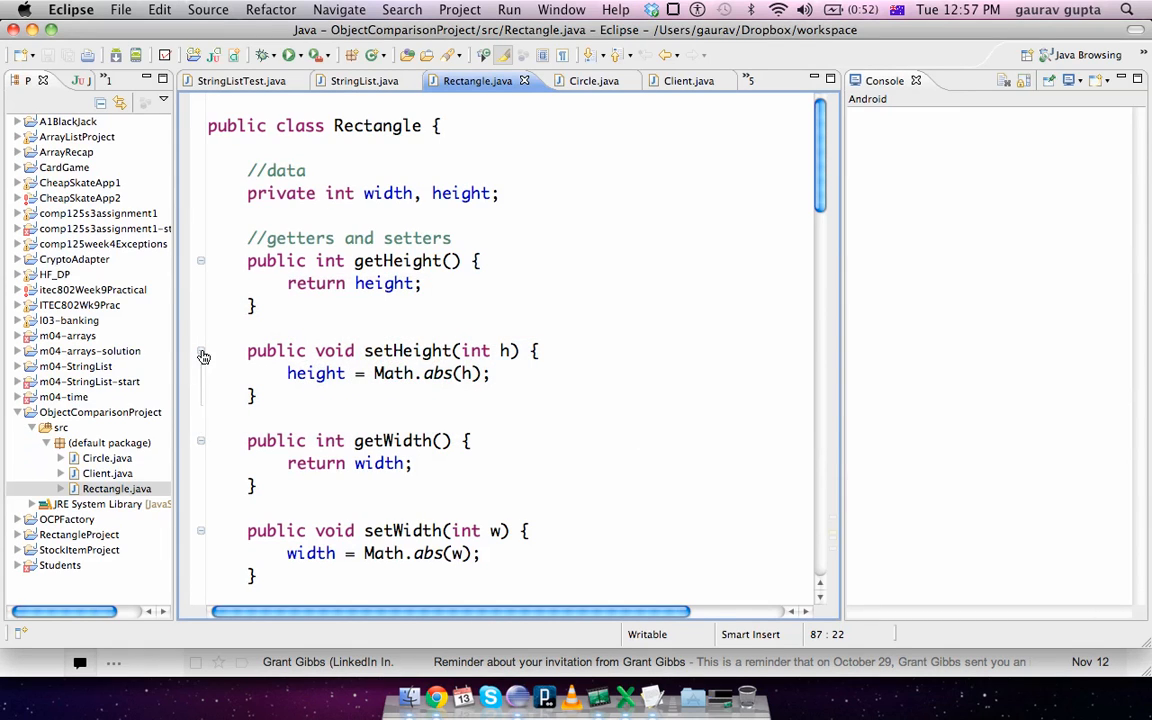
mouse_move(595, 668)
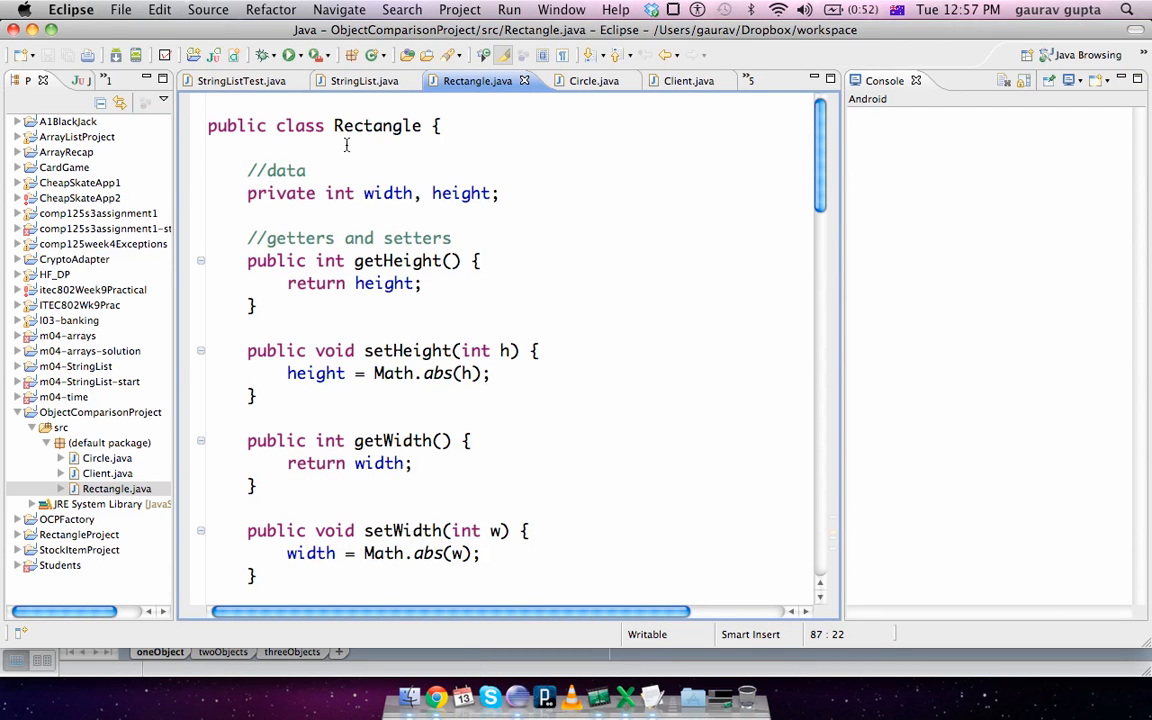
mouse_move(257, 194)
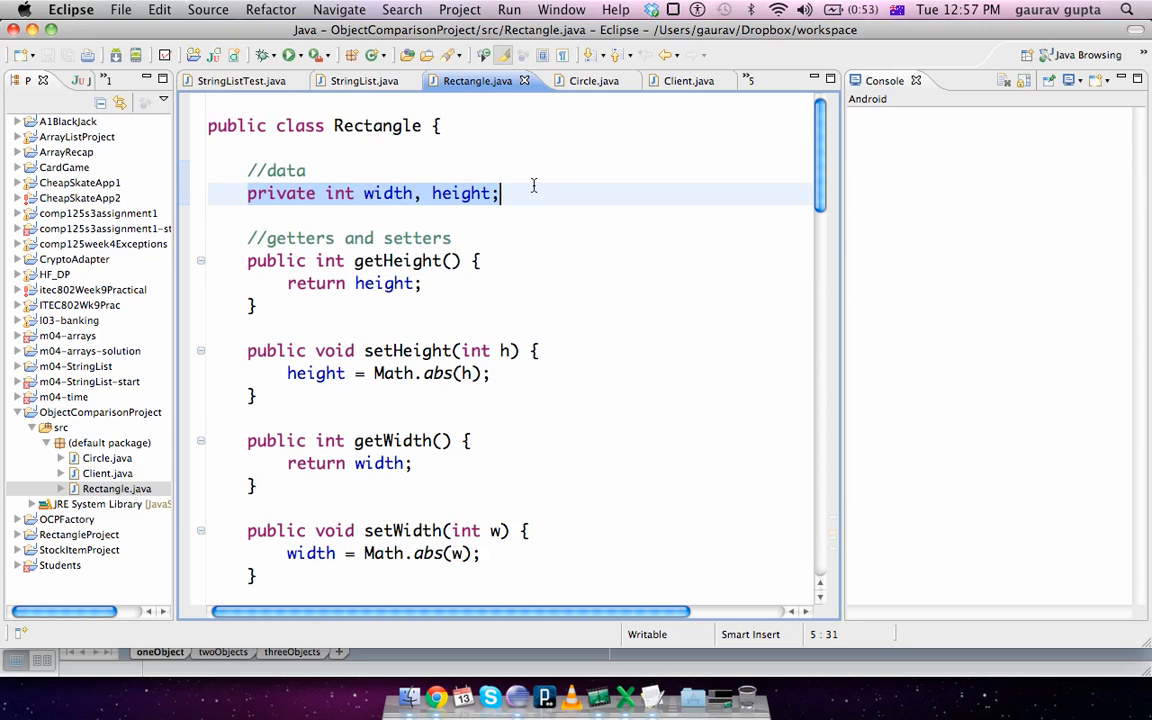
drag(500, 193, 270, 440)
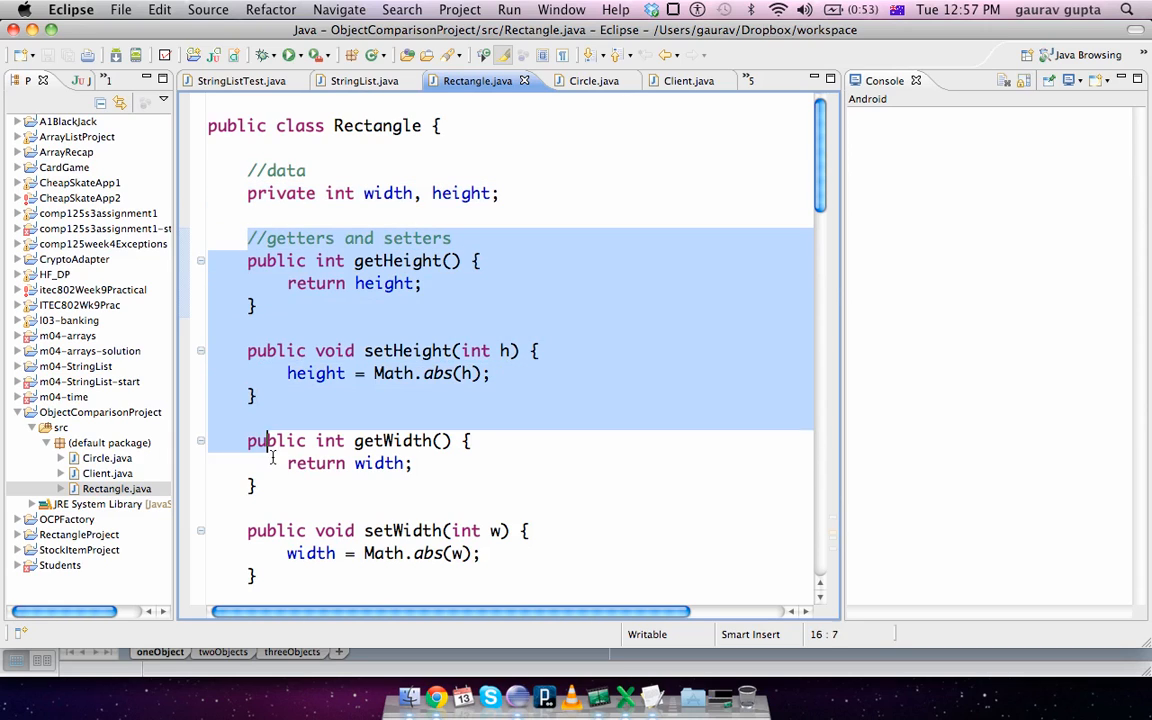
scroll(down, 3)
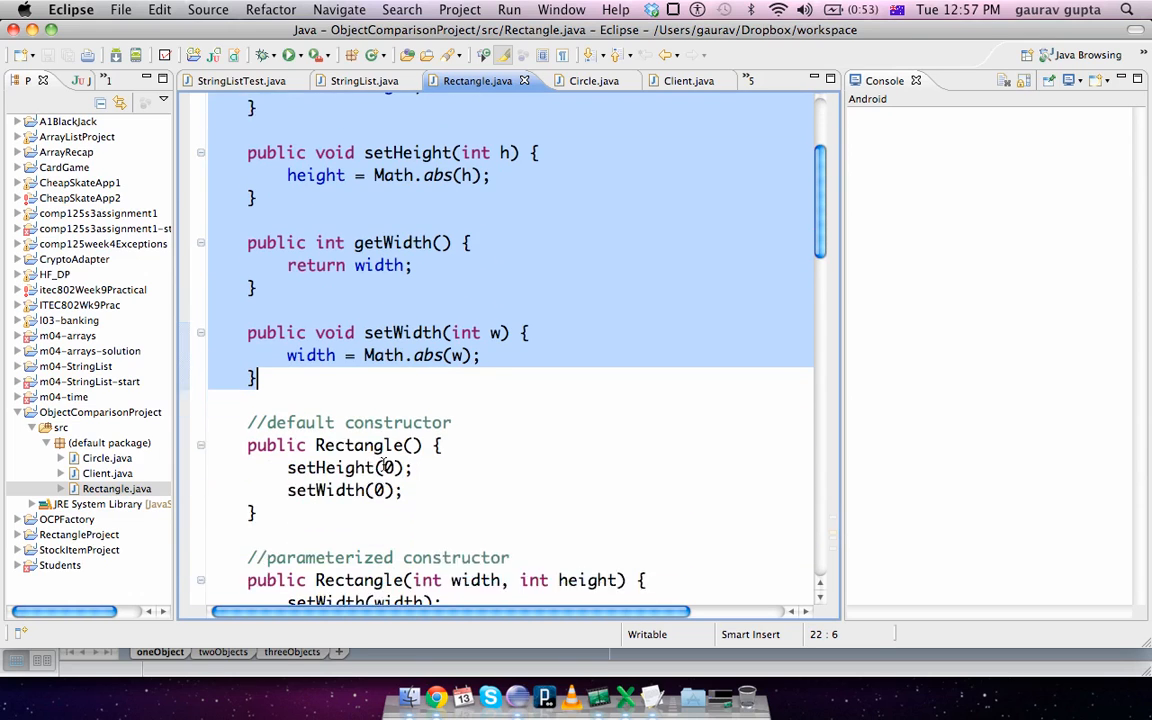
scroll(down, 3)
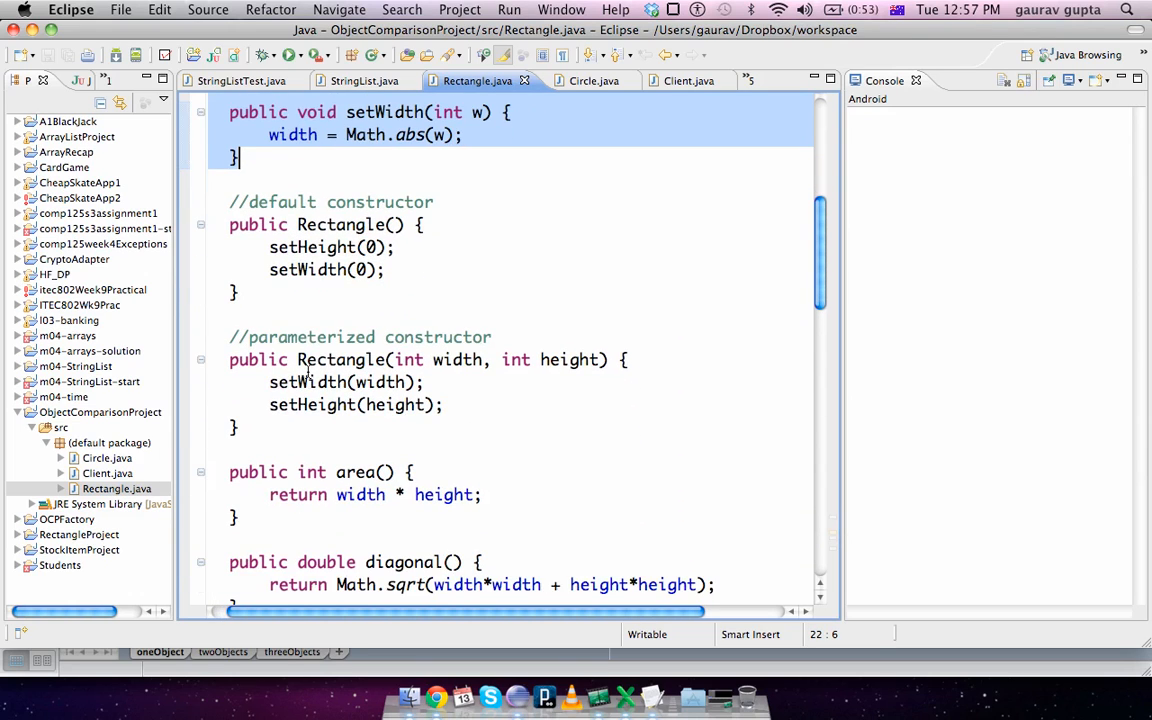
scroll(down, 3)
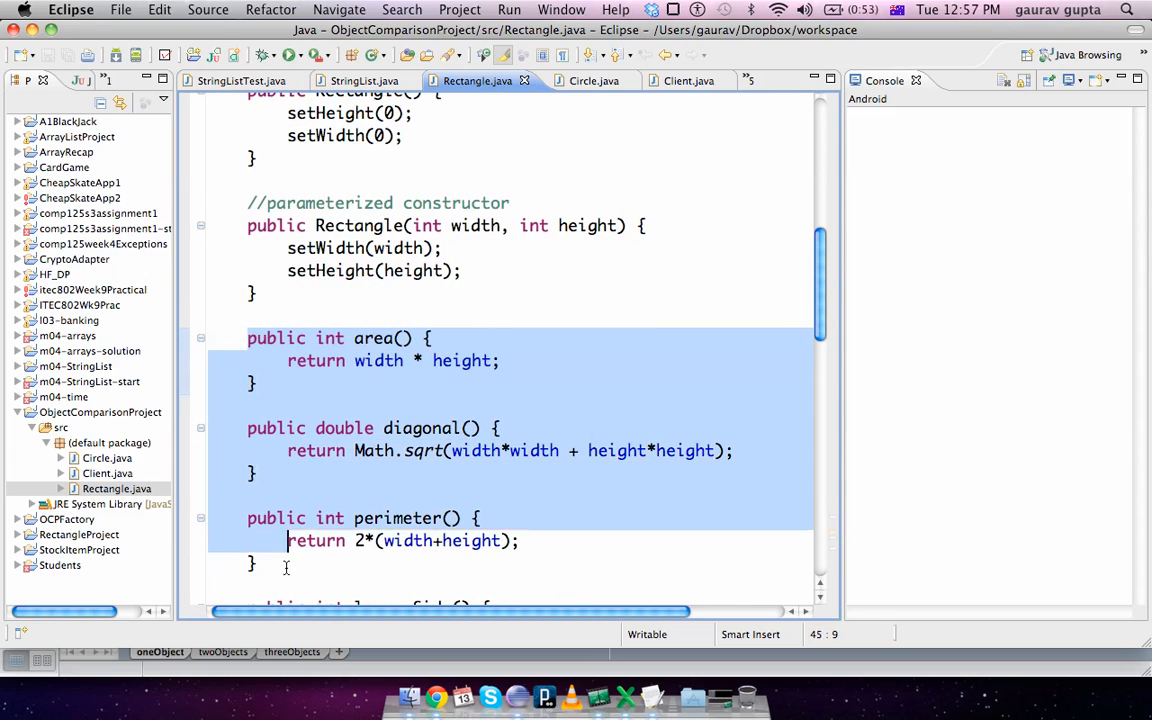
scroll(down, 3)
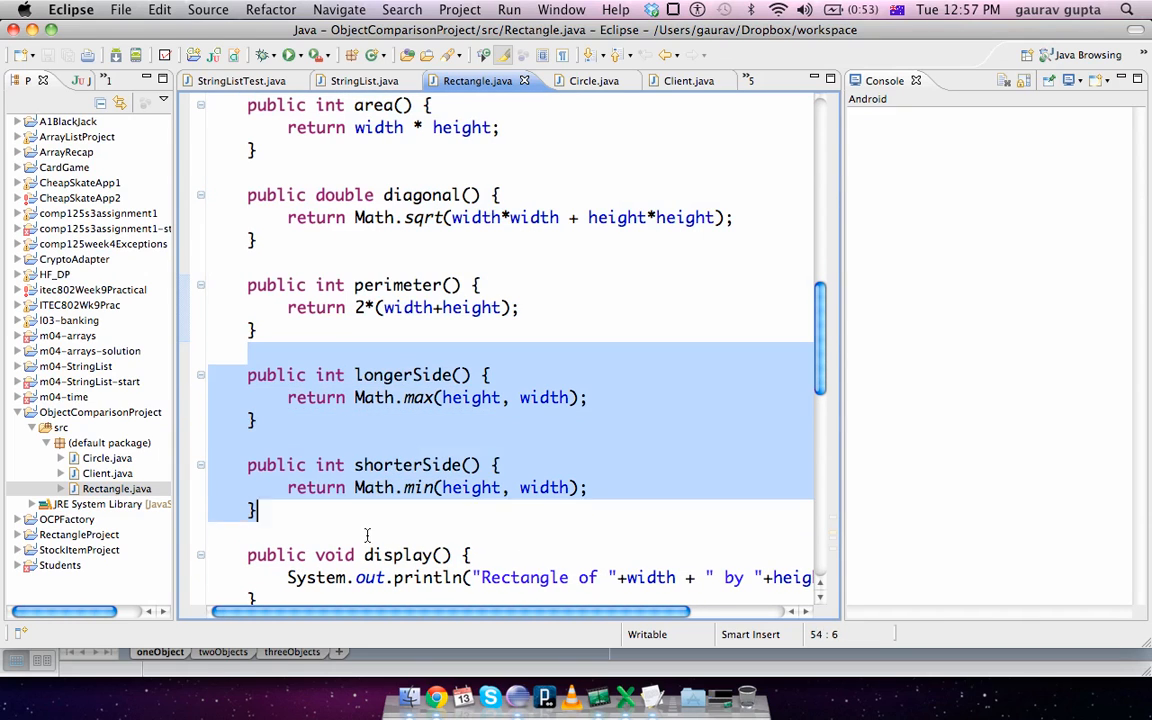
scroll(down, 3)
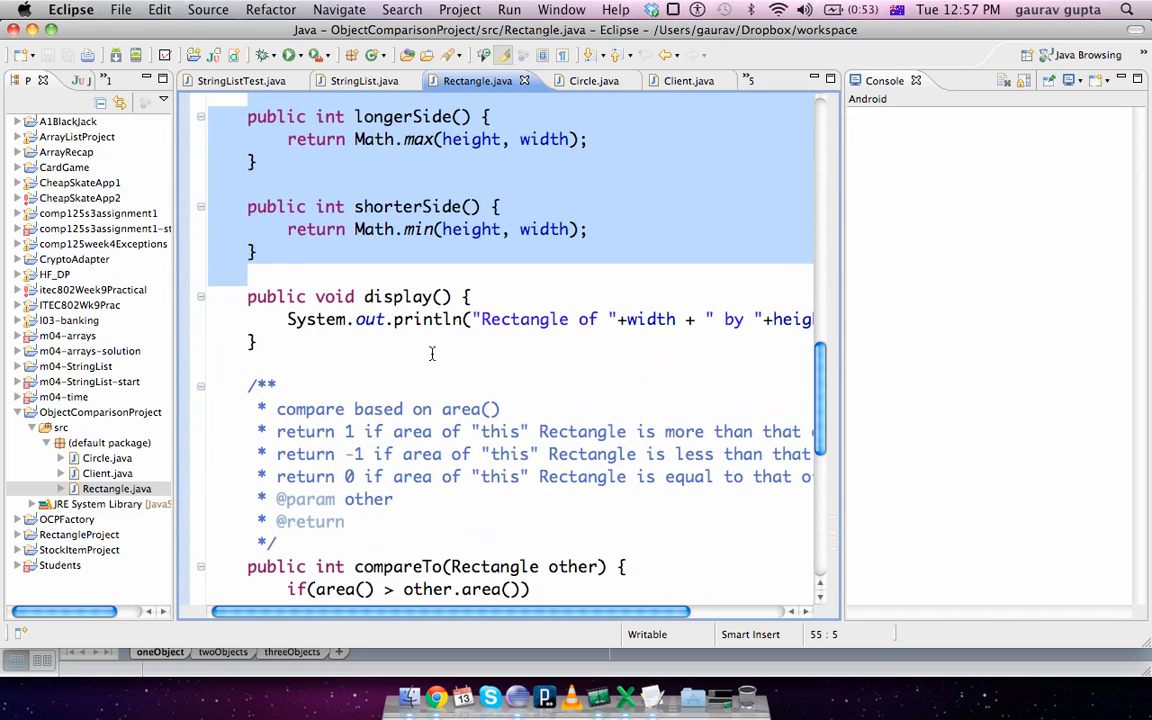
scroll(down, 3)
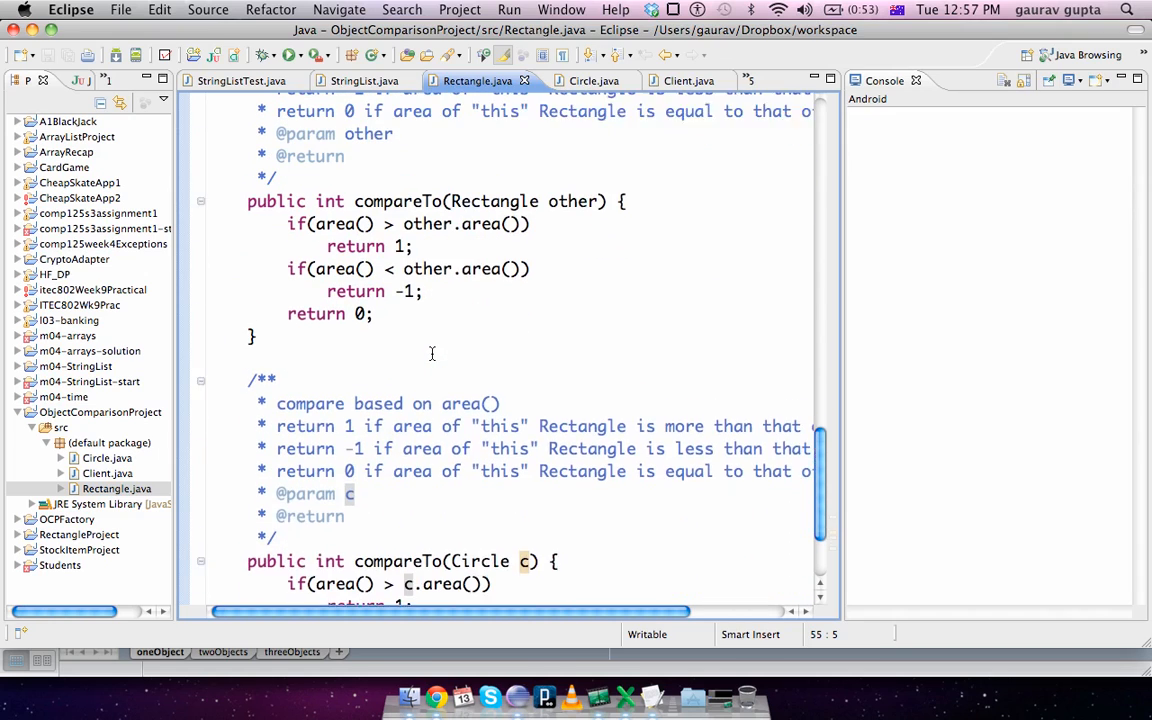
scroll(up, 3)
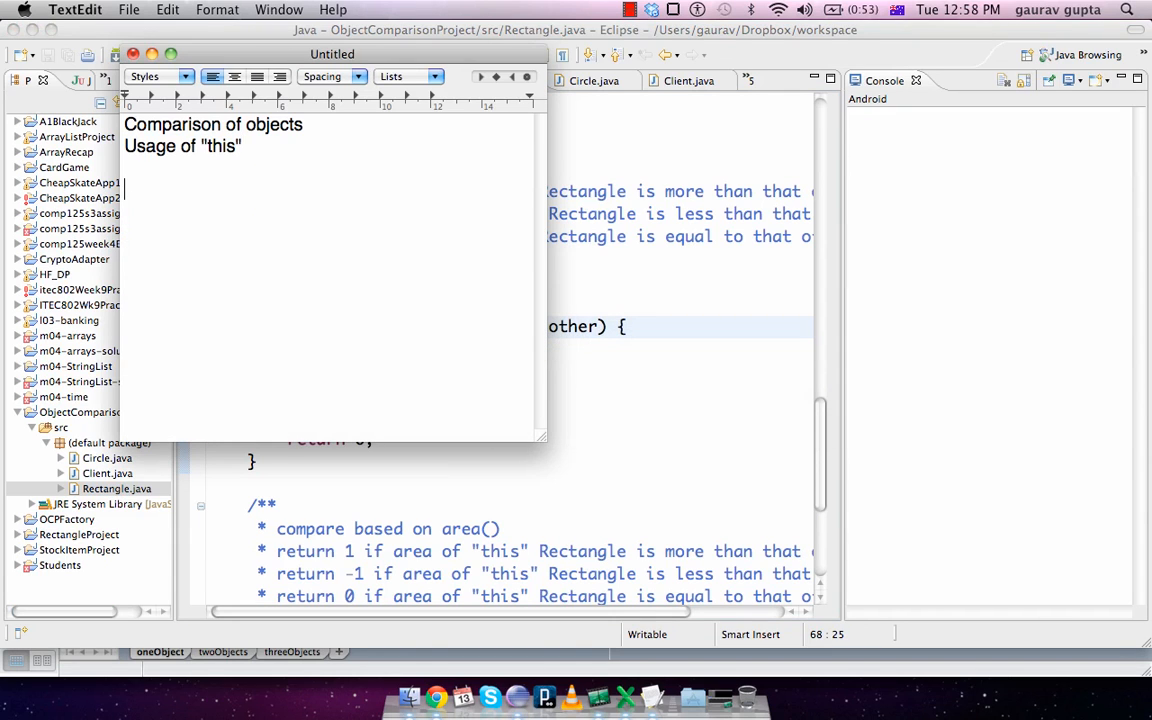
Note 'r1.compareTo(r2);', 'r1, r2 are both Rectangle objects' and 'other = r2' in TextEdit.
text(r1.compar)
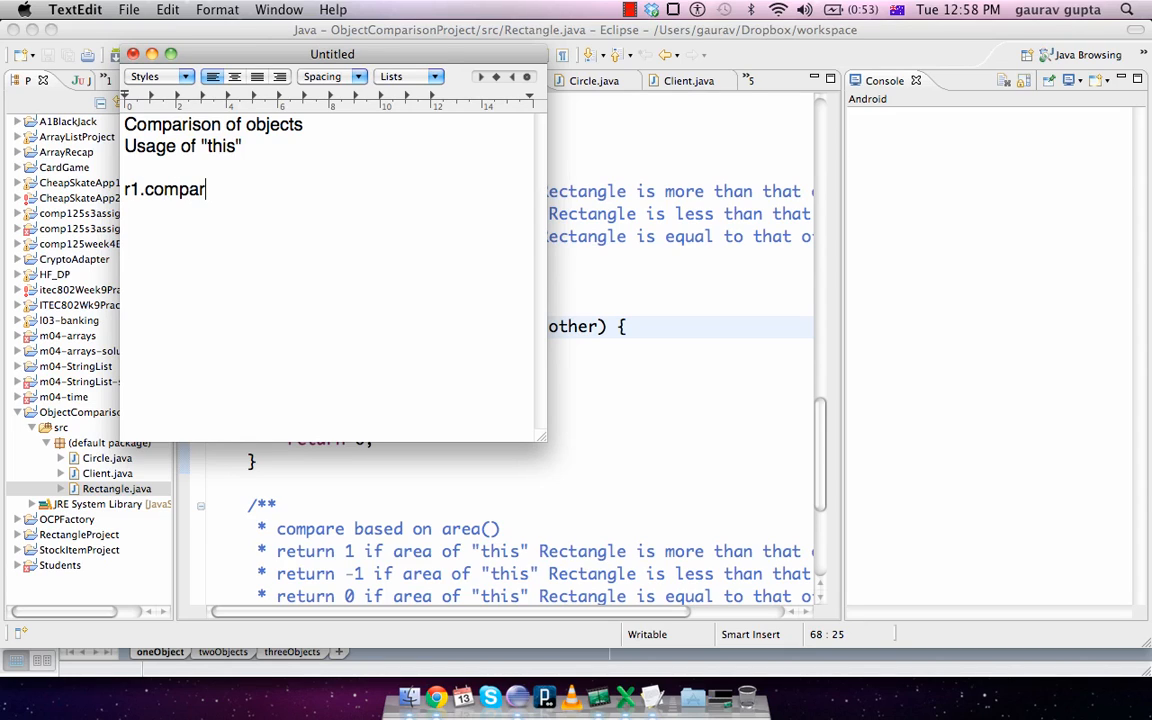
text(eTo(r)
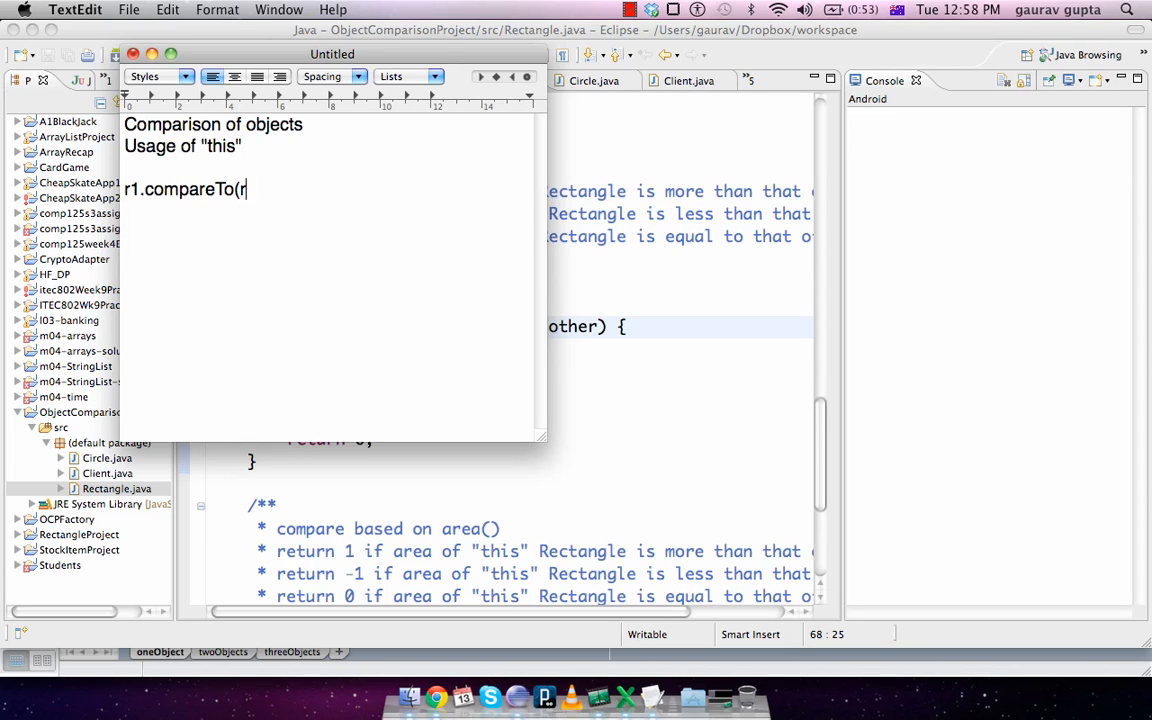
text(r2);)
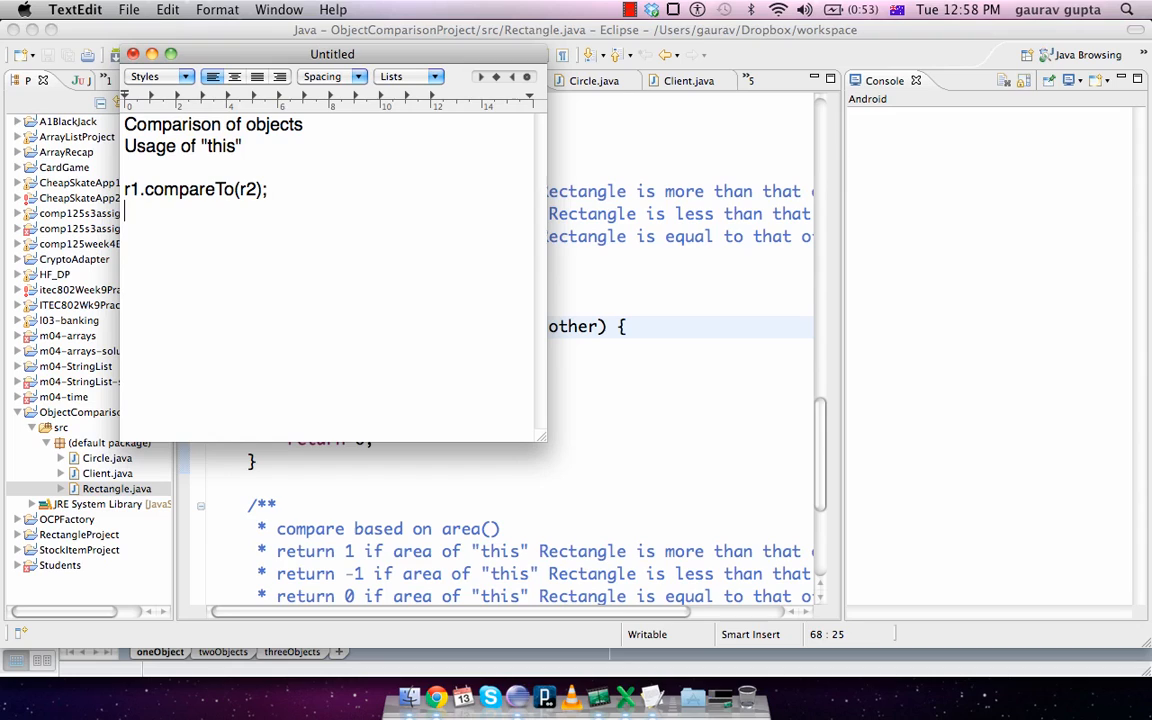
text(r1, r2 are bo)
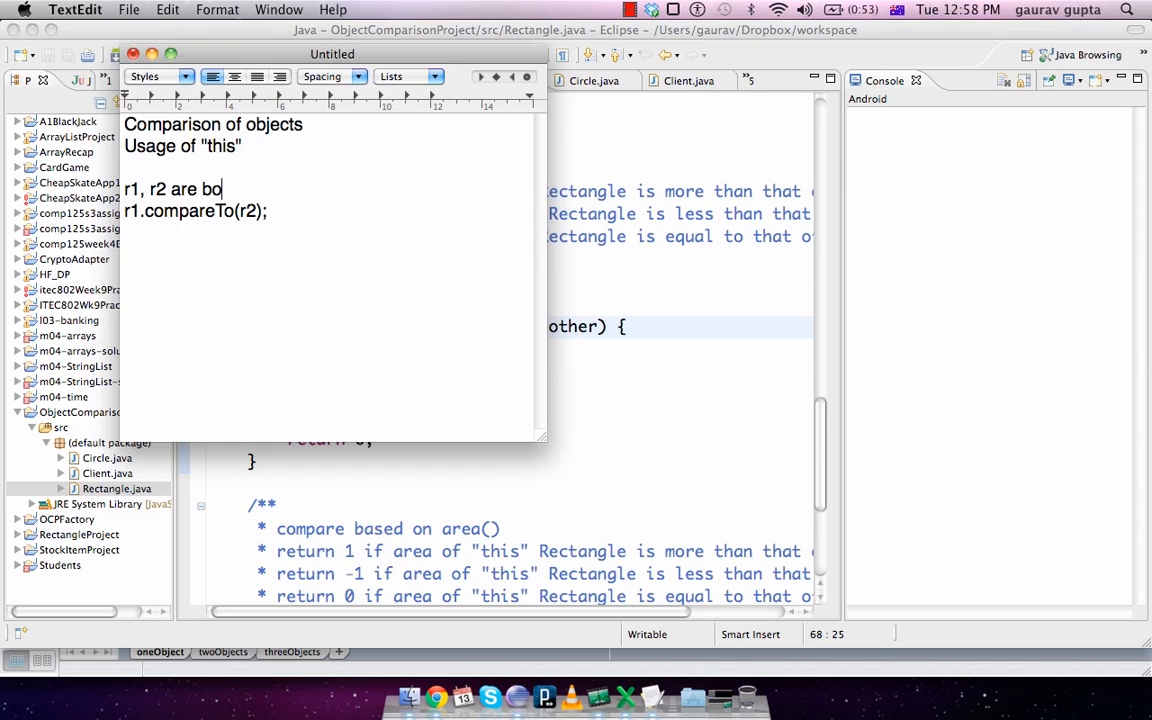
text(th Rectangle objects)
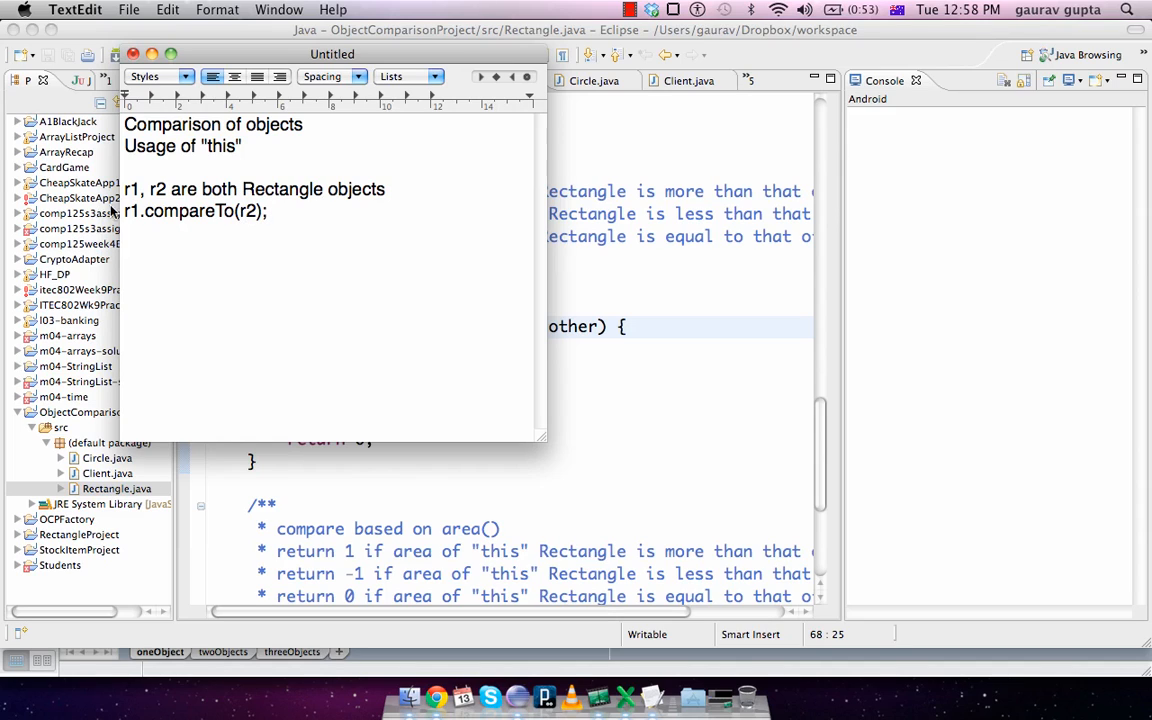
mouse_move(291, 267)
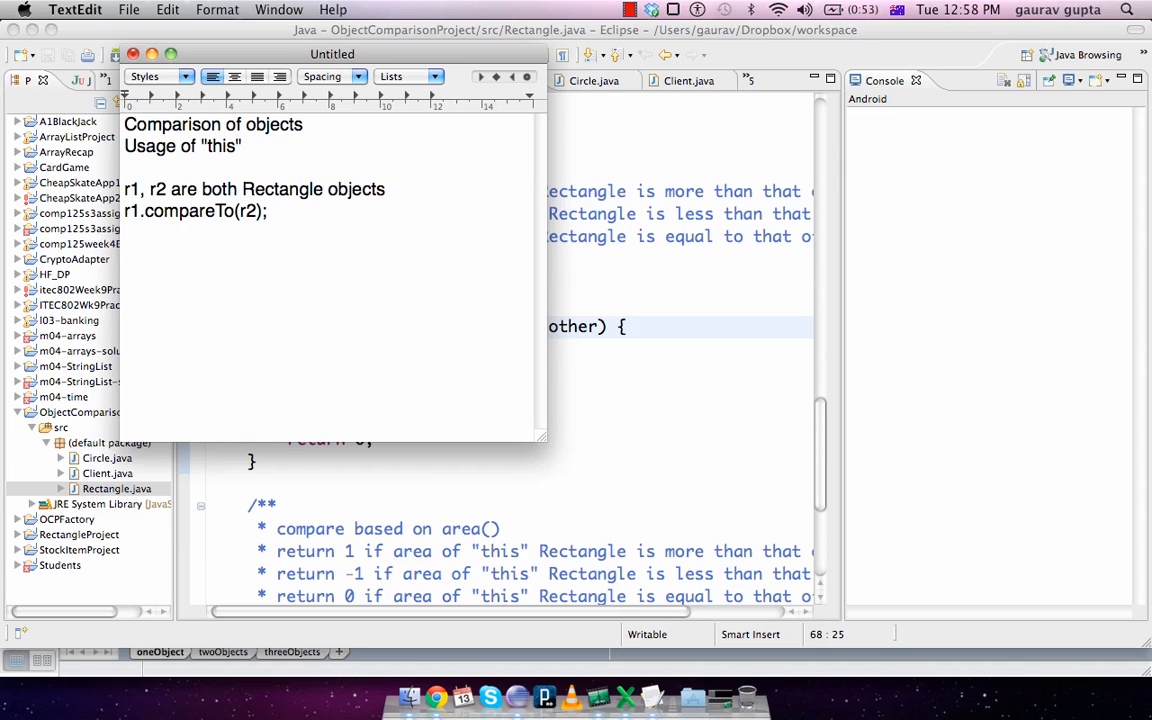
text(other)
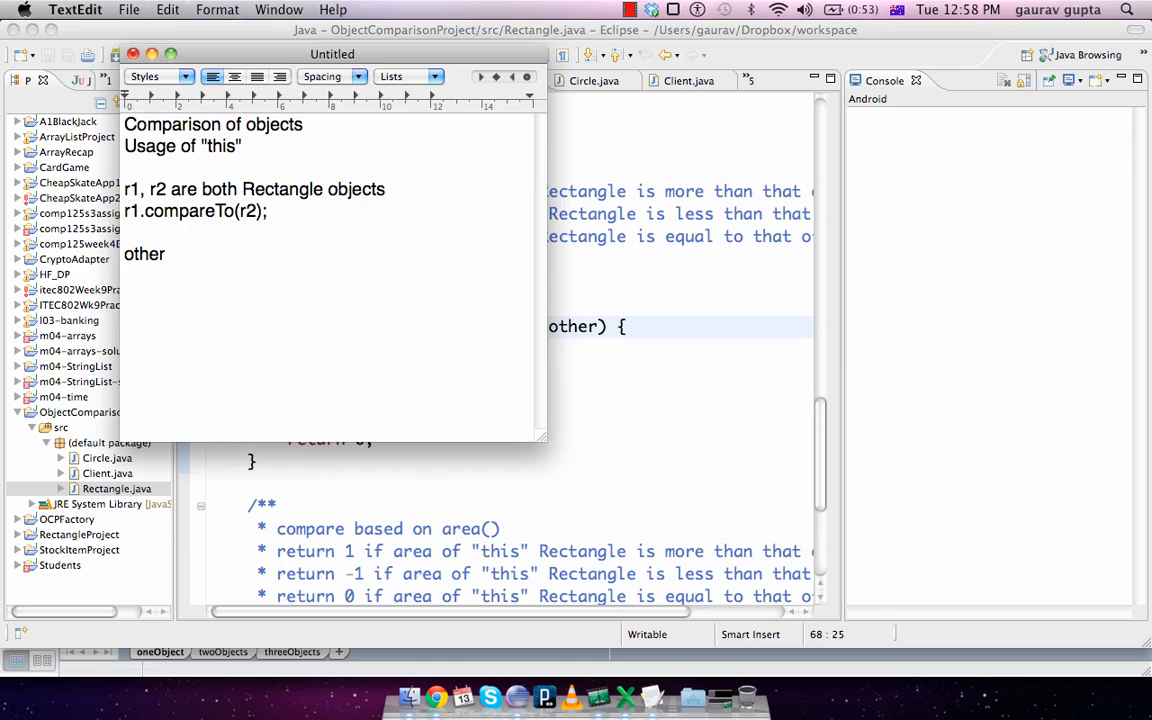
text(= r2)
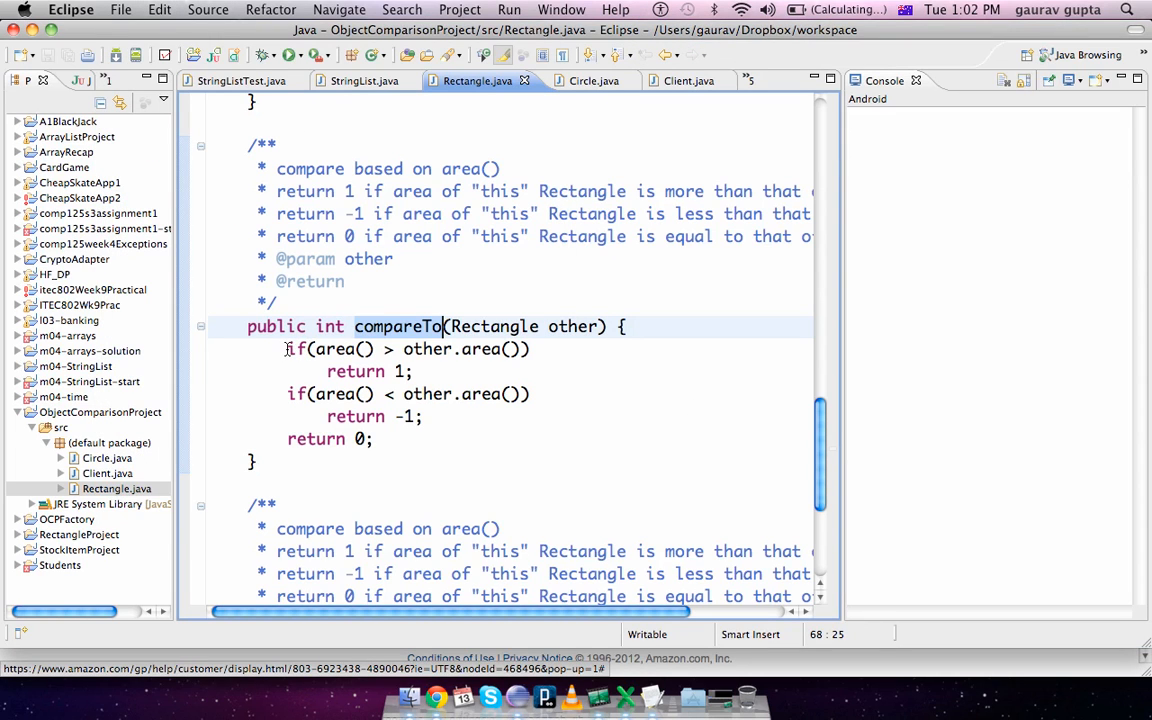
click(384, 349)
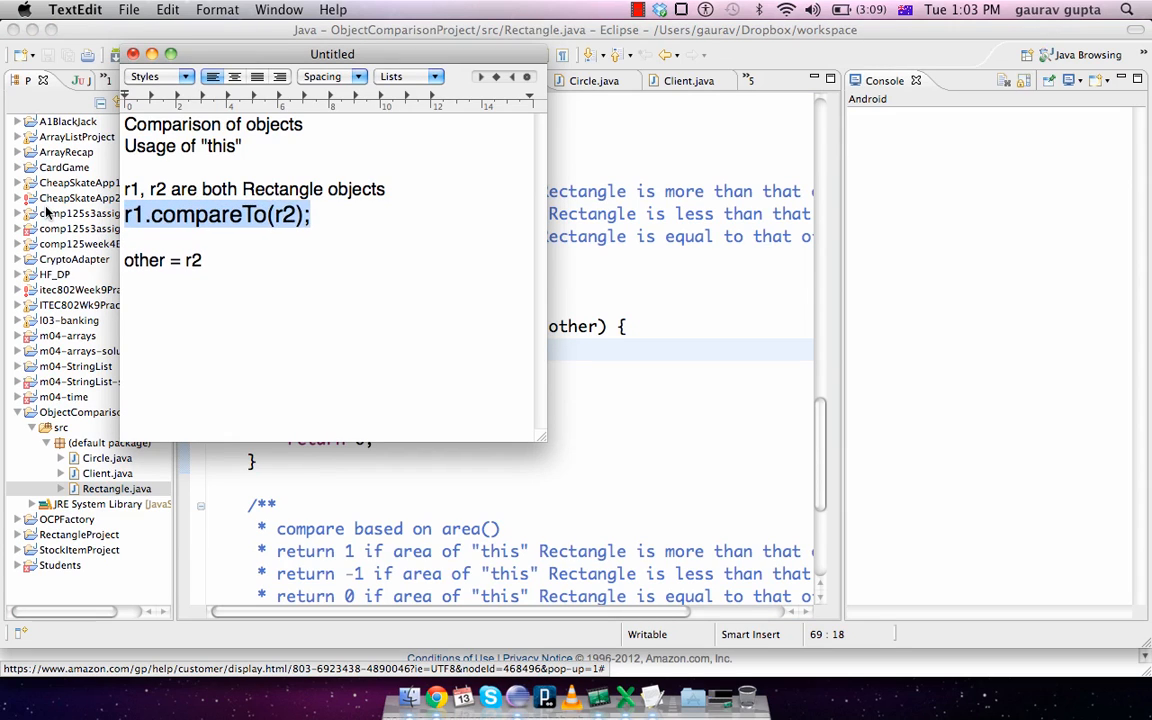
triple_click(217, 216)
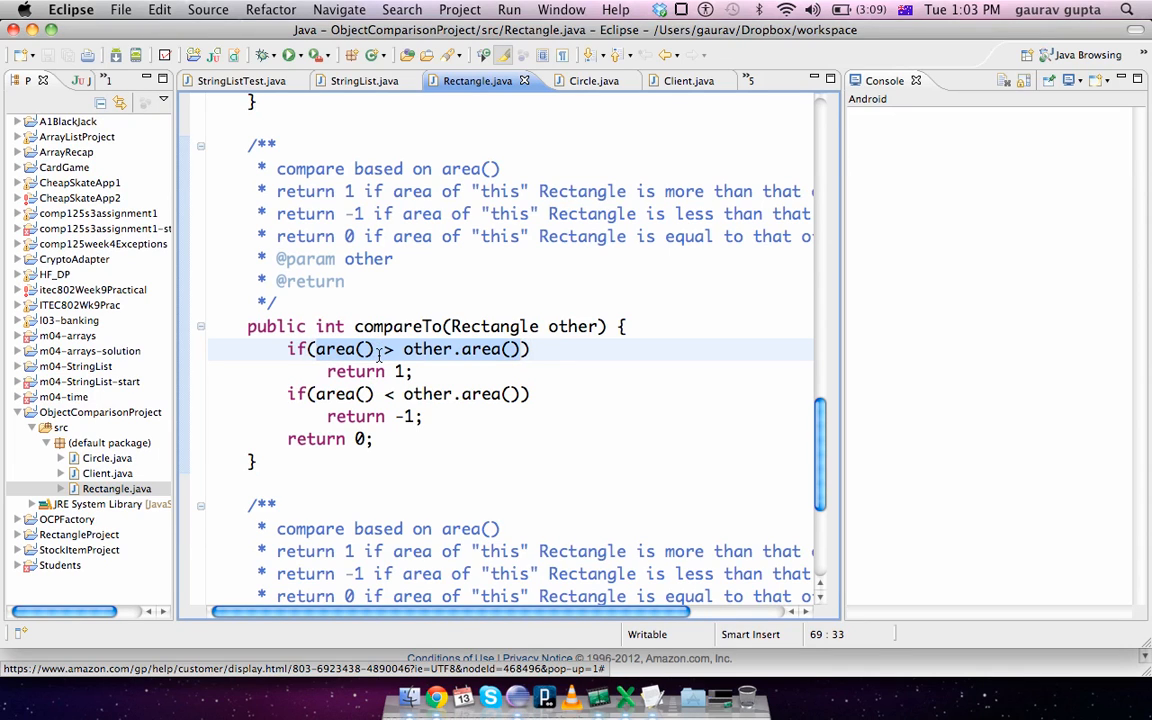
scroll(up, 3)
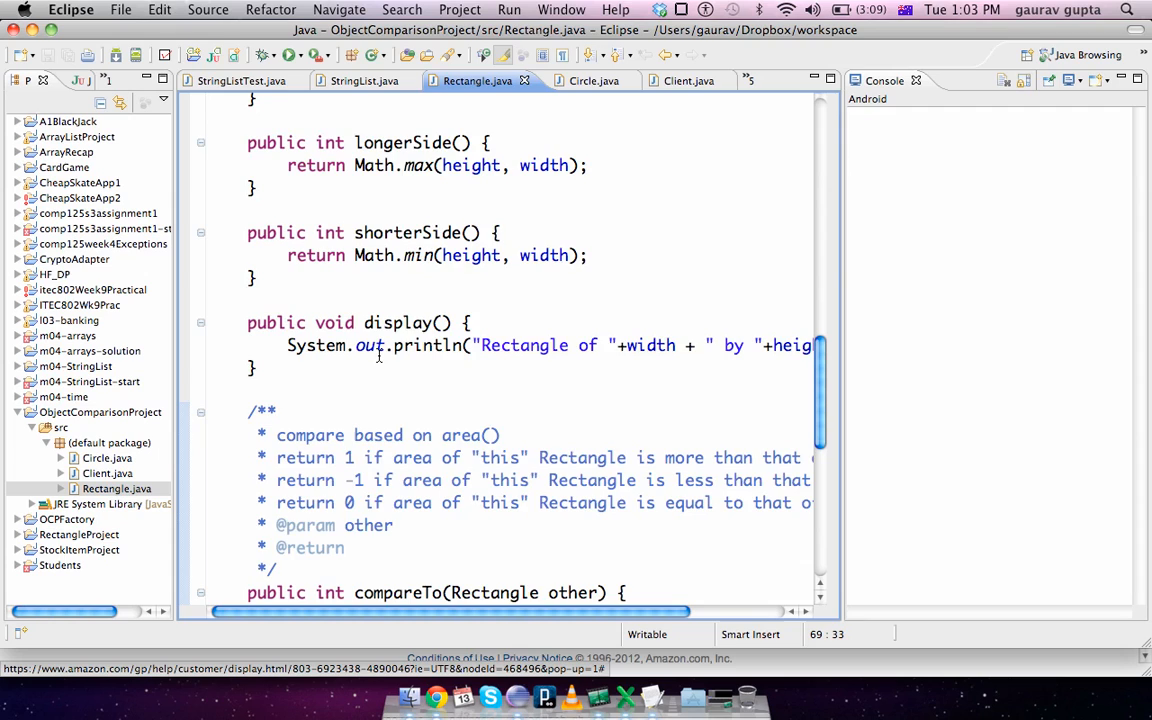
scroll(up, 3)
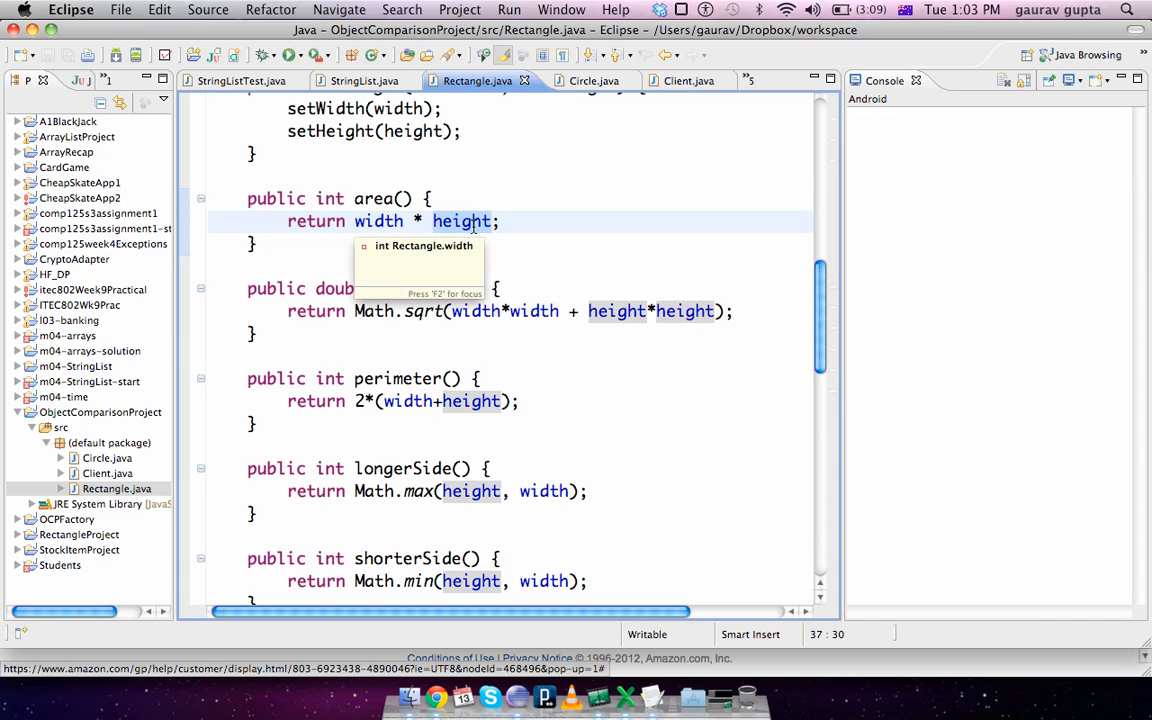
scroll(down, 3)
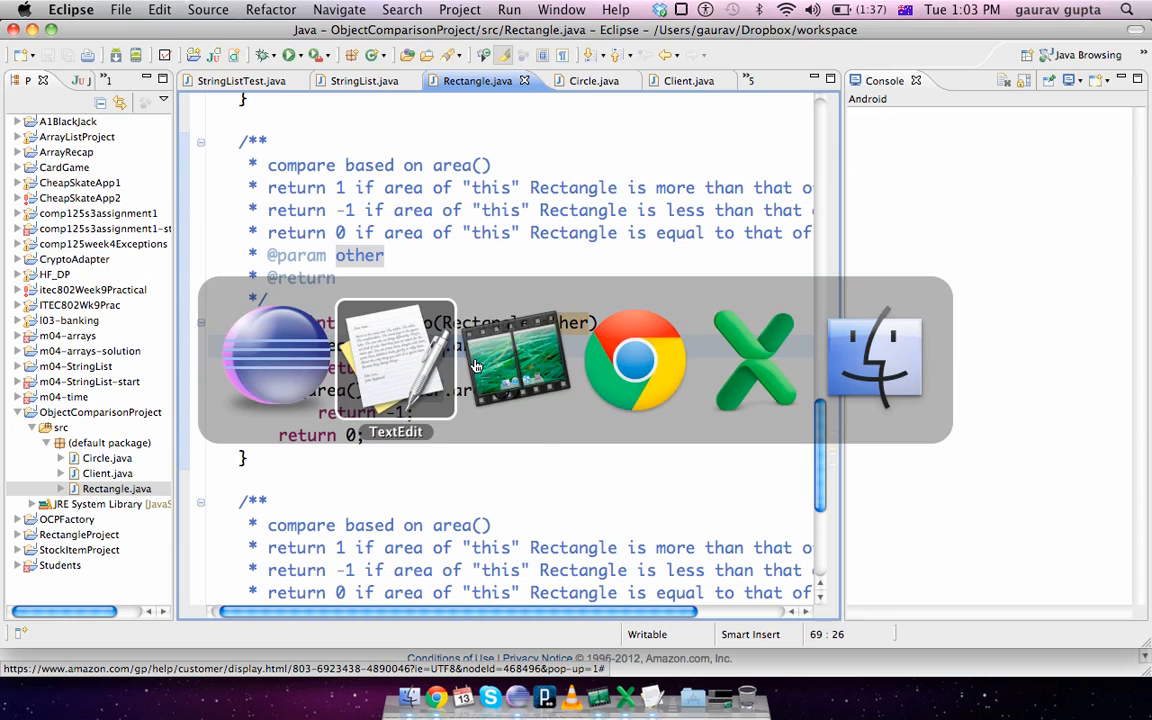
click(755, 360)
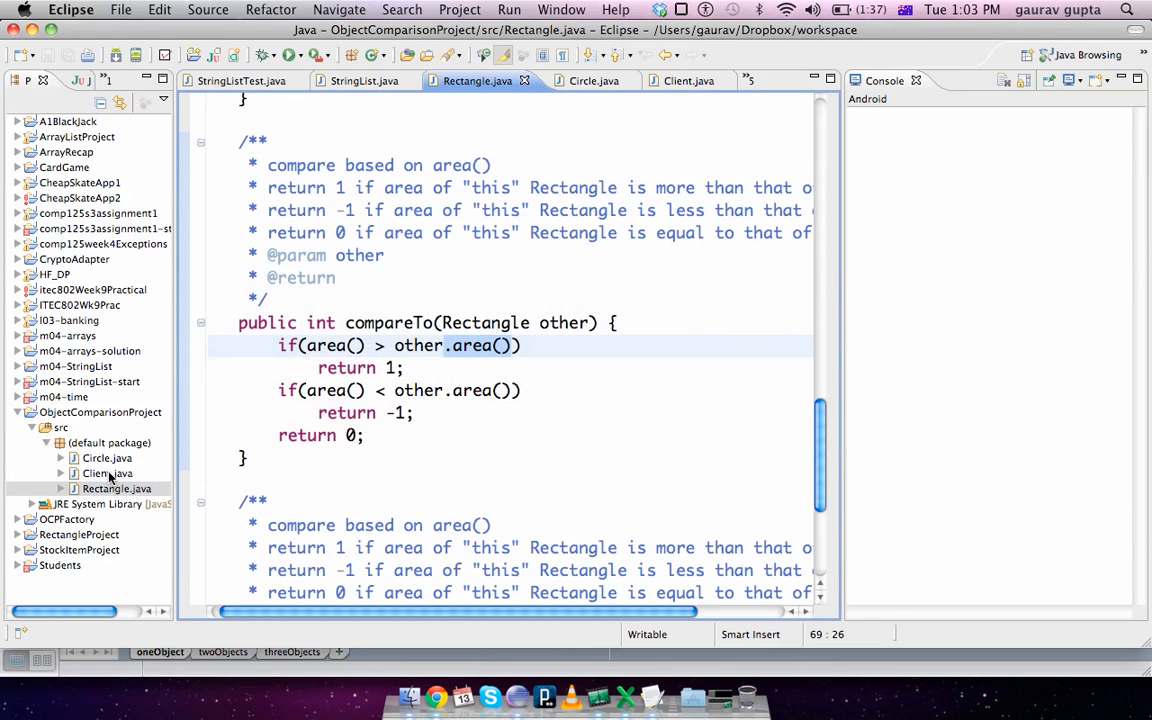
click(677, 80)
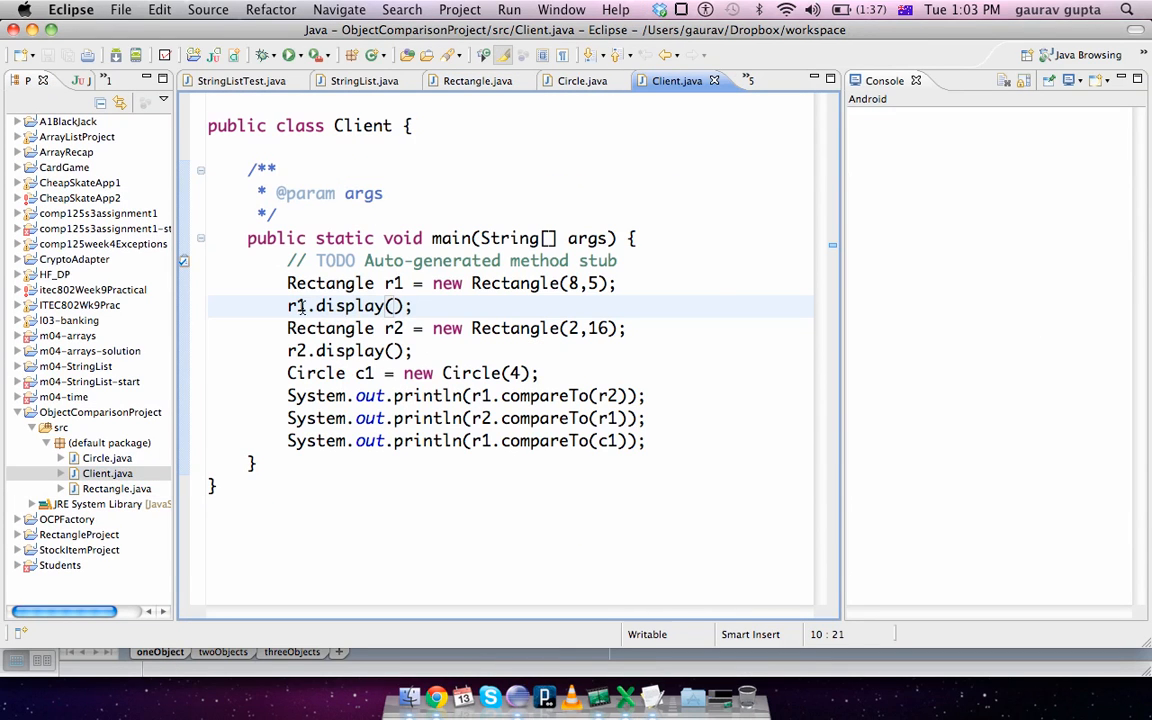
click(290, 350)
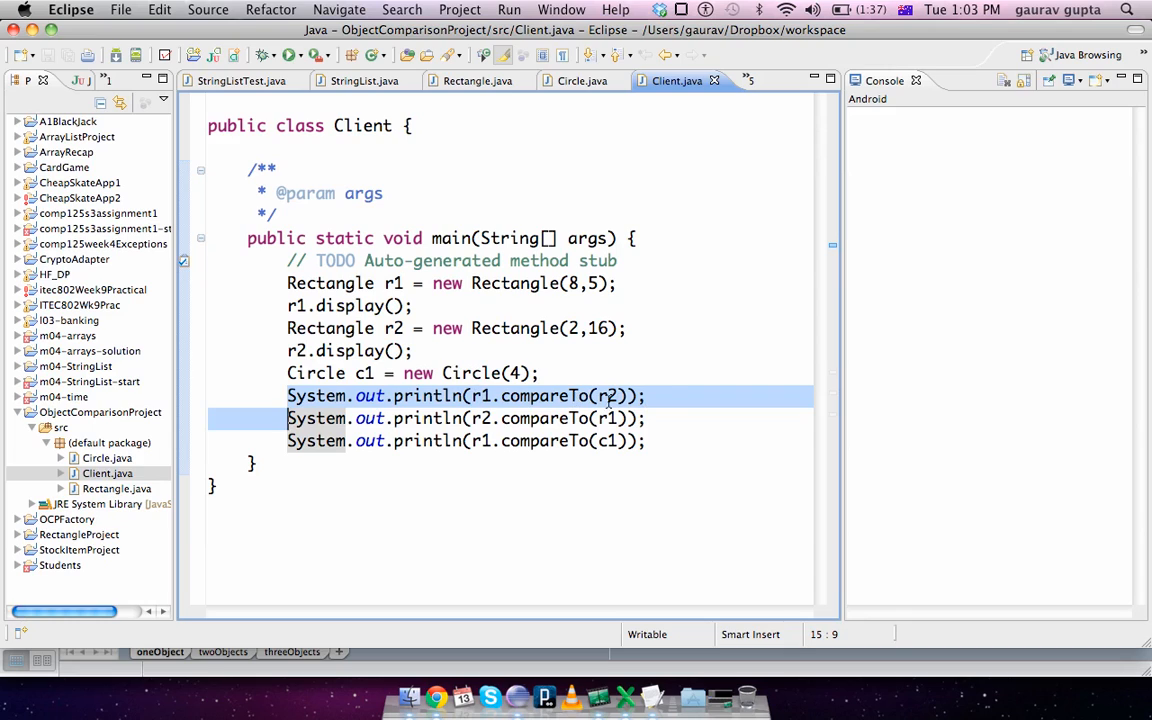
click(290, 396)
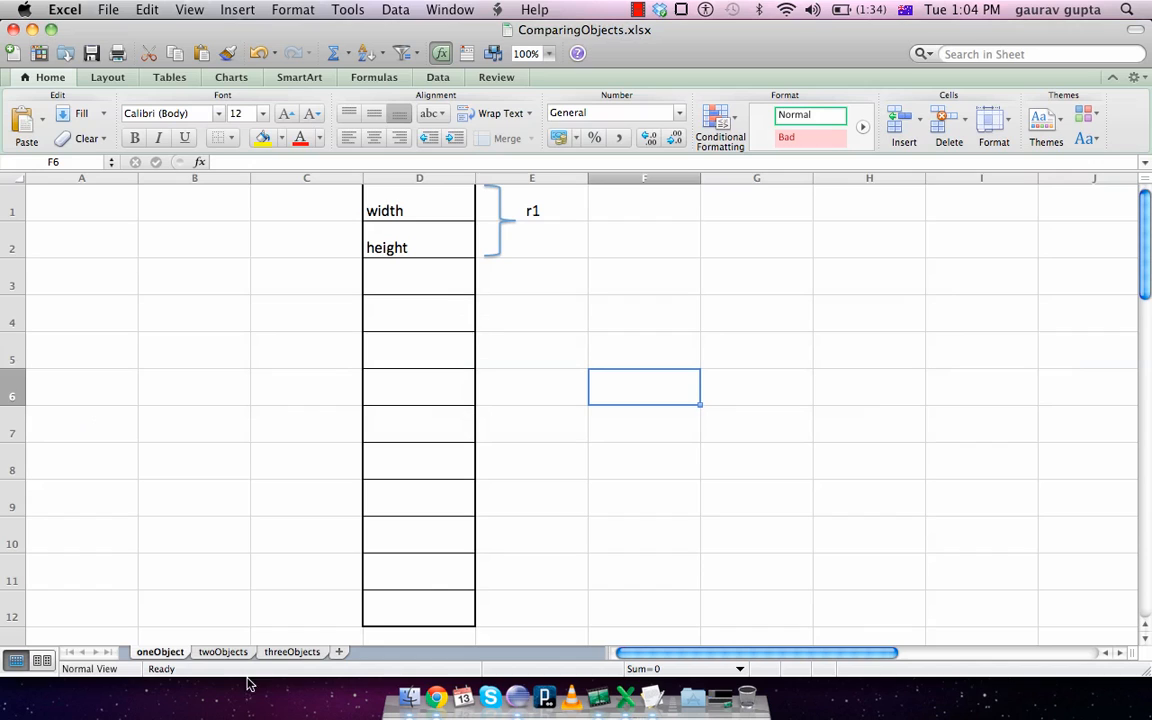
Show the threeObjects sheet and point out r2's width of 2 among r1, r2, c1.
click(292, 651)
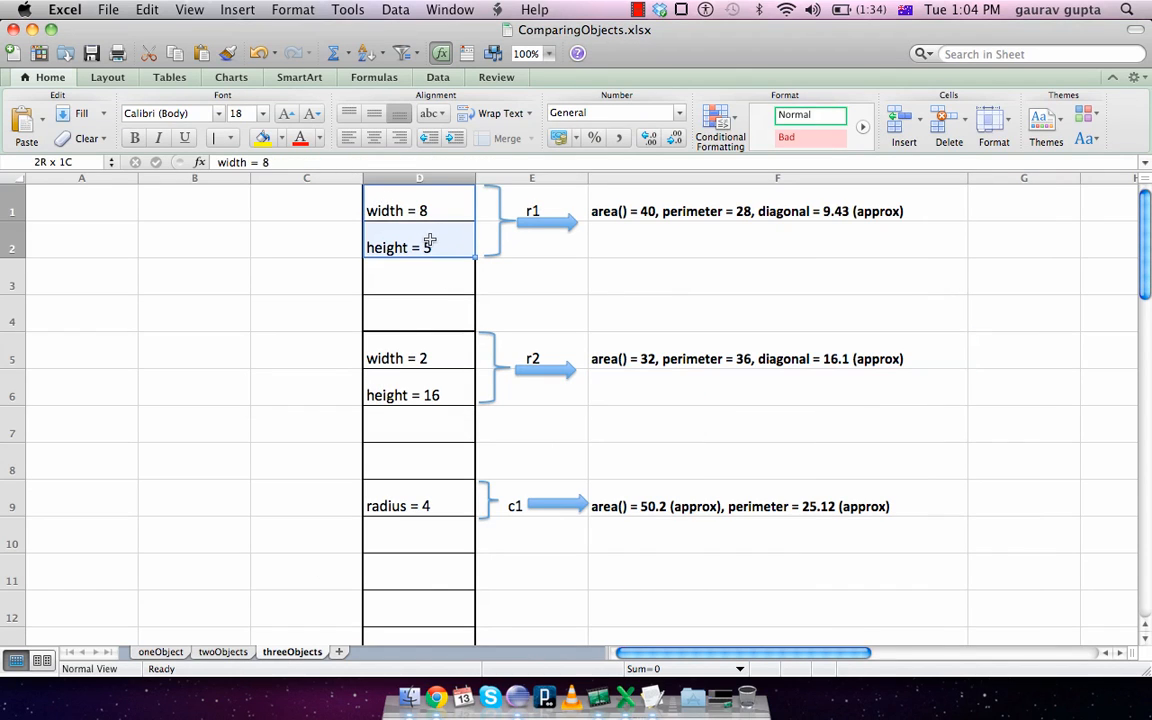
click(419, 358)
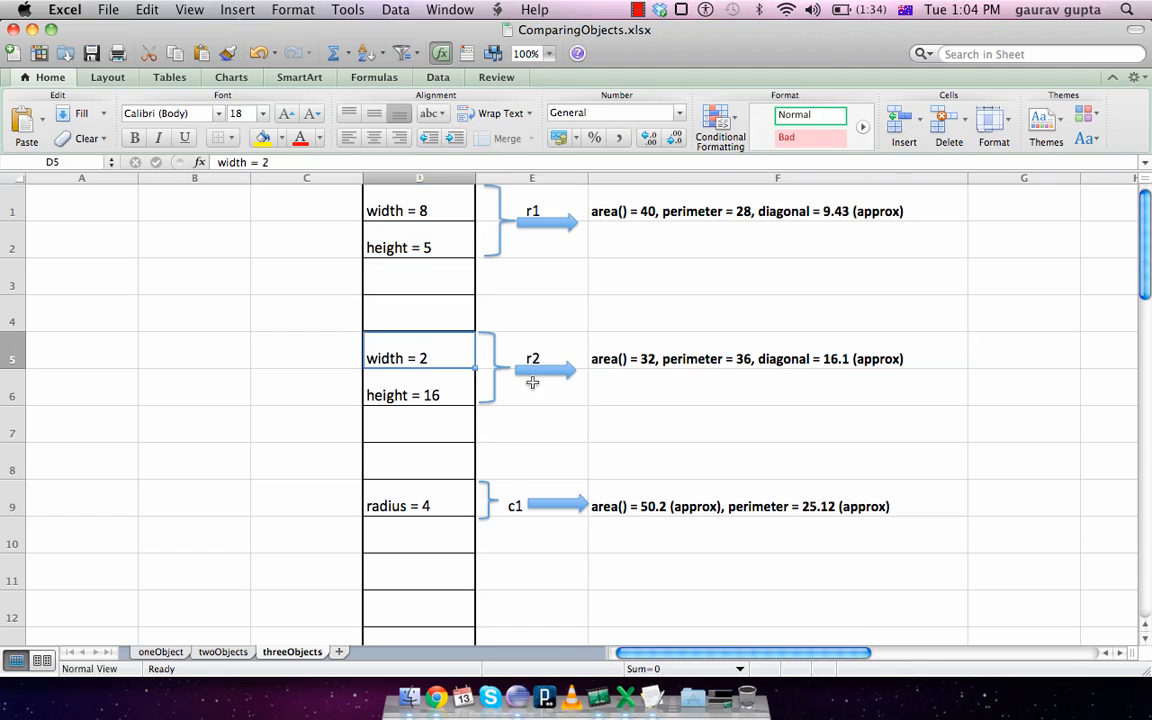
scroll(down, 3)
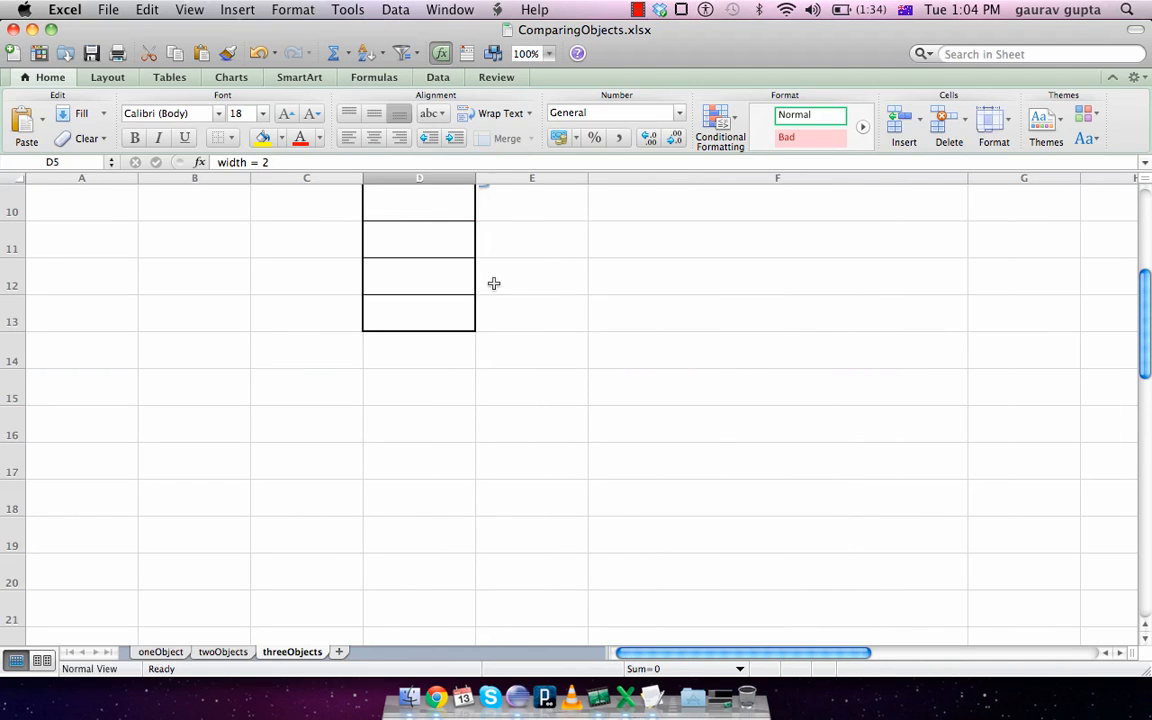
scroll(up, 3)
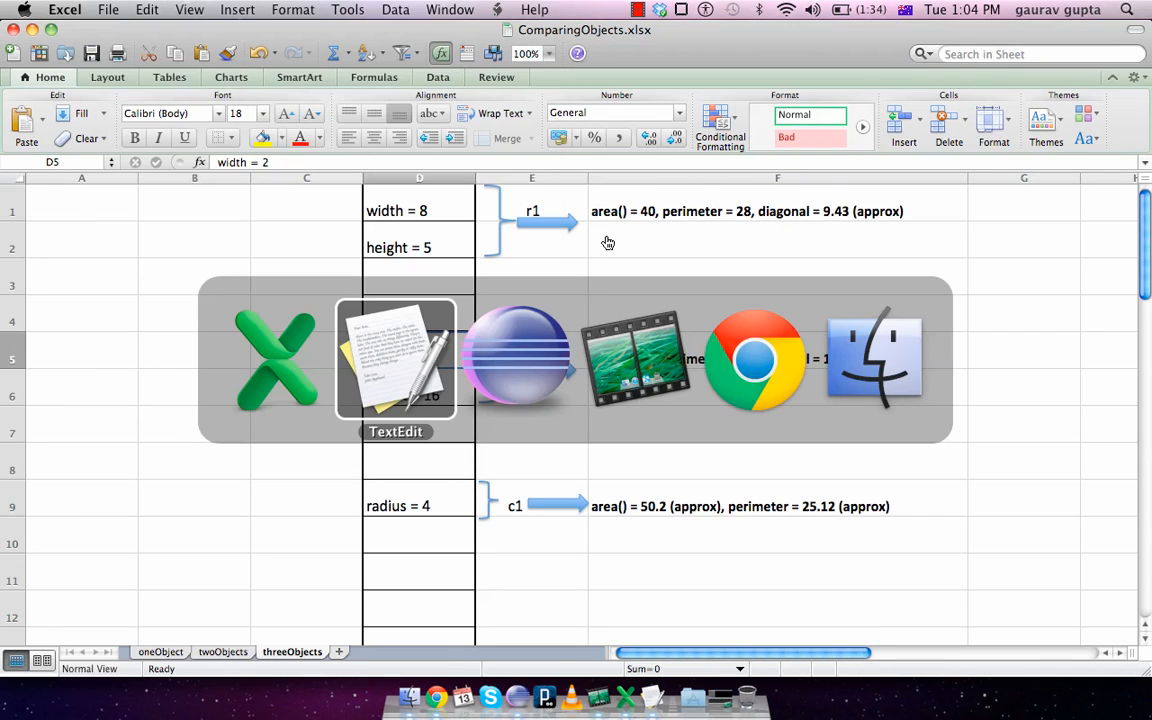
click(625, 697)
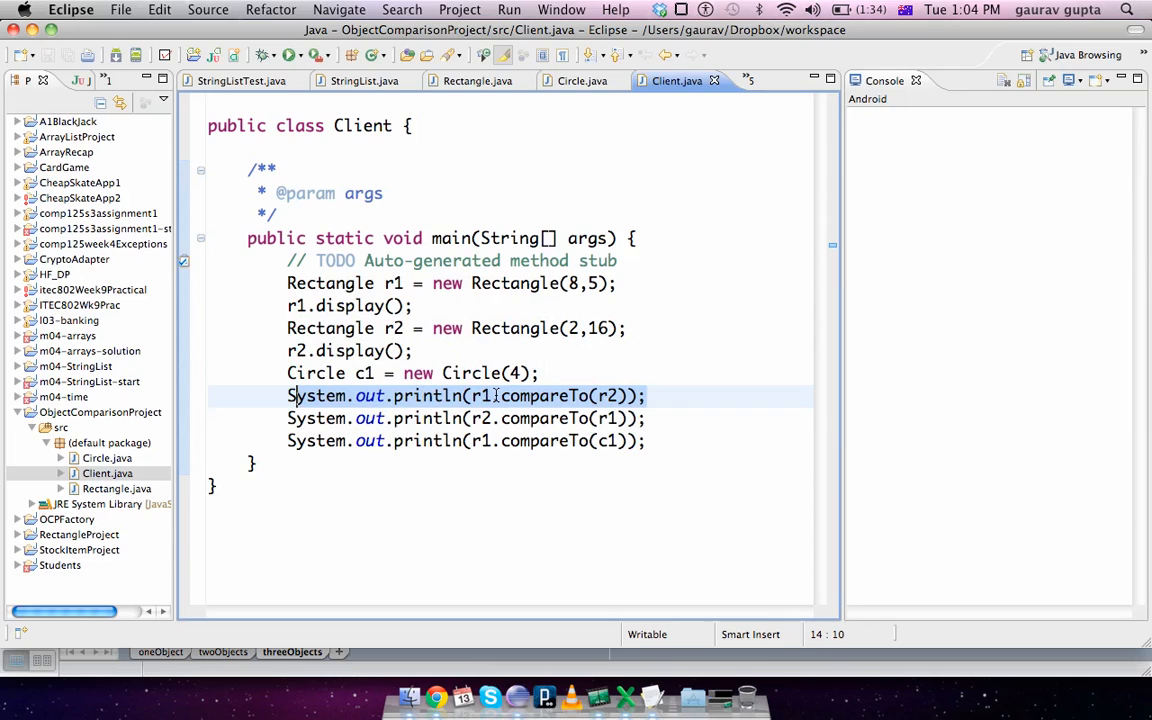
mouse_move(480, 395)
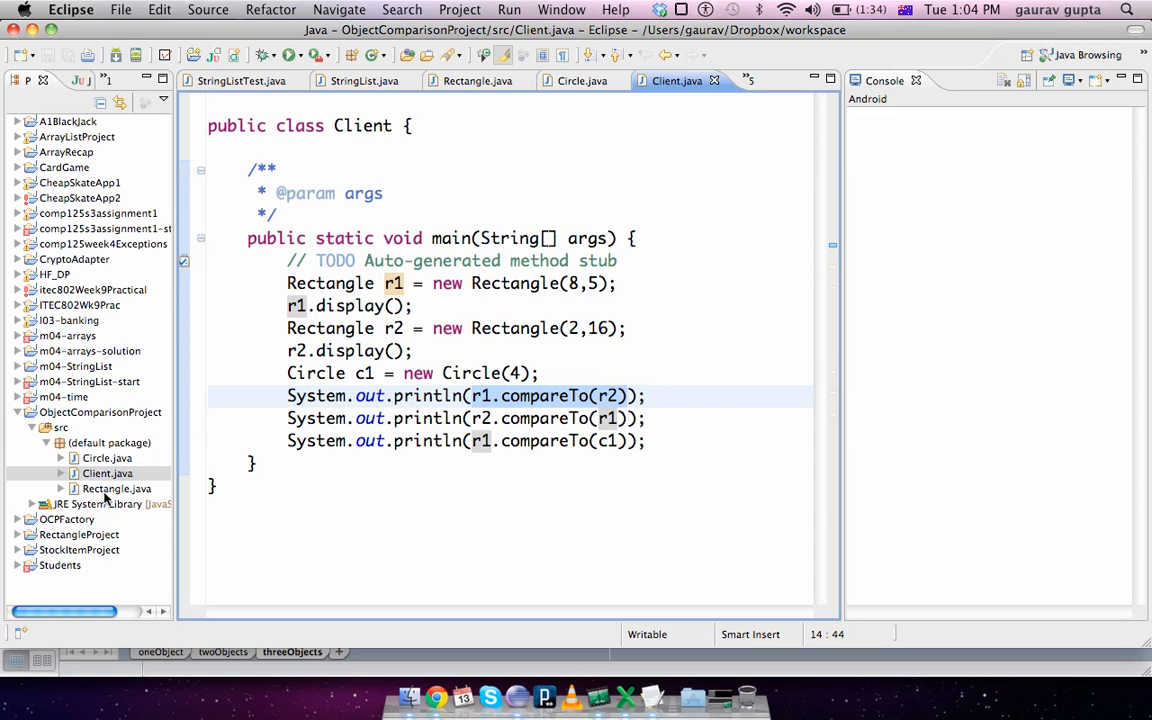
click(477, 80)
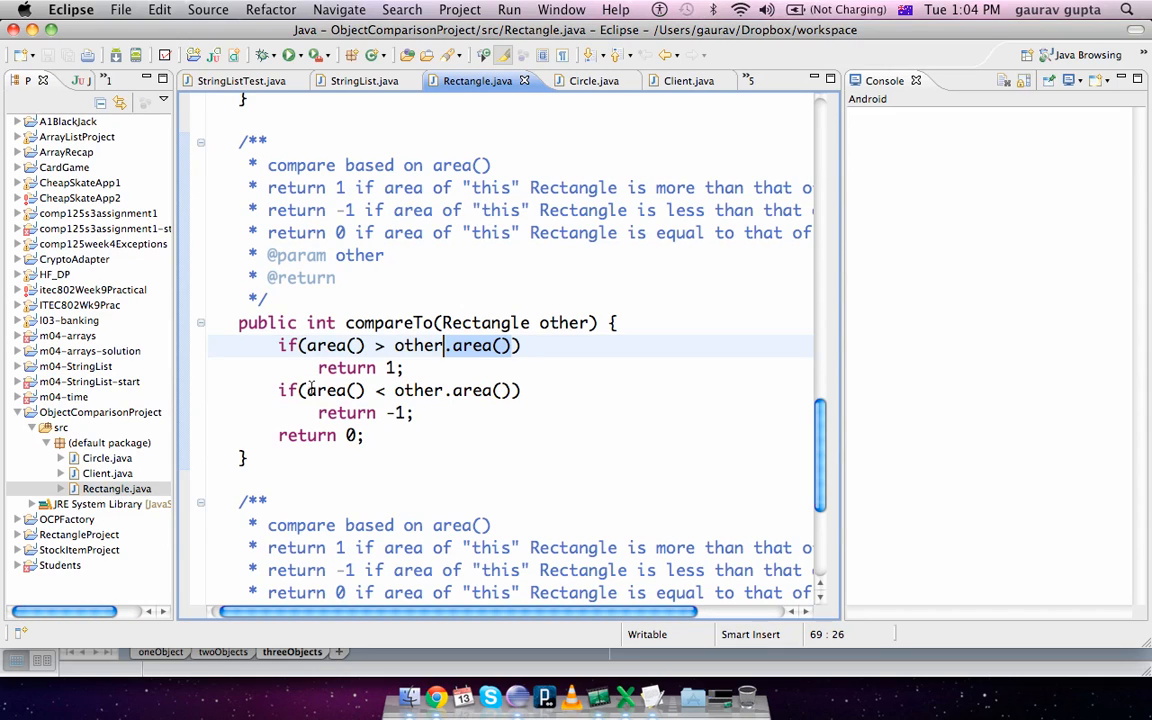
click(330, 345)
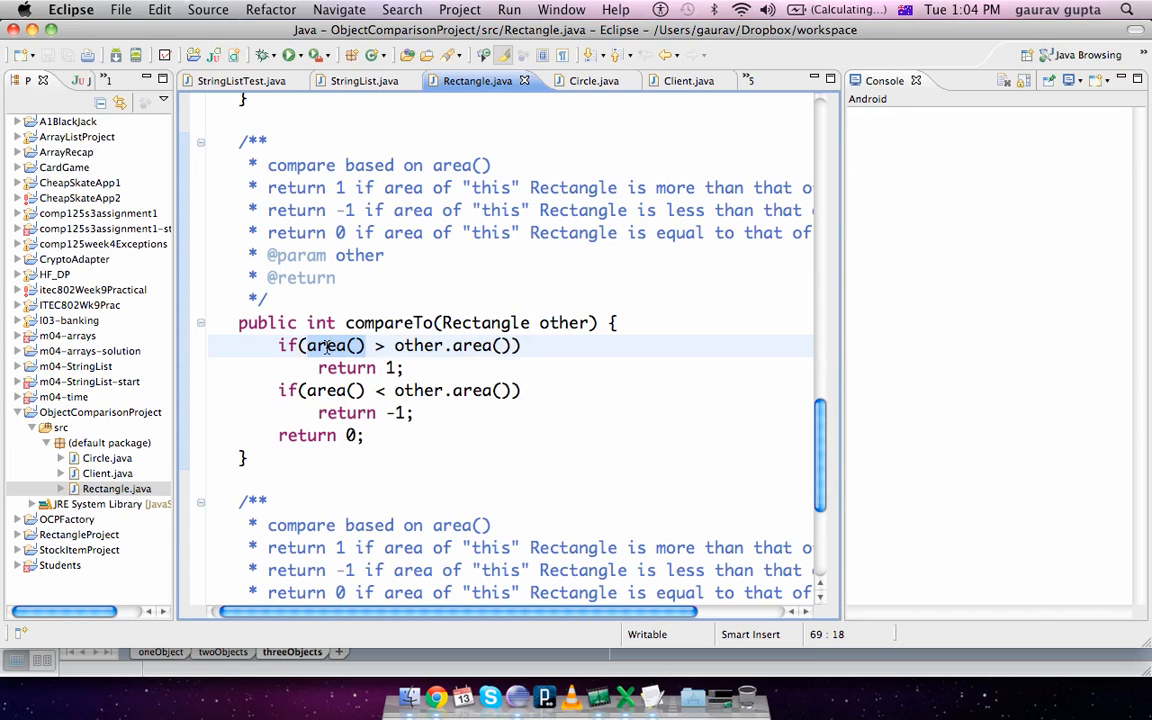
mouse_move(328, 345)
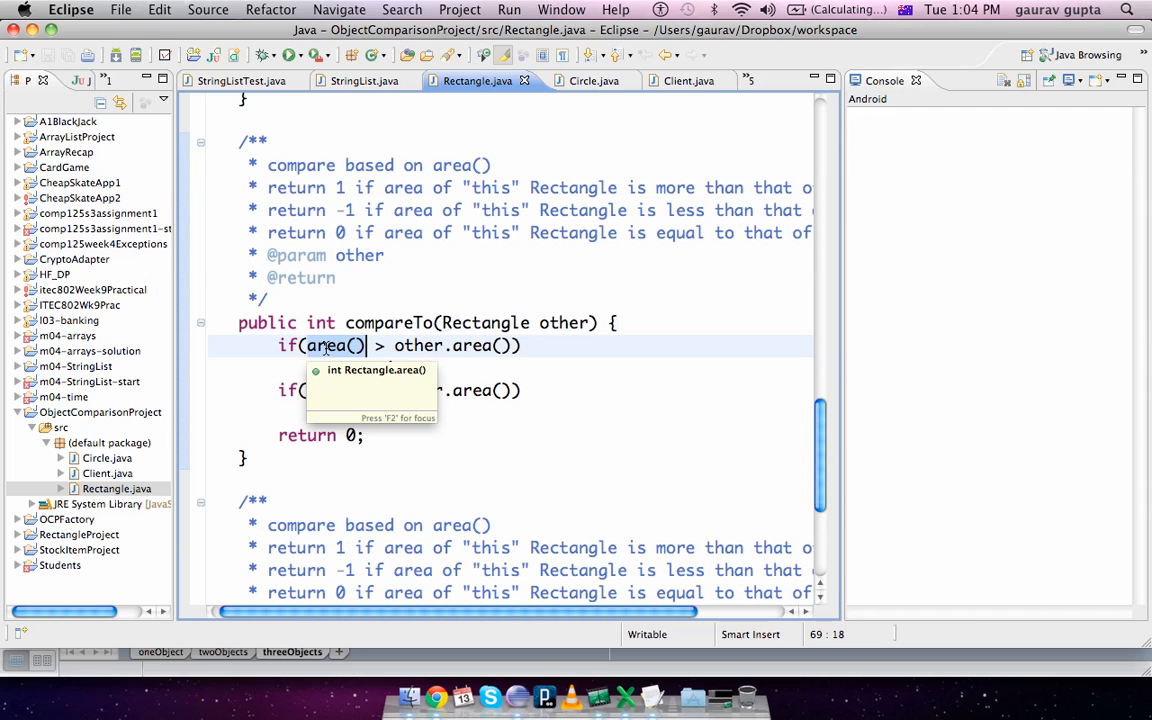
scroll(up, 3)
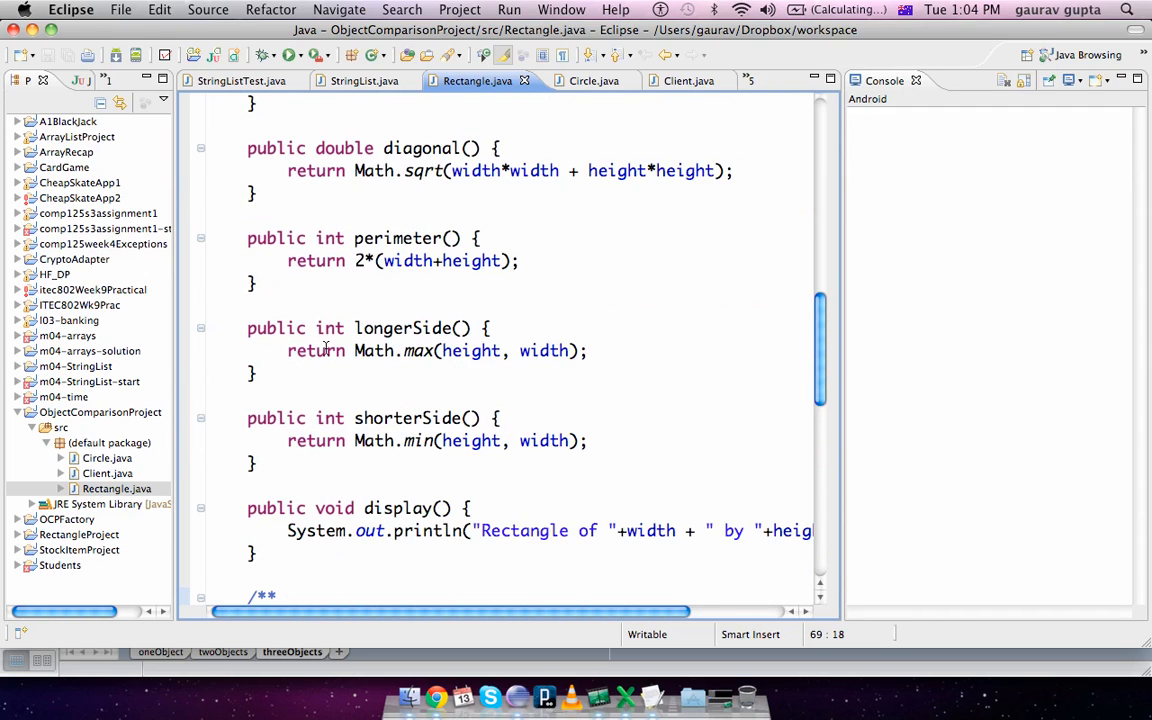
scroll(up, 3)
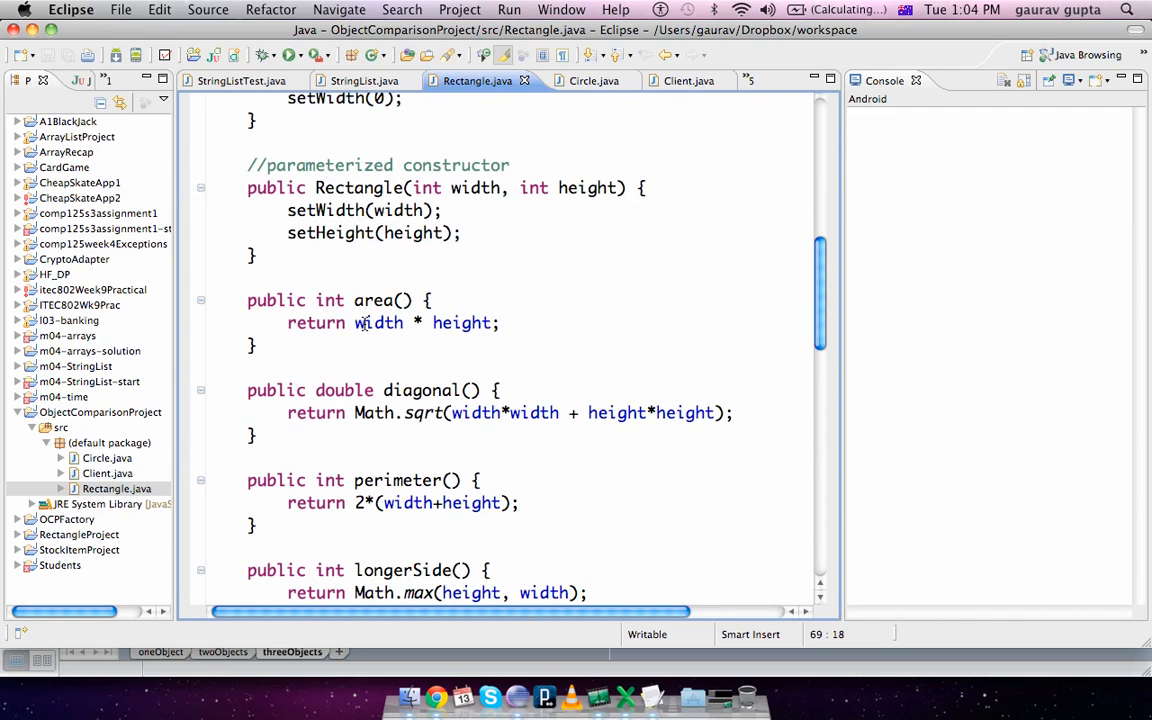
double_click(377, 322)
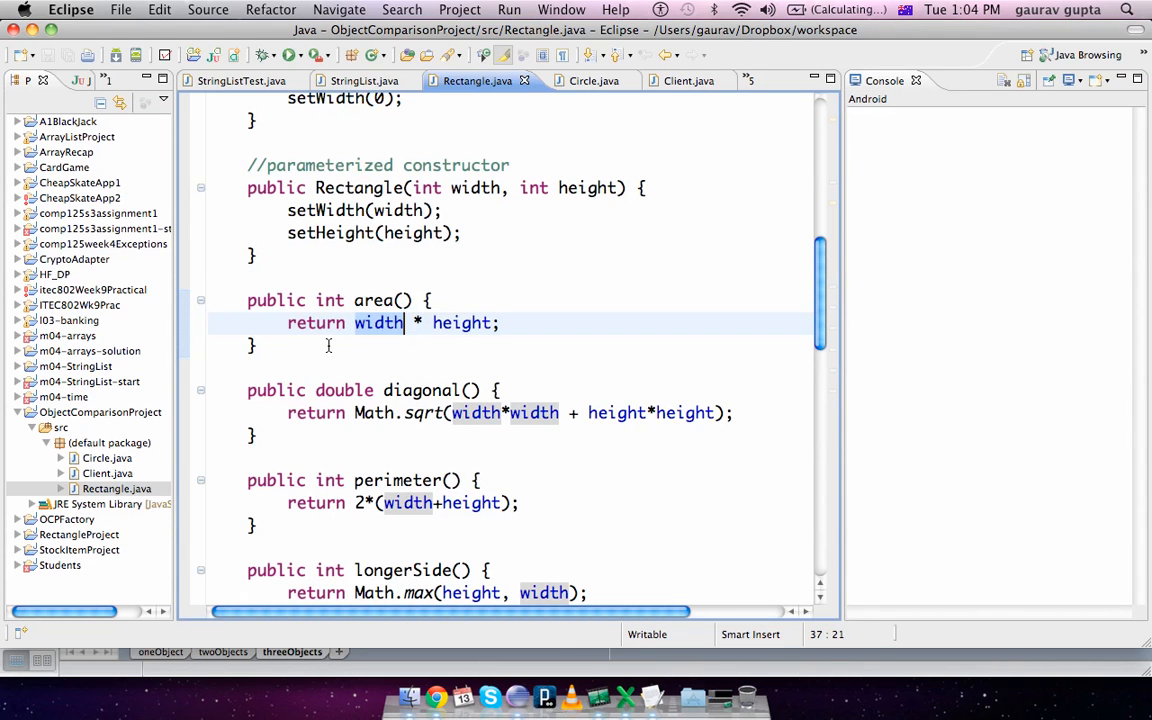
scroll(down, 3)
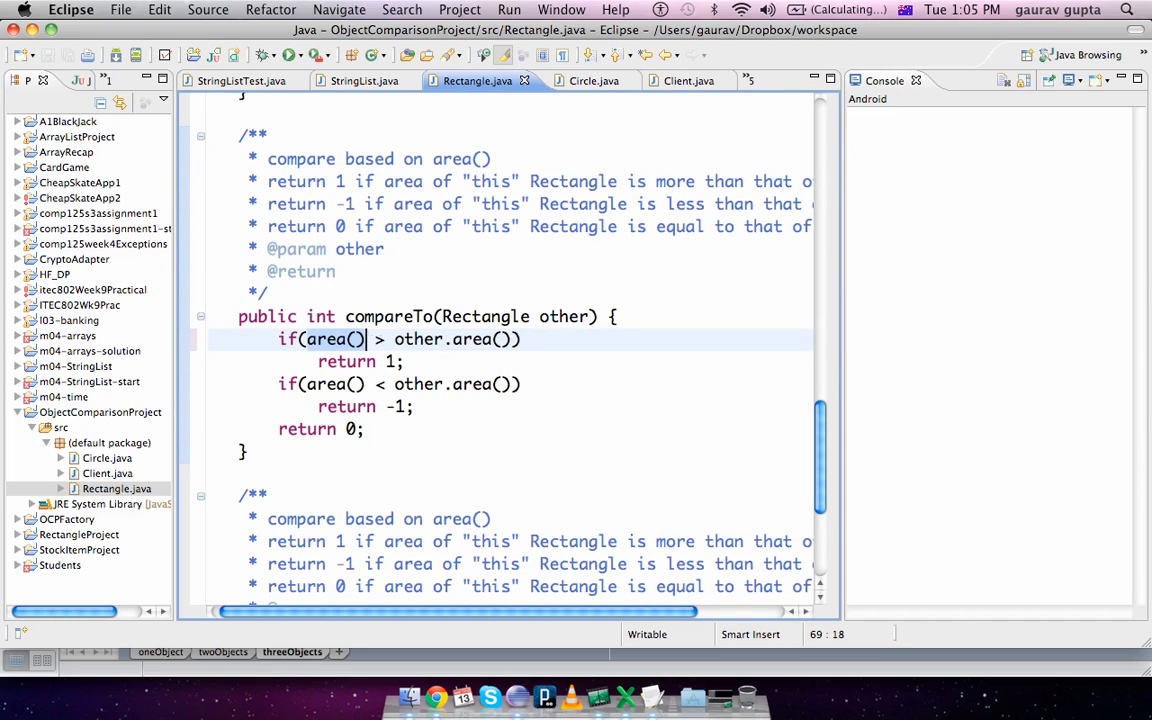
click(418, 339)
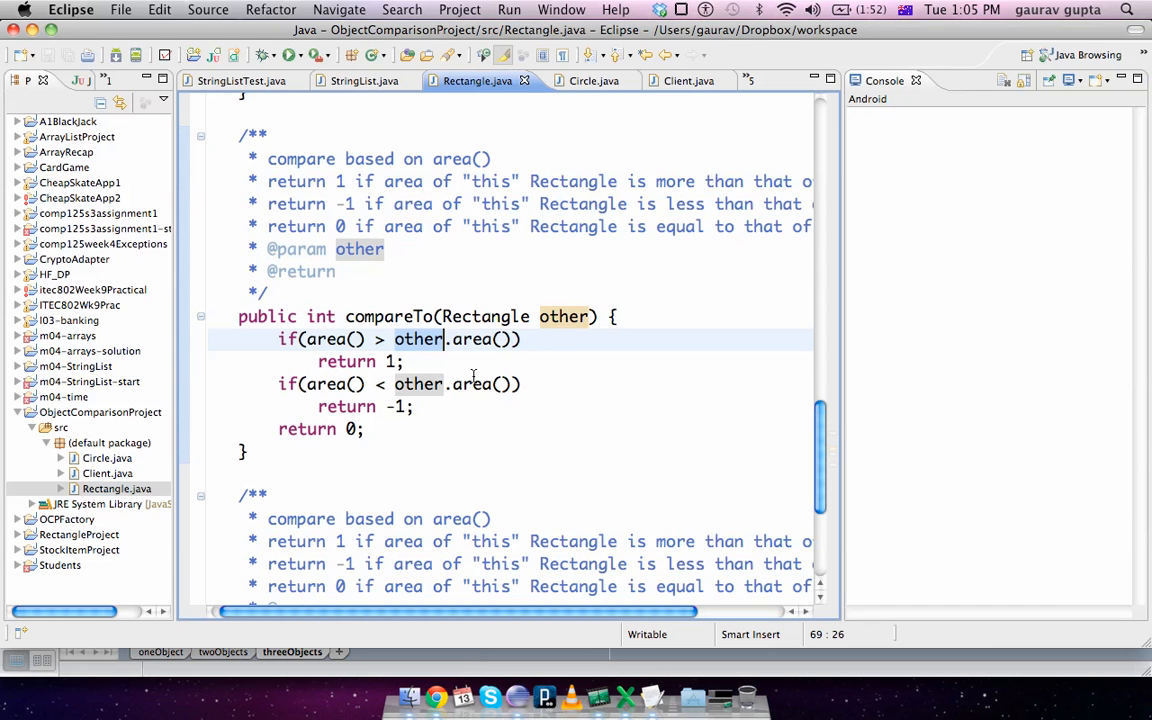
scroll(up, 3)
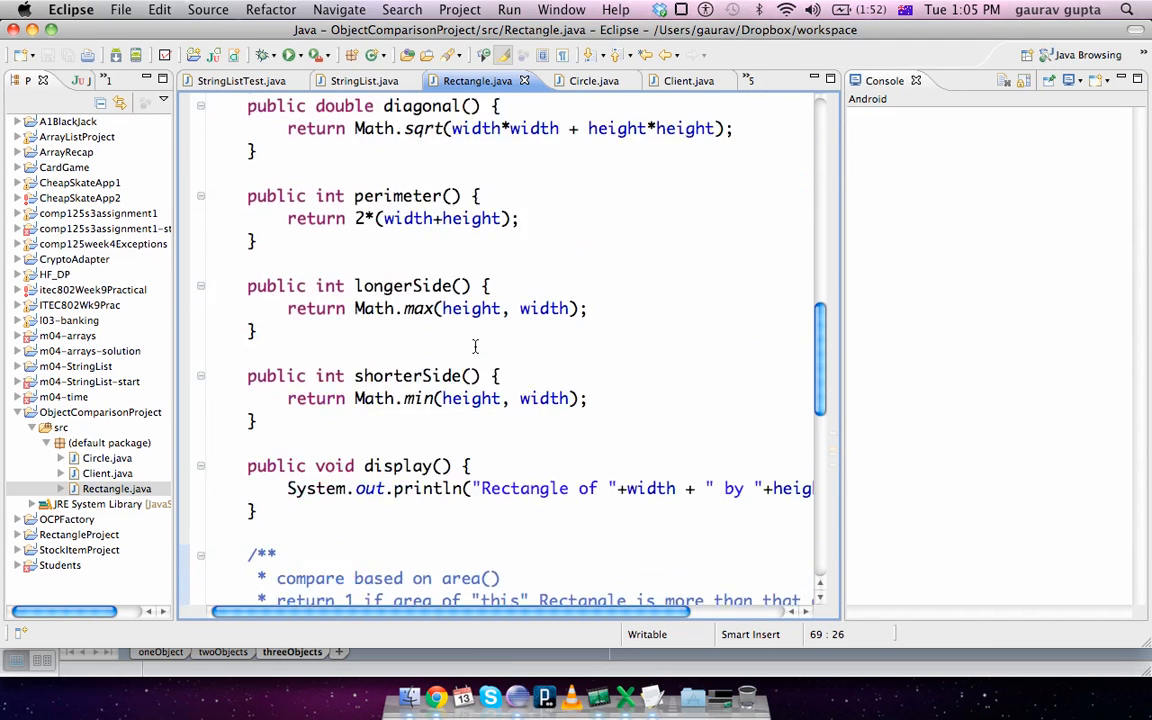
scroll(up, 3)
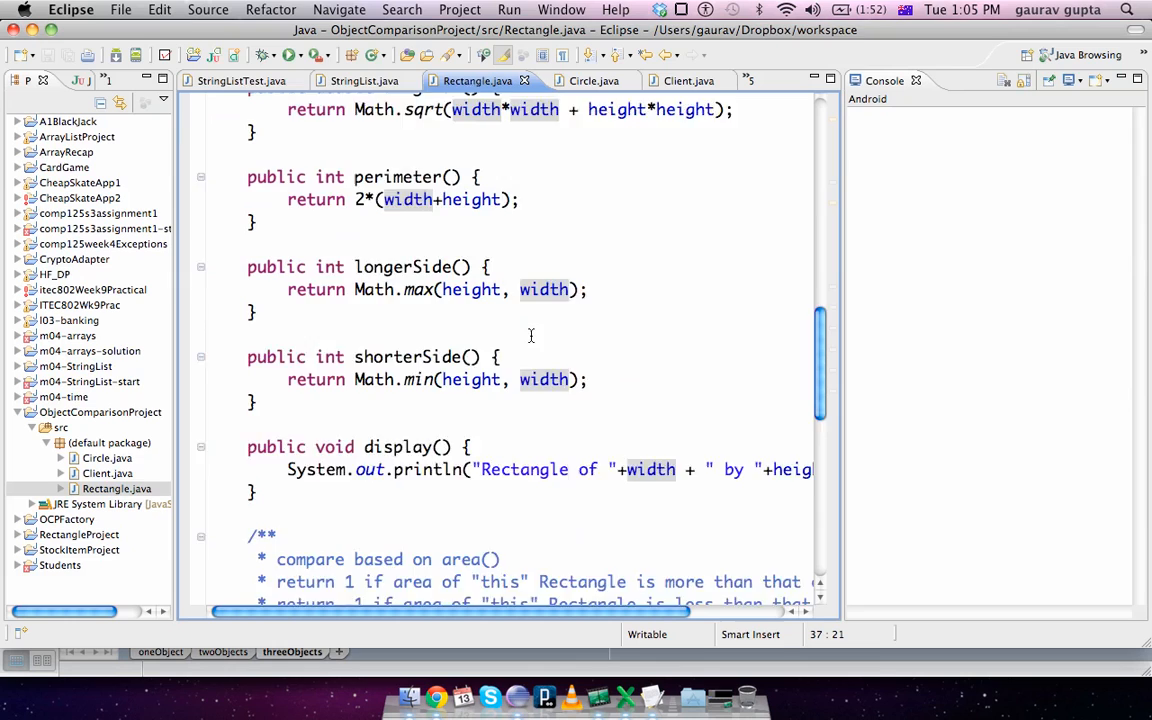
scroll(down, 3)
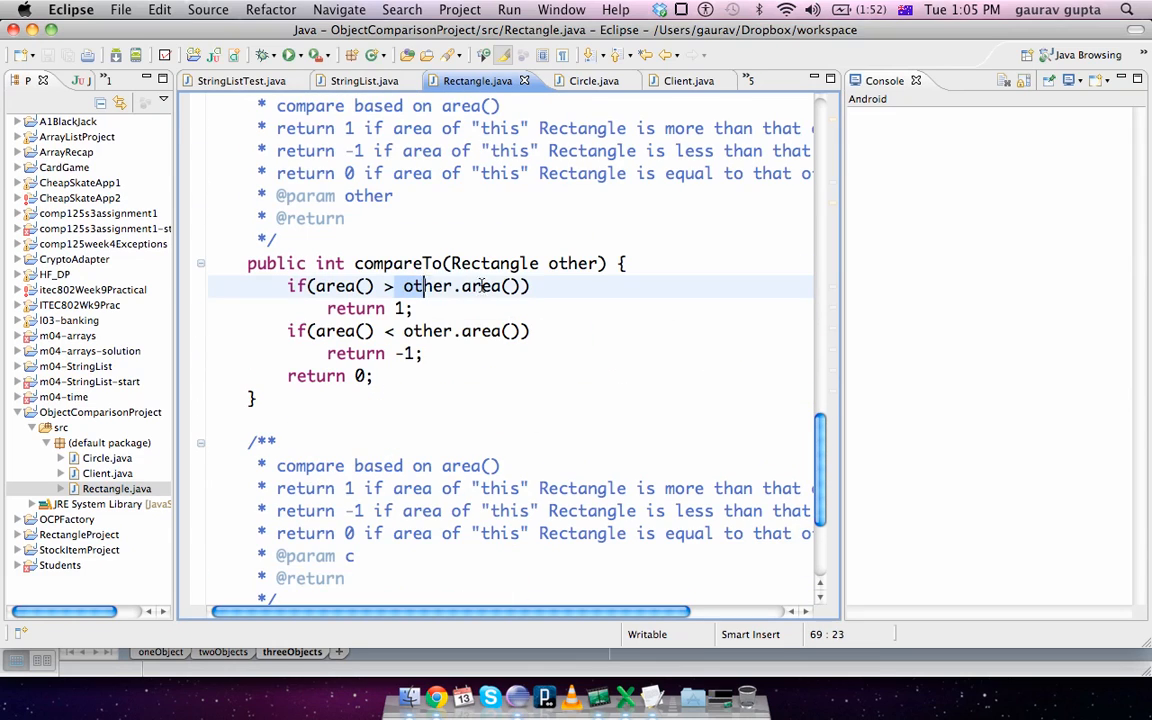
text(32)
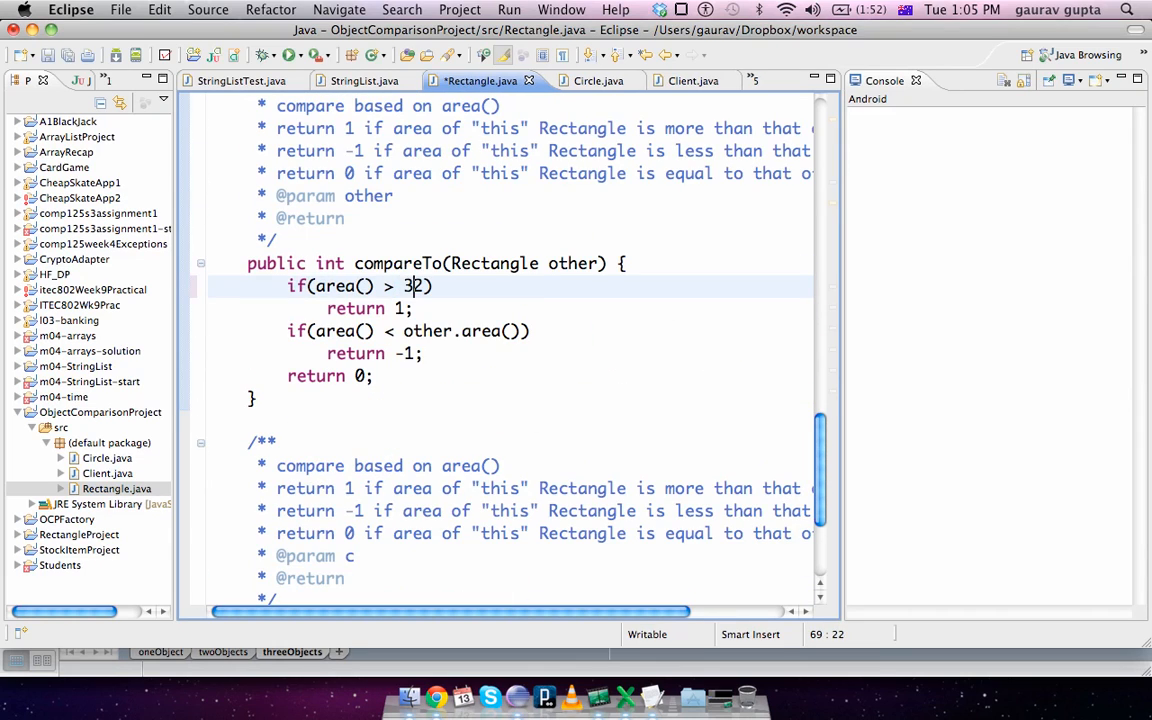
key(Backspace)
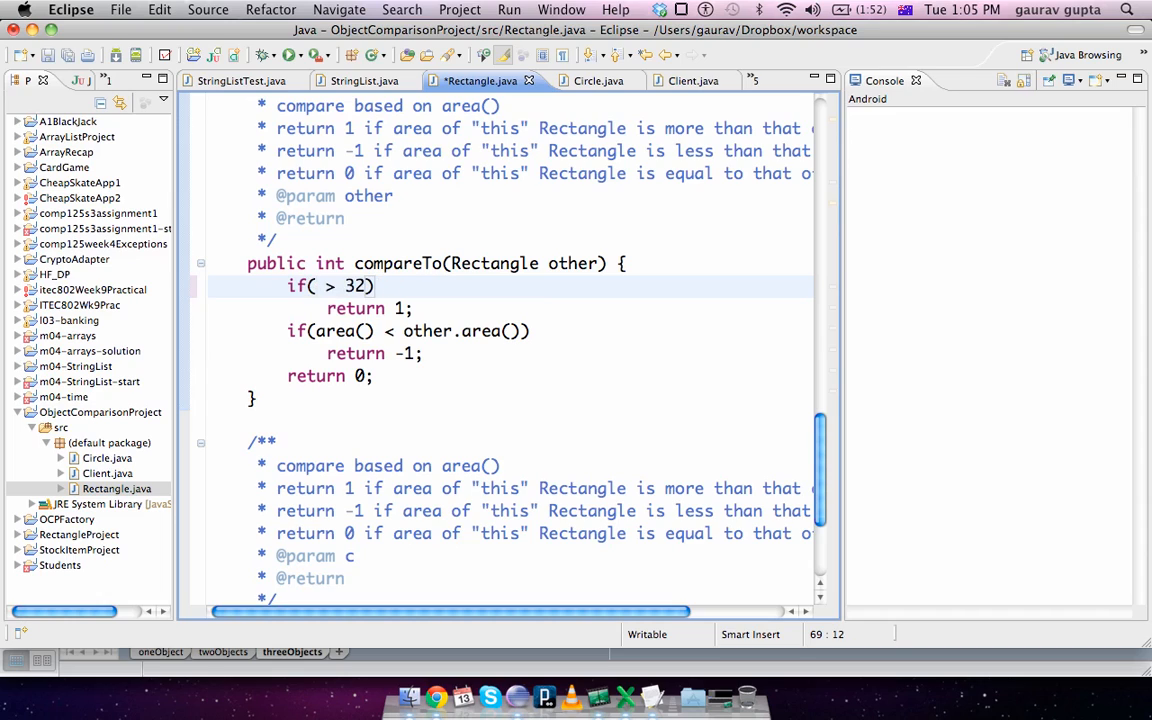
text(40)
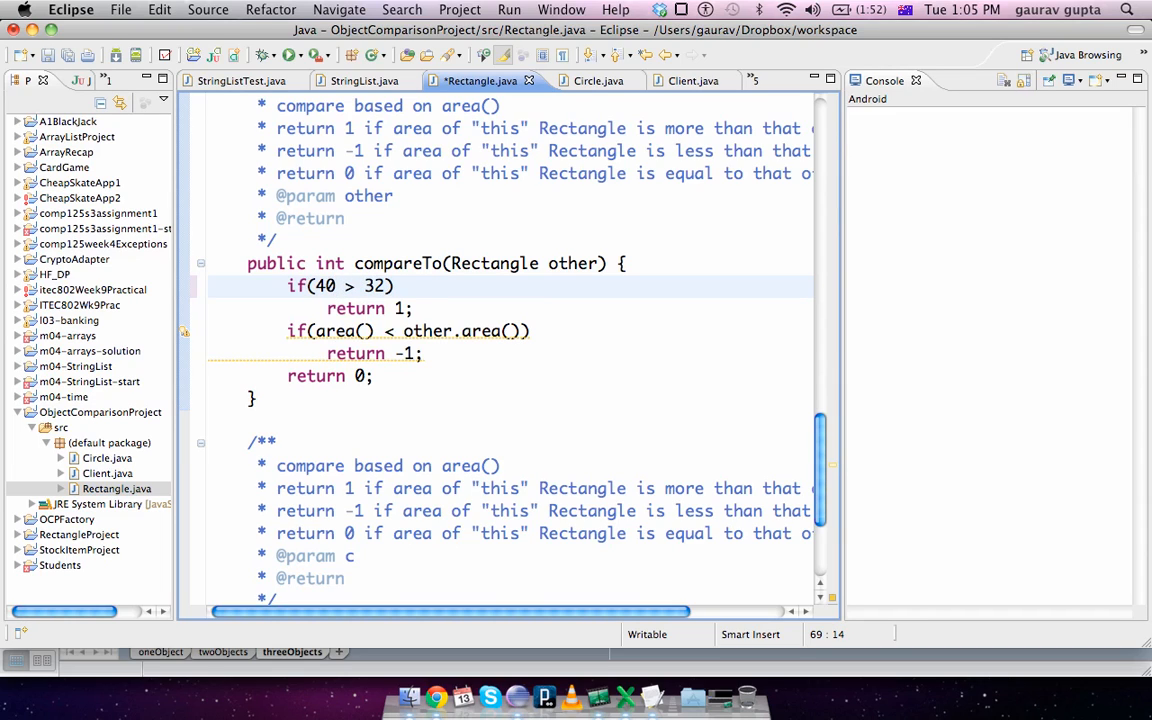
text(area() > other.area())
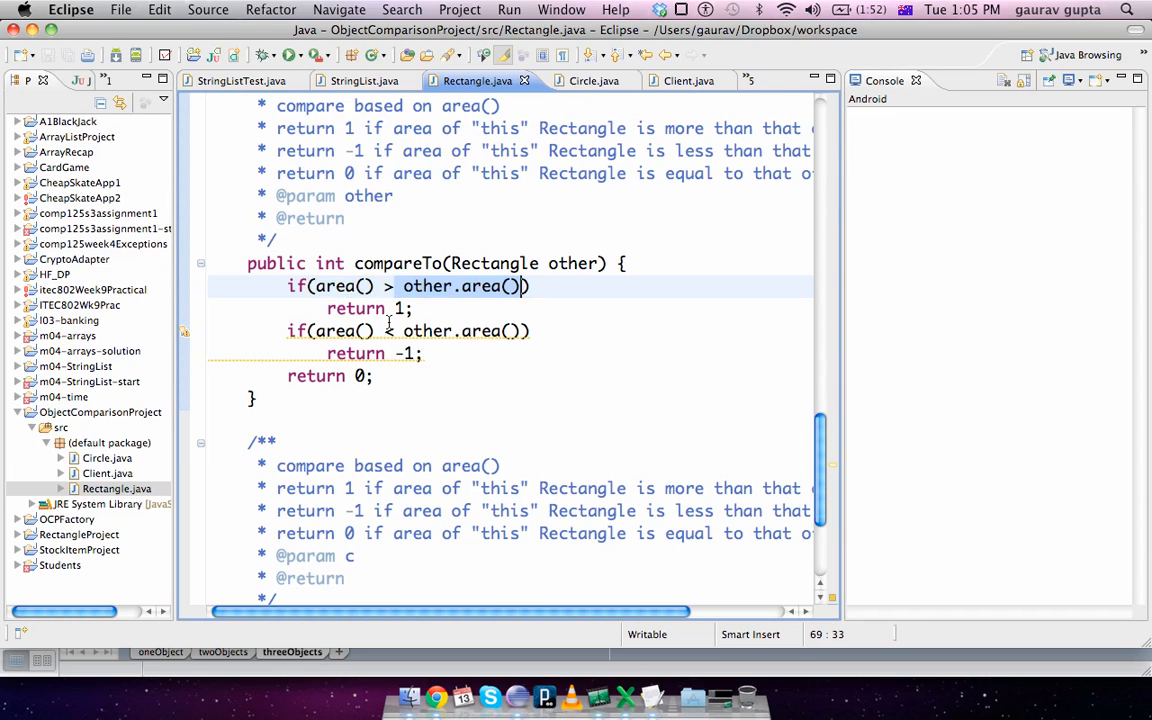
click(676, 80)
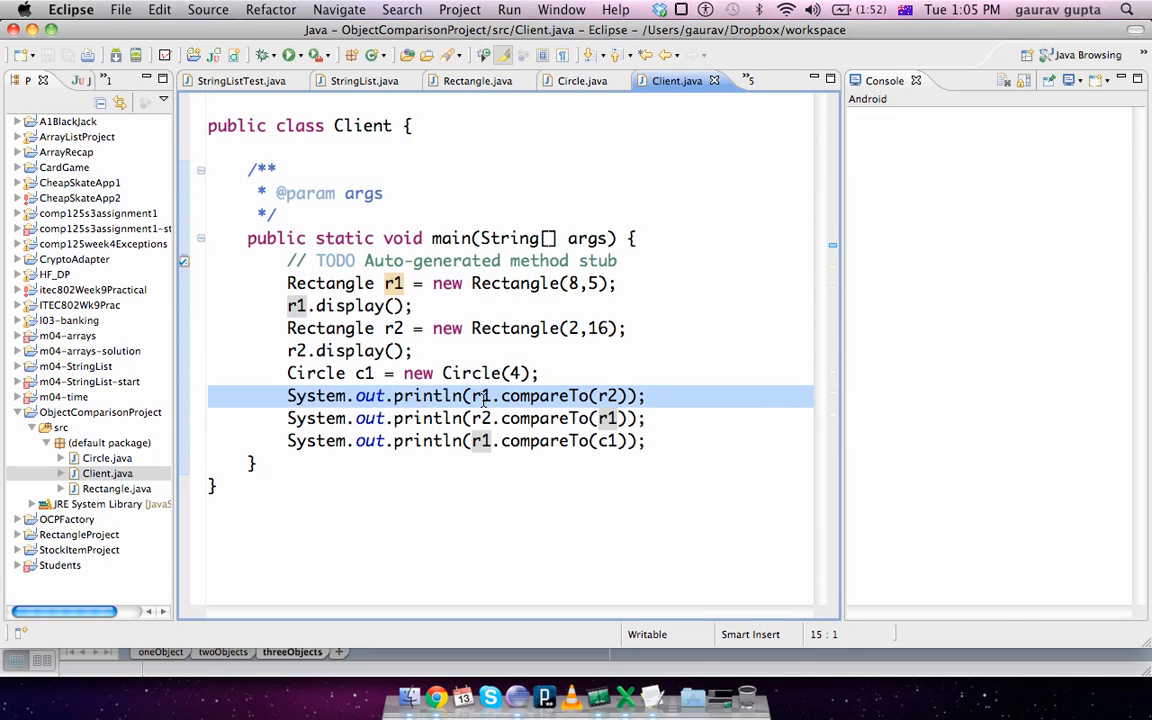
Remove the later comparison prints in Client.java, keeping only the r1.compareTo(r2) print.
click(608, 396)
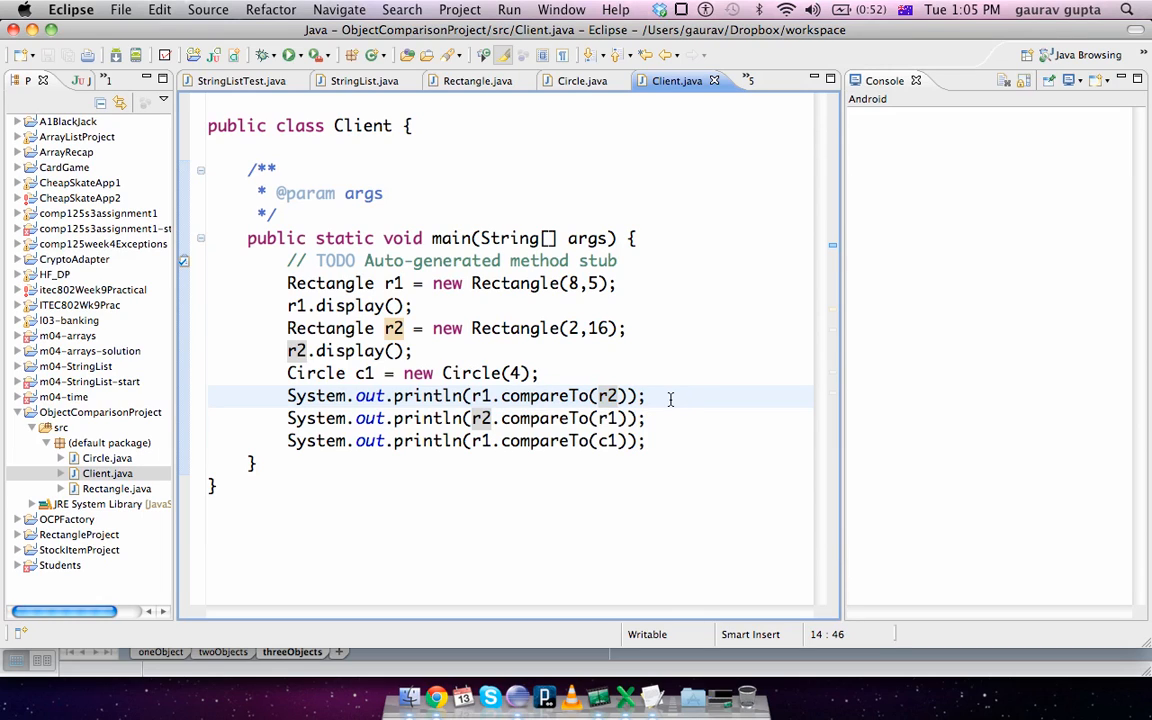
click(646, 395)
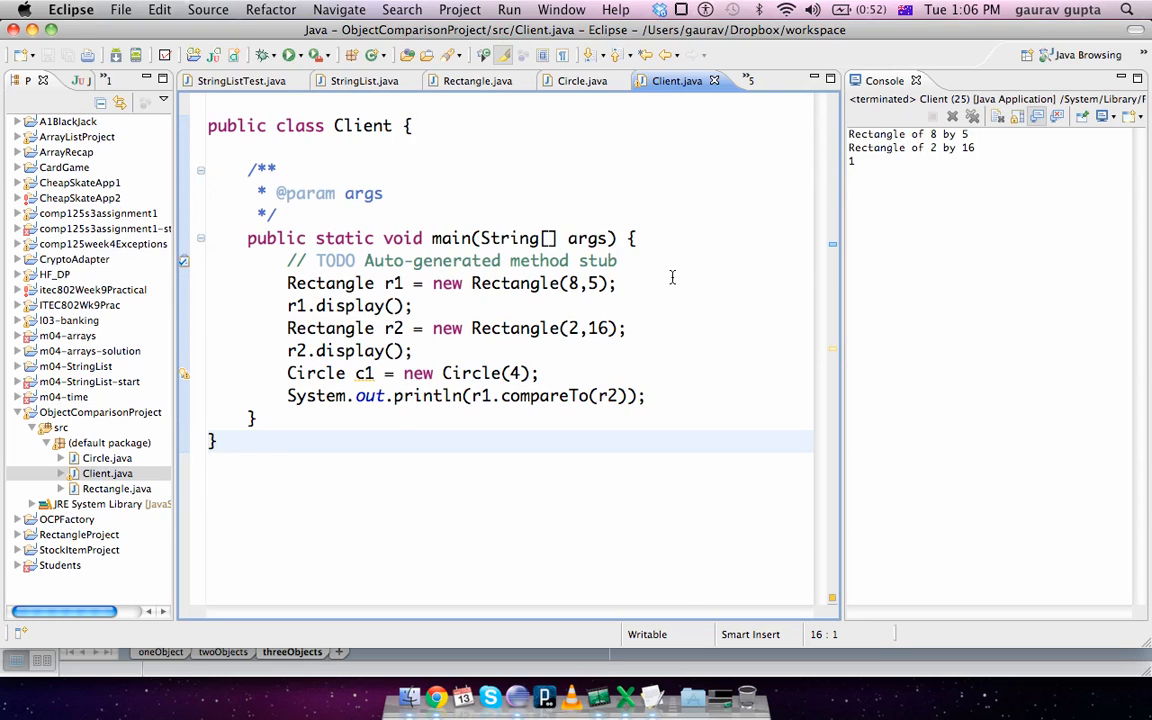
text(System.out.println(r2.compareTo(r1));)
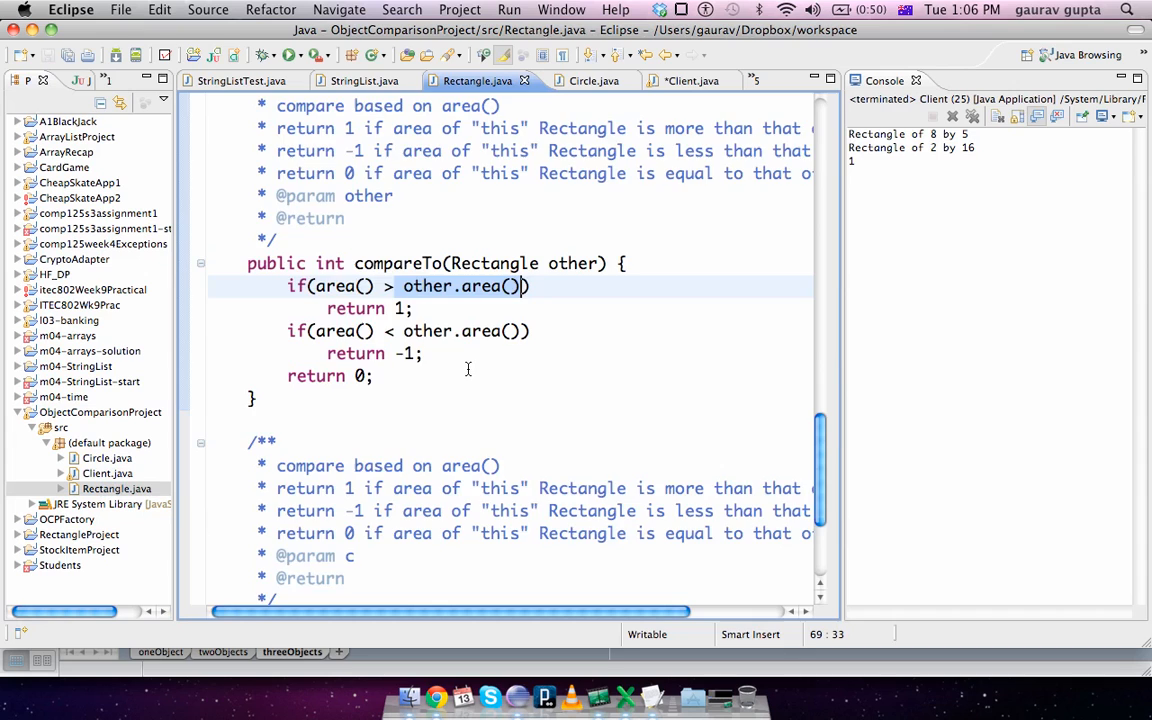
Move setWidth and getHeight so accessors read setWidth, setHeight, getWidth, getHeight.
scroll(up, 3)
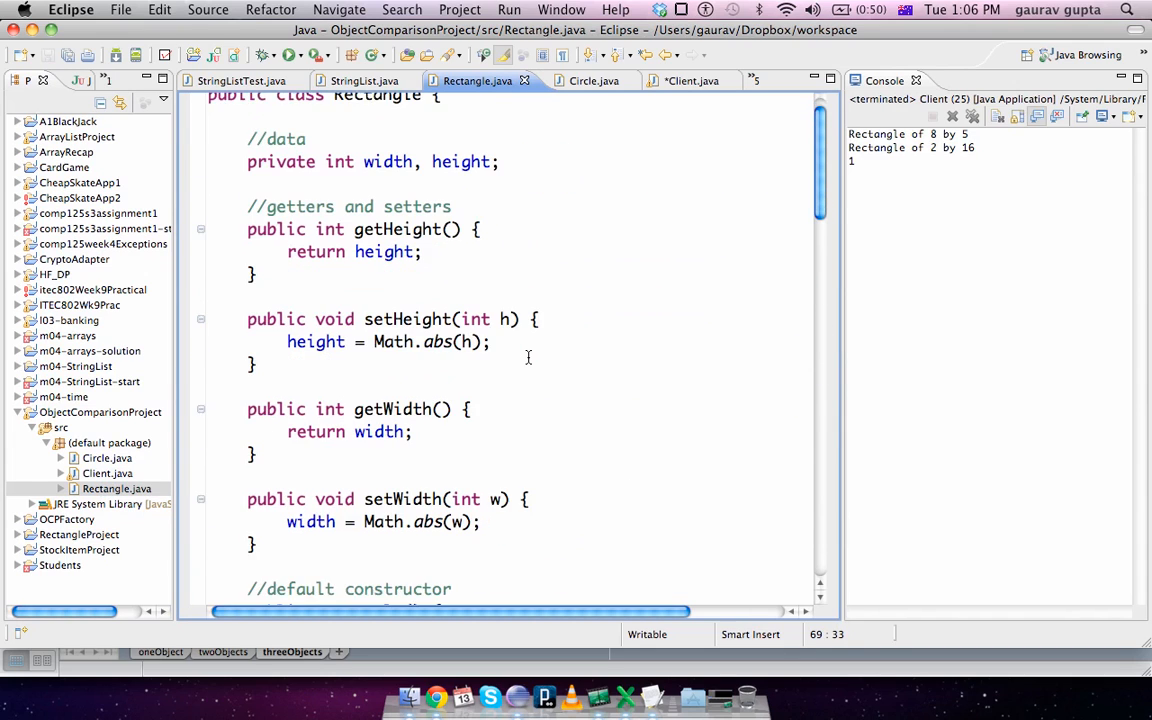
scroll(down, 3)
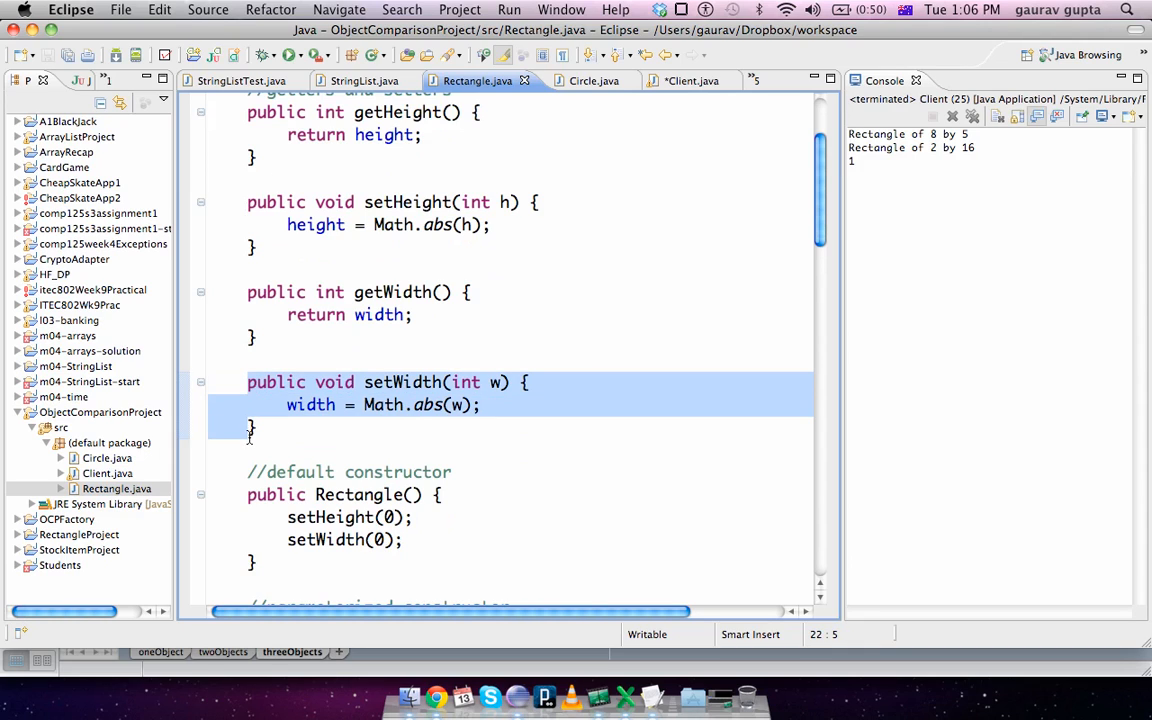
click(209, 358)
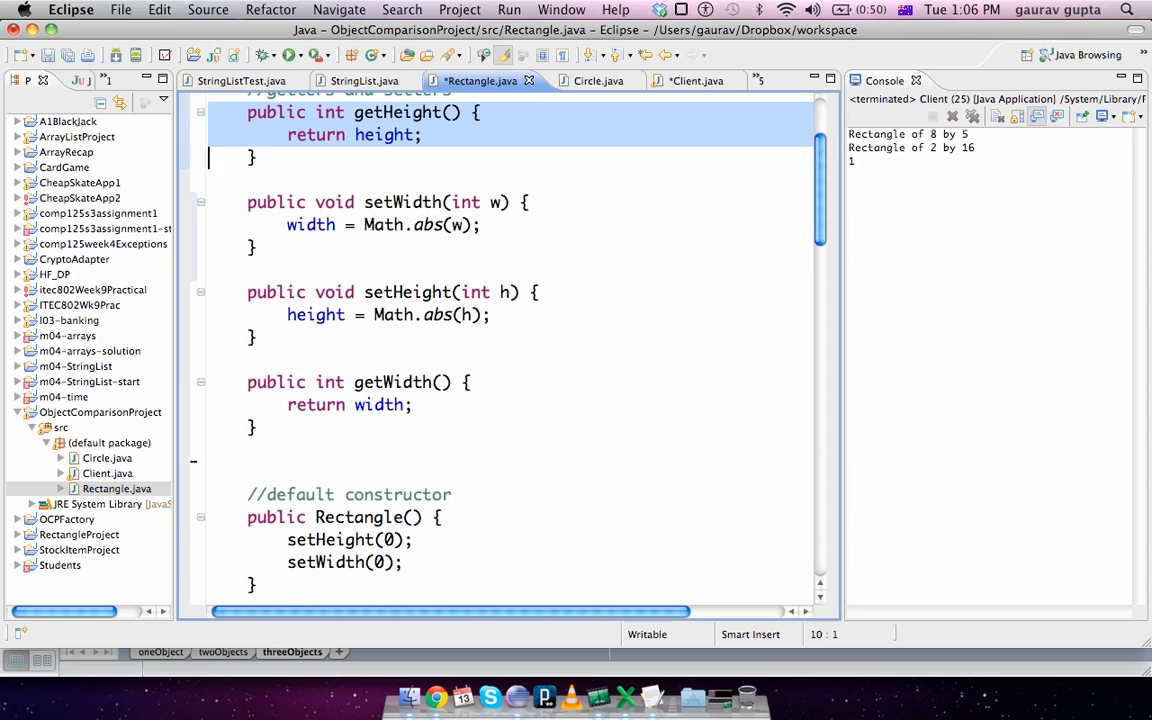
scroll(down, 3)
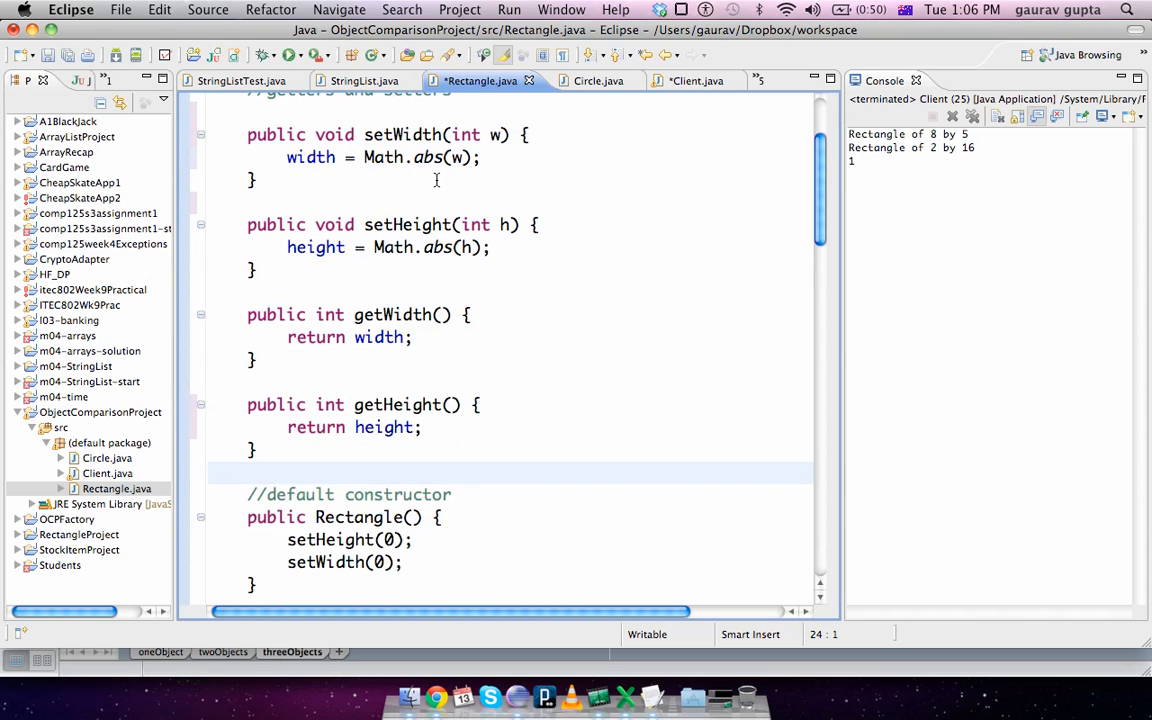
scroll(up, 3)
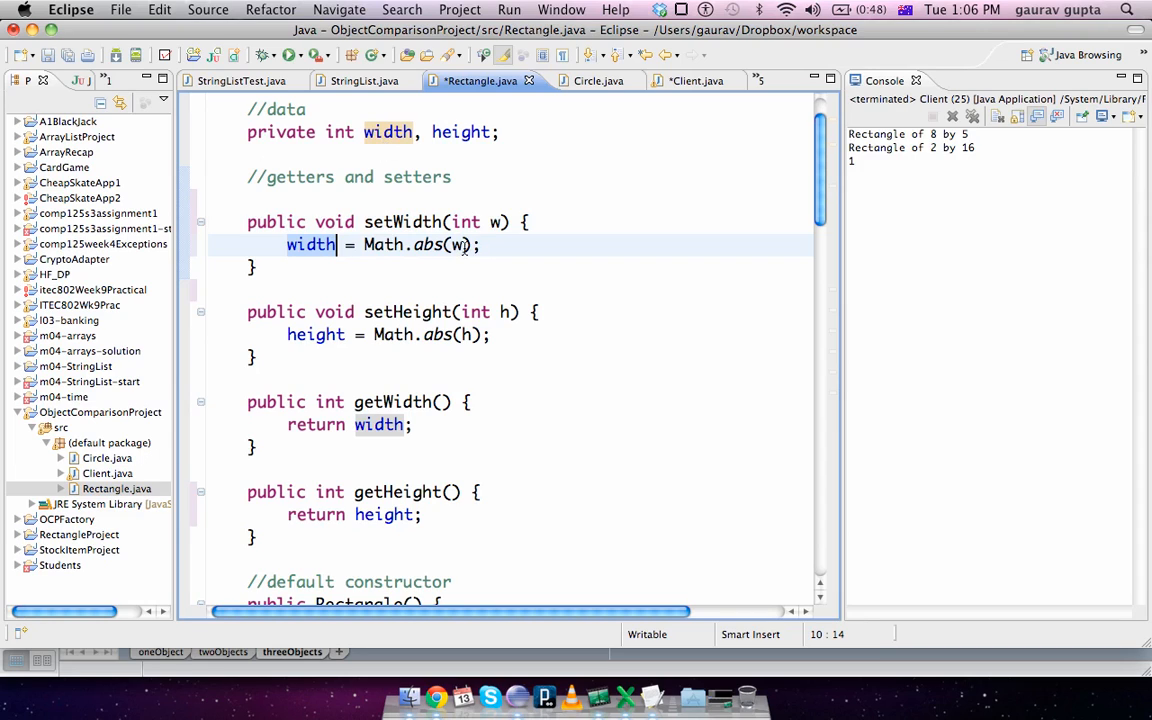
Rename setWidth's parameter to width and assign this.width = Math.abs(width).
click(498, 221)
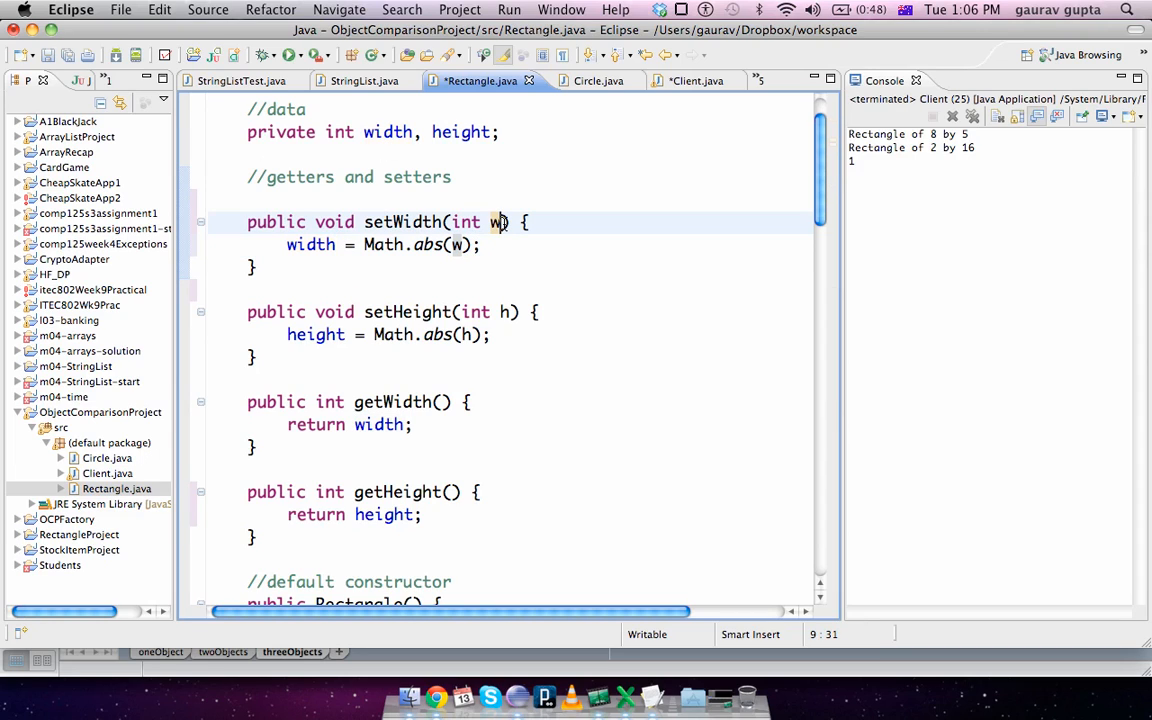
text(idth)
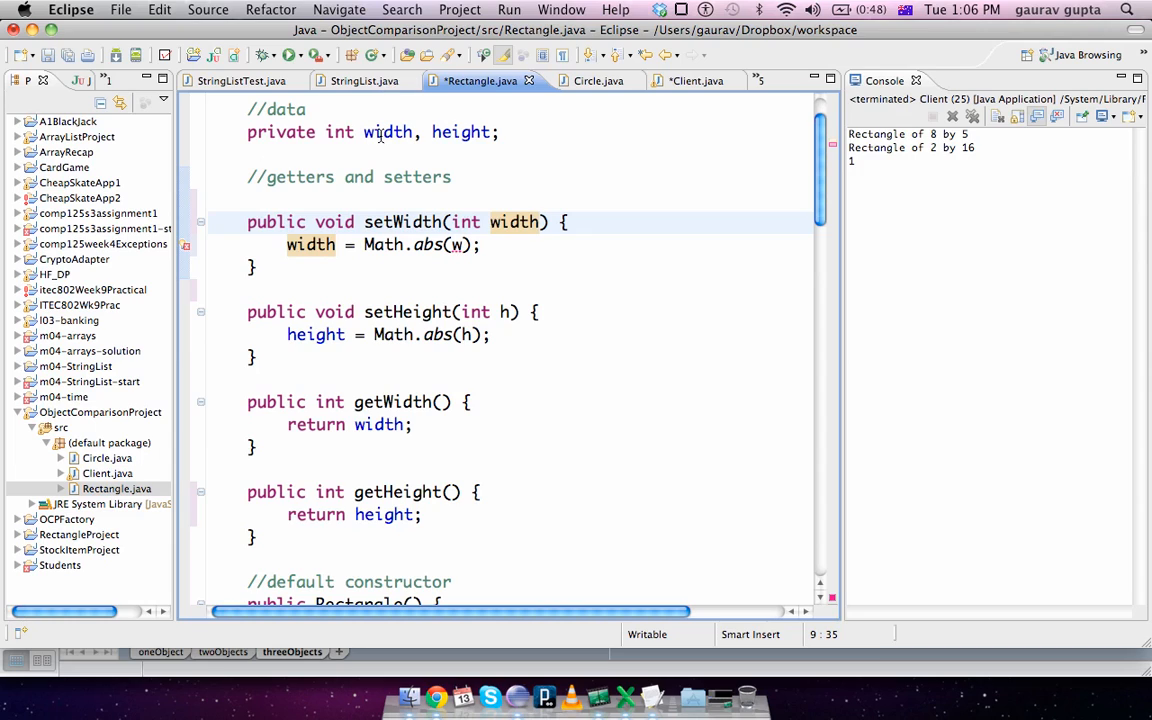
text(idth)
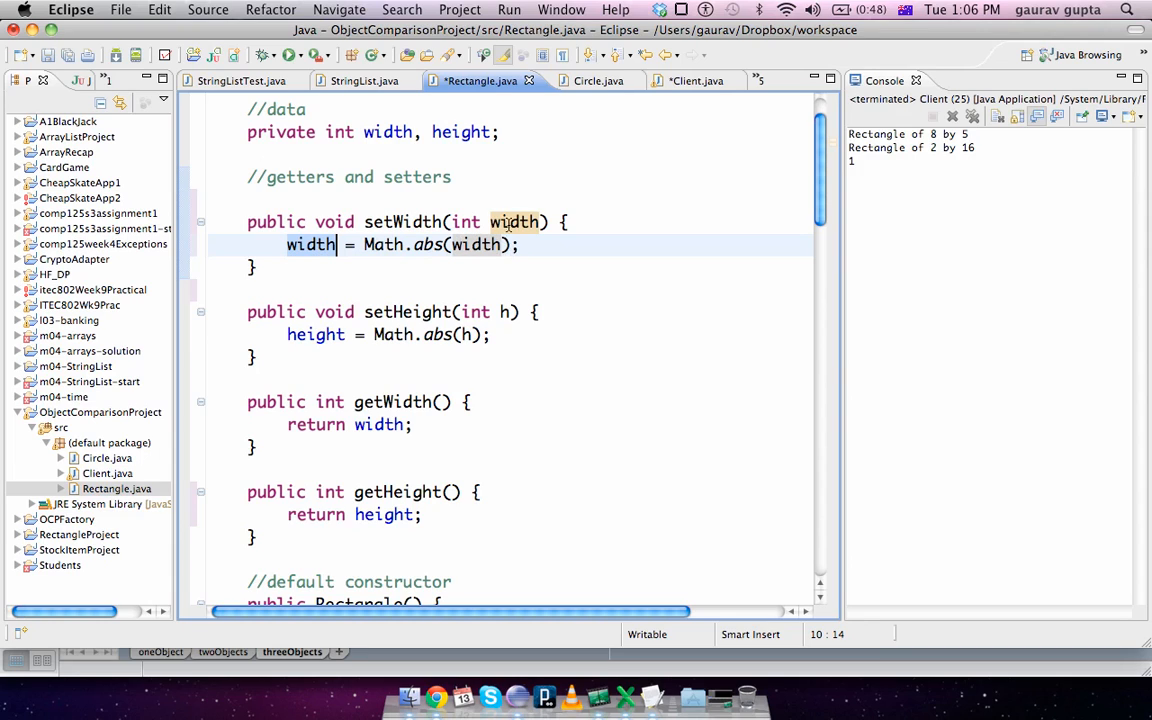
mouse_move(477, 244)
text(this)
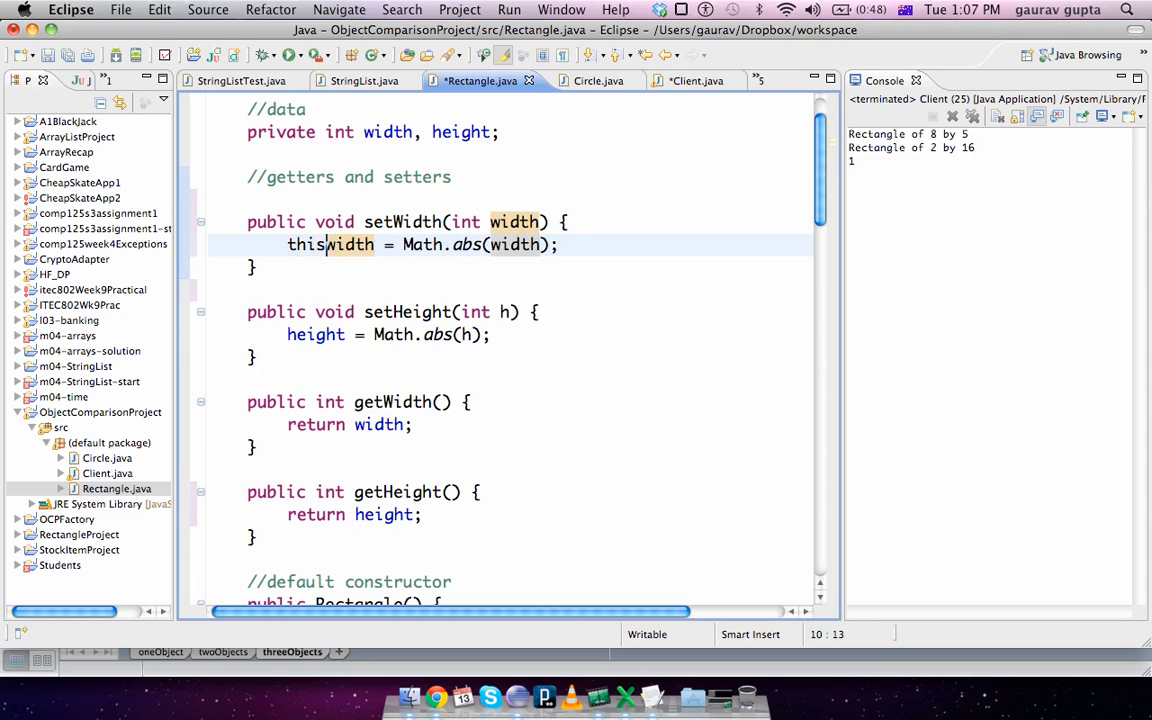
text(.)
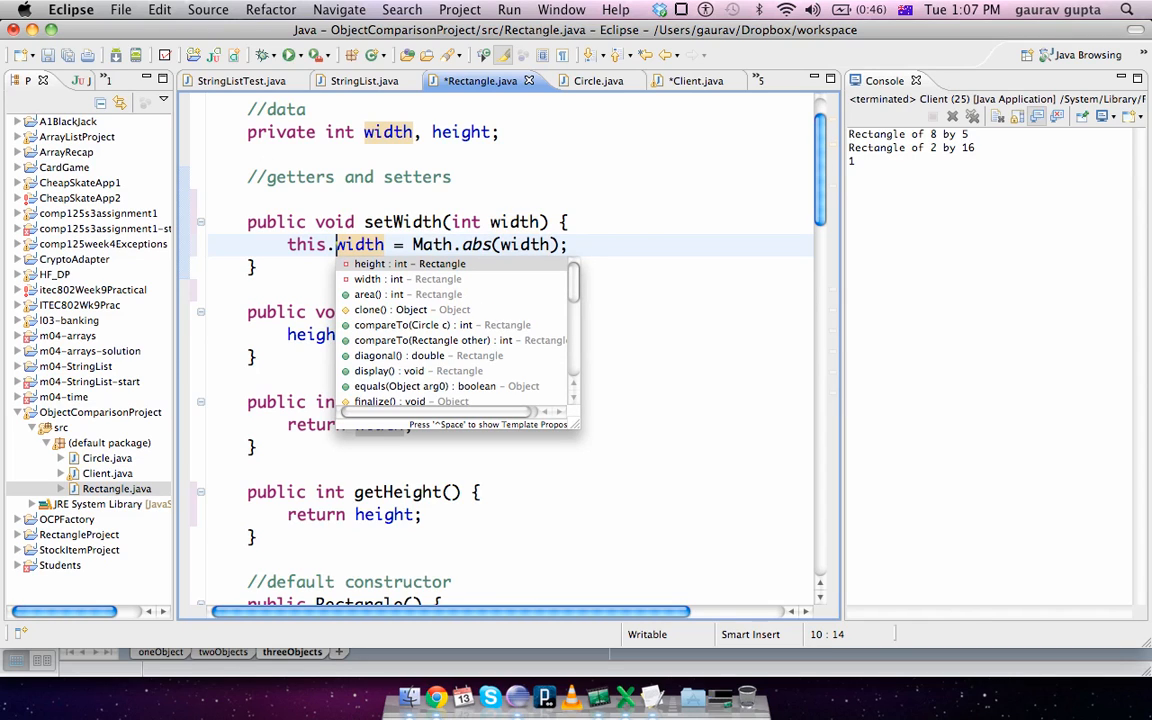
key(Escape)
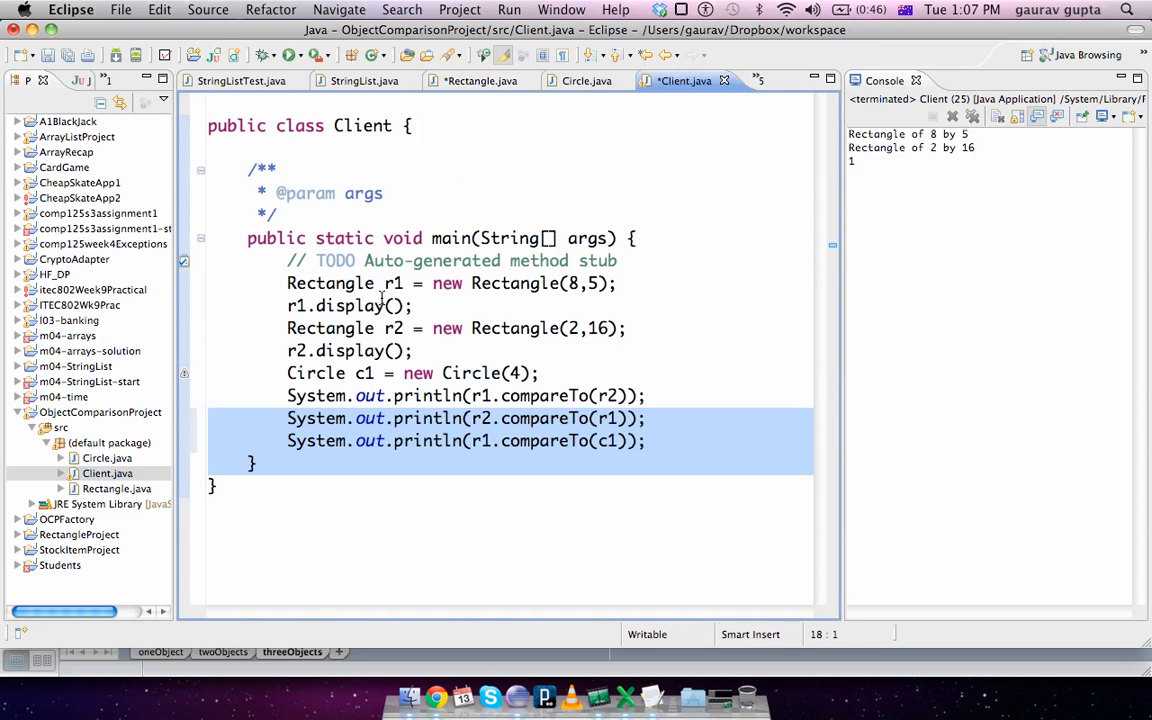
Inspect width in Rectangle's constructor and setWidth, contrasting this.width with the parameter.
click(599, 283)
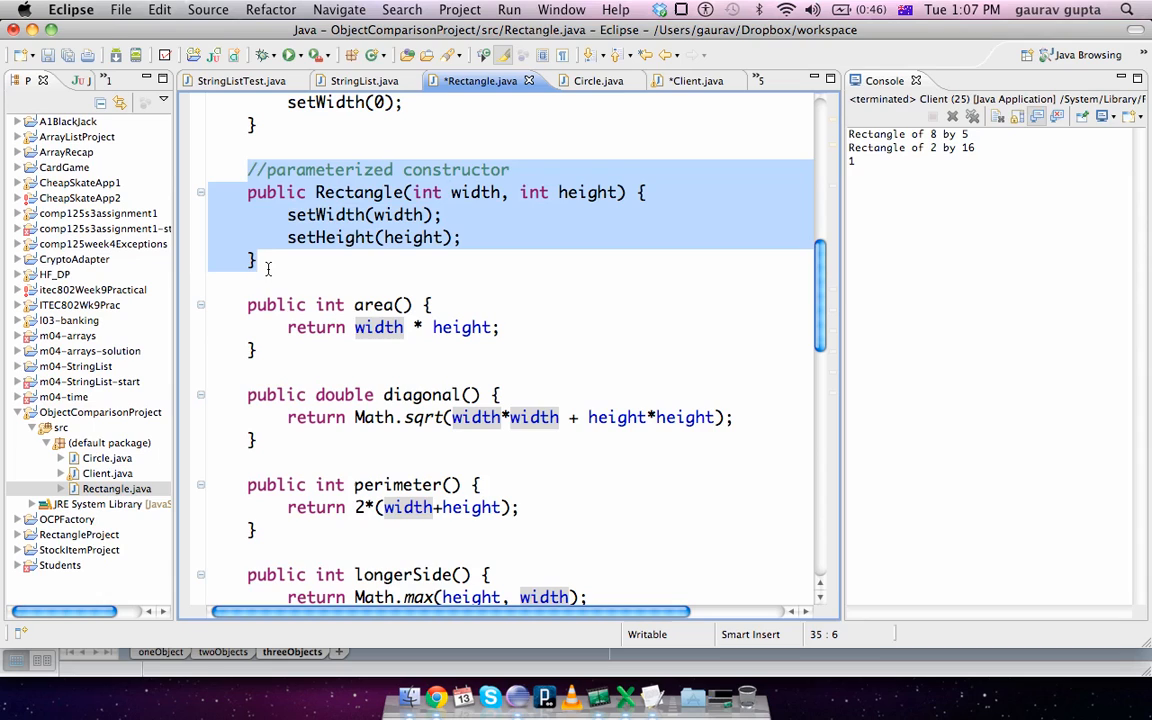
click(490, 192)
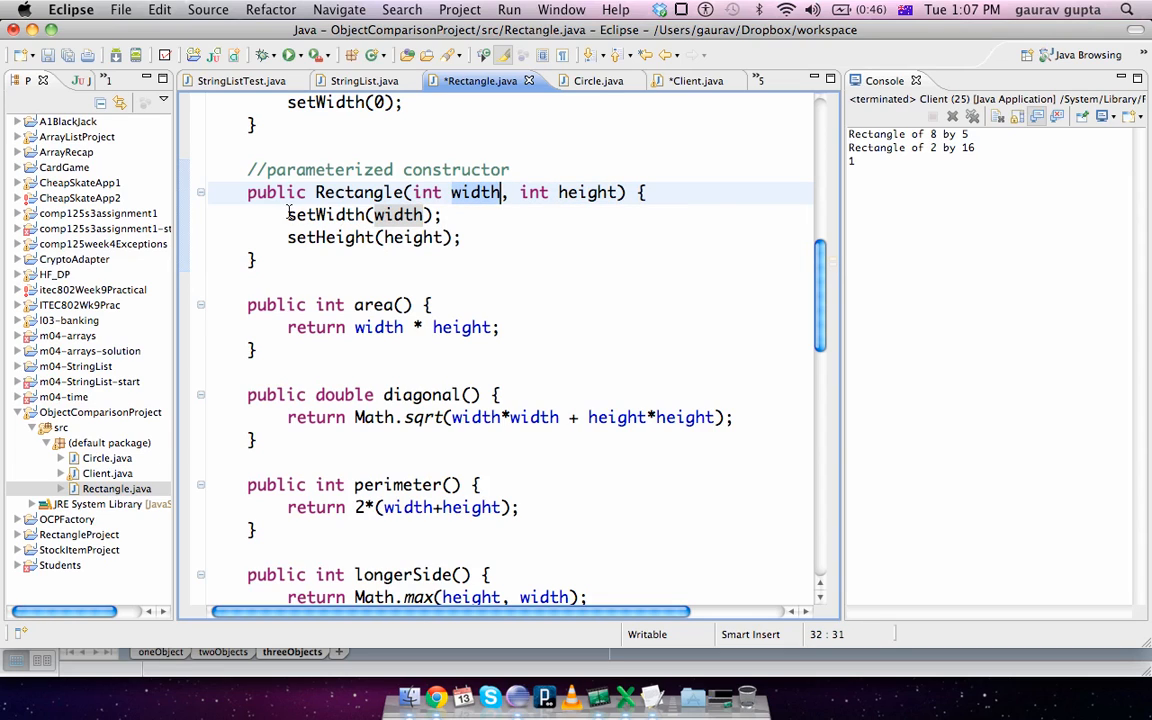
click(400, 214)
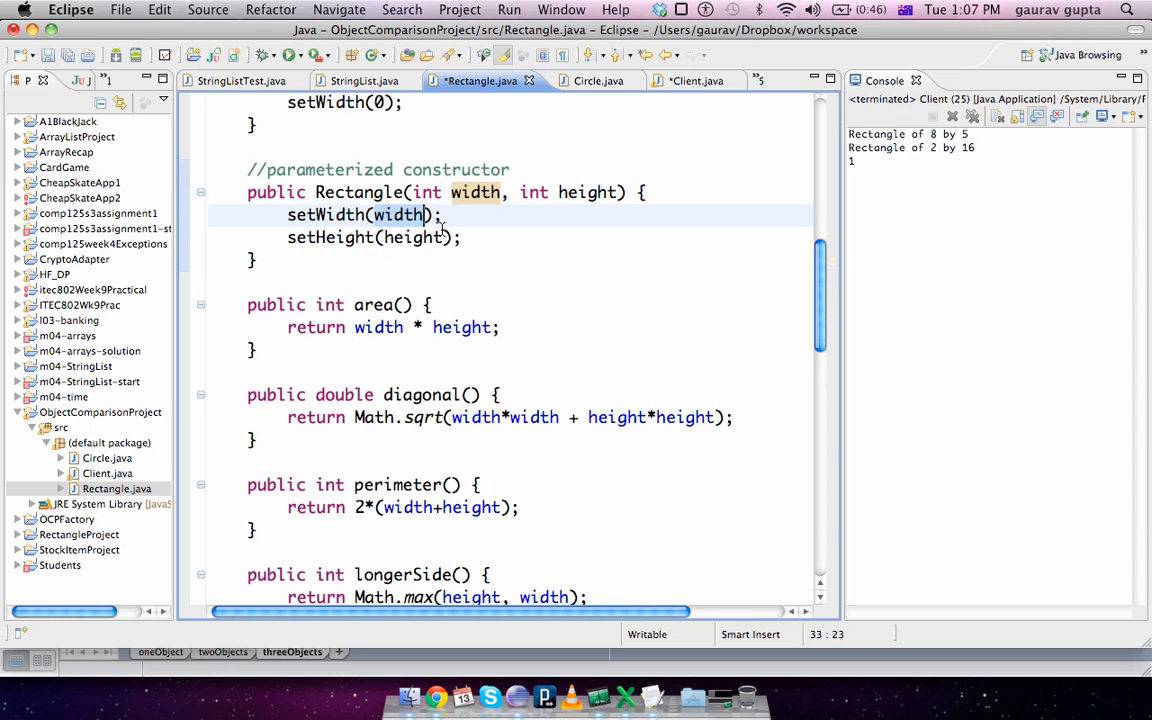
scroll(up, 3)
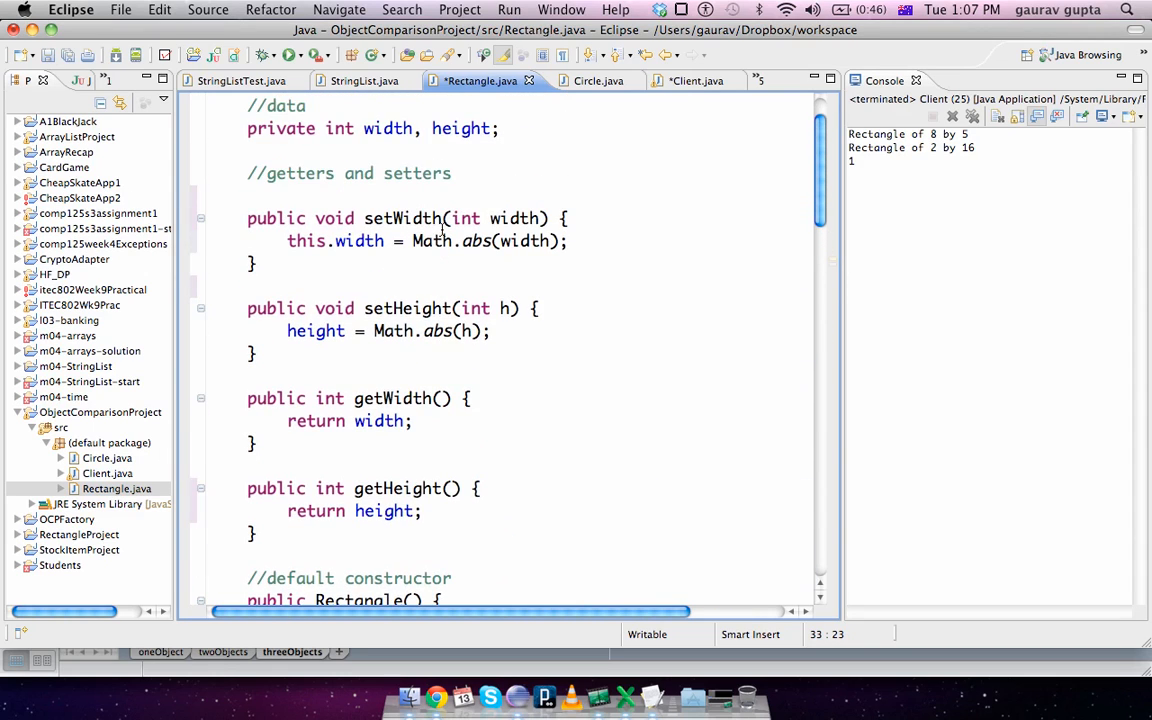
mouse_move(452, 225)
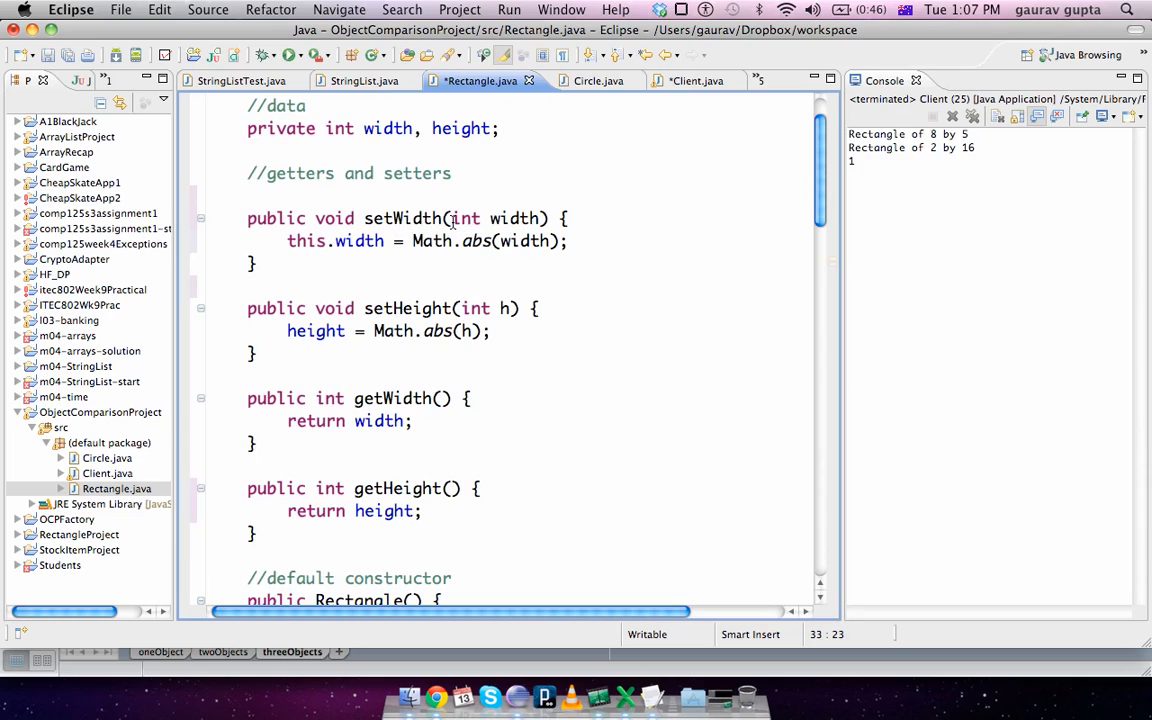
click(540, 218)
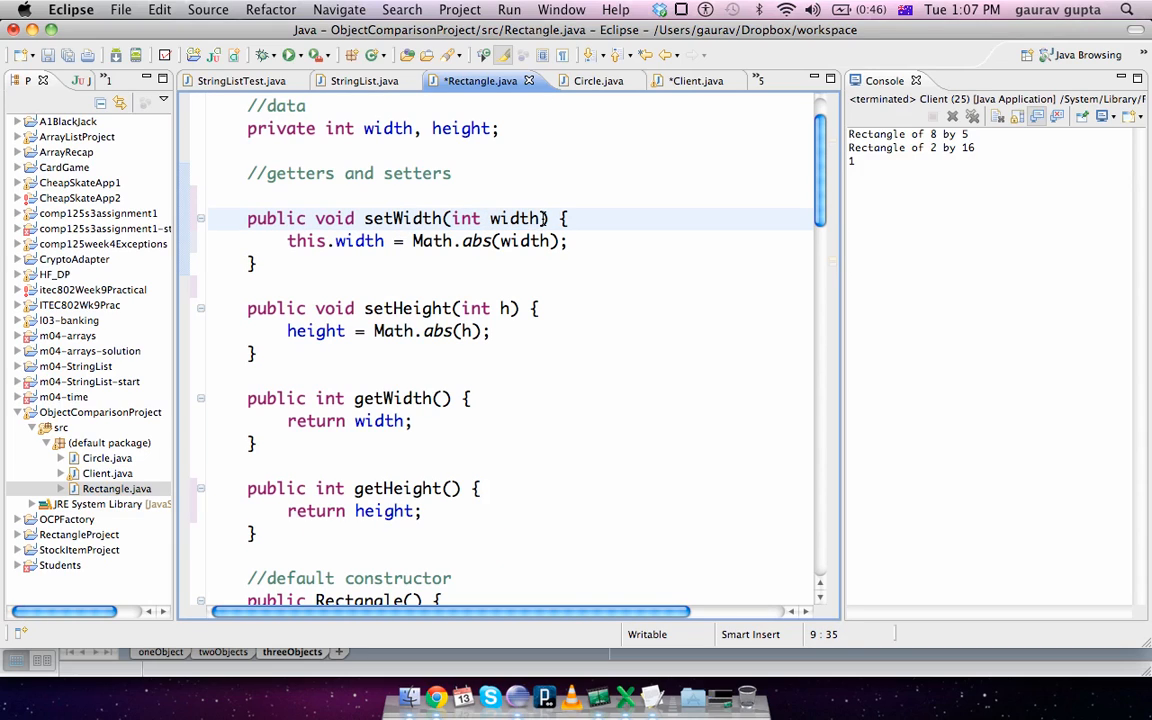
double_click(514, 218)
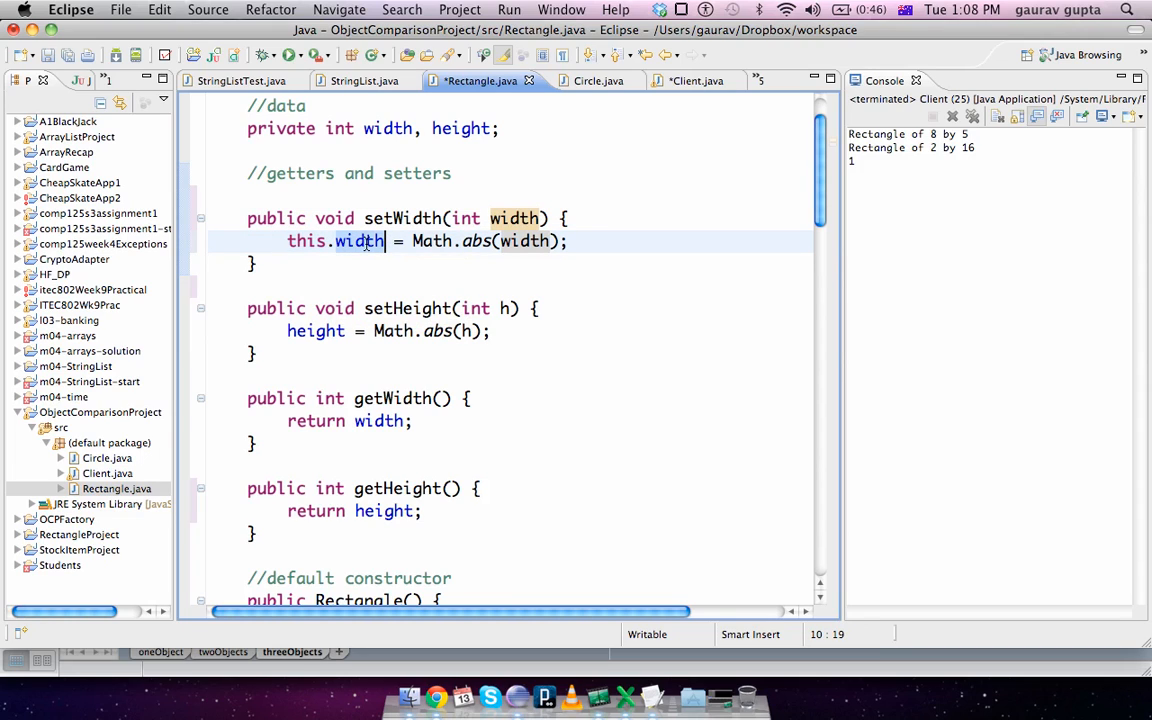
click(306, 241)
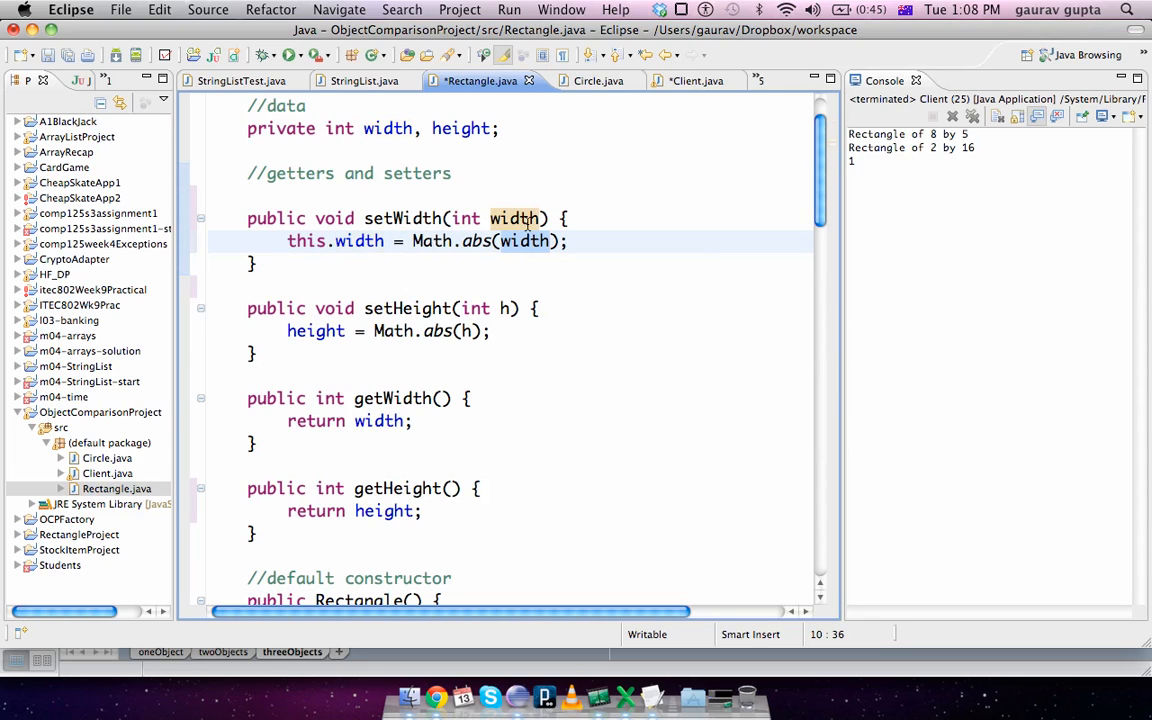
mouse_move(515, 218)
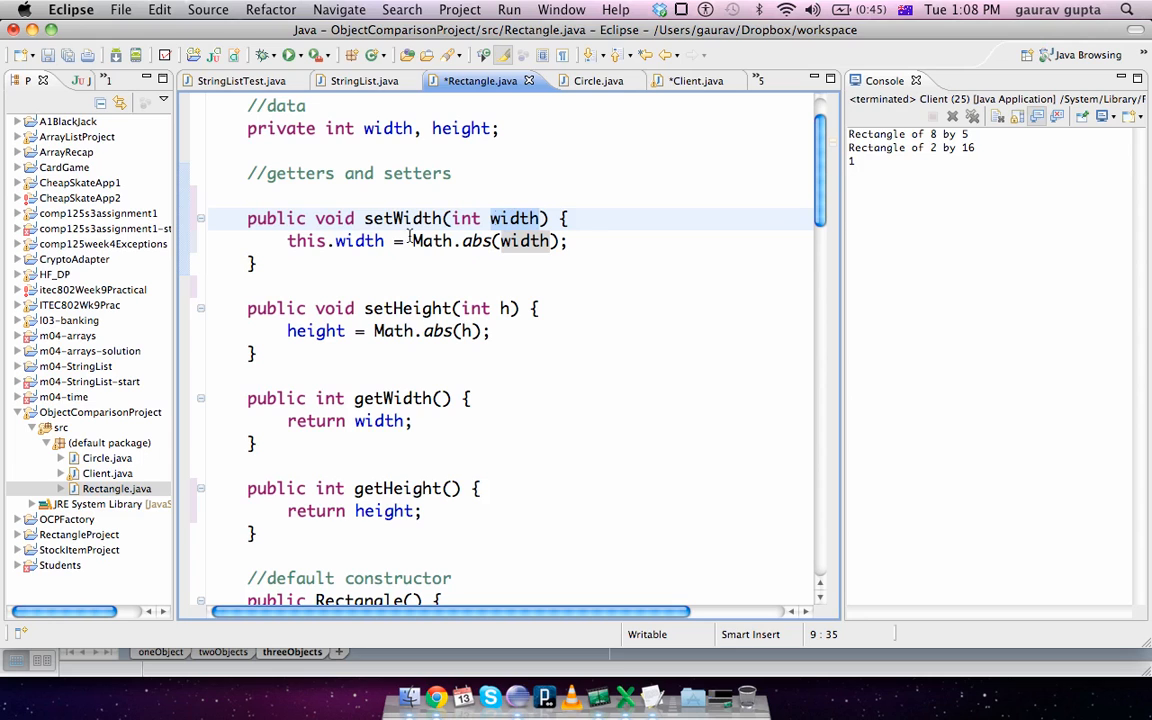
scroll(down, 3)
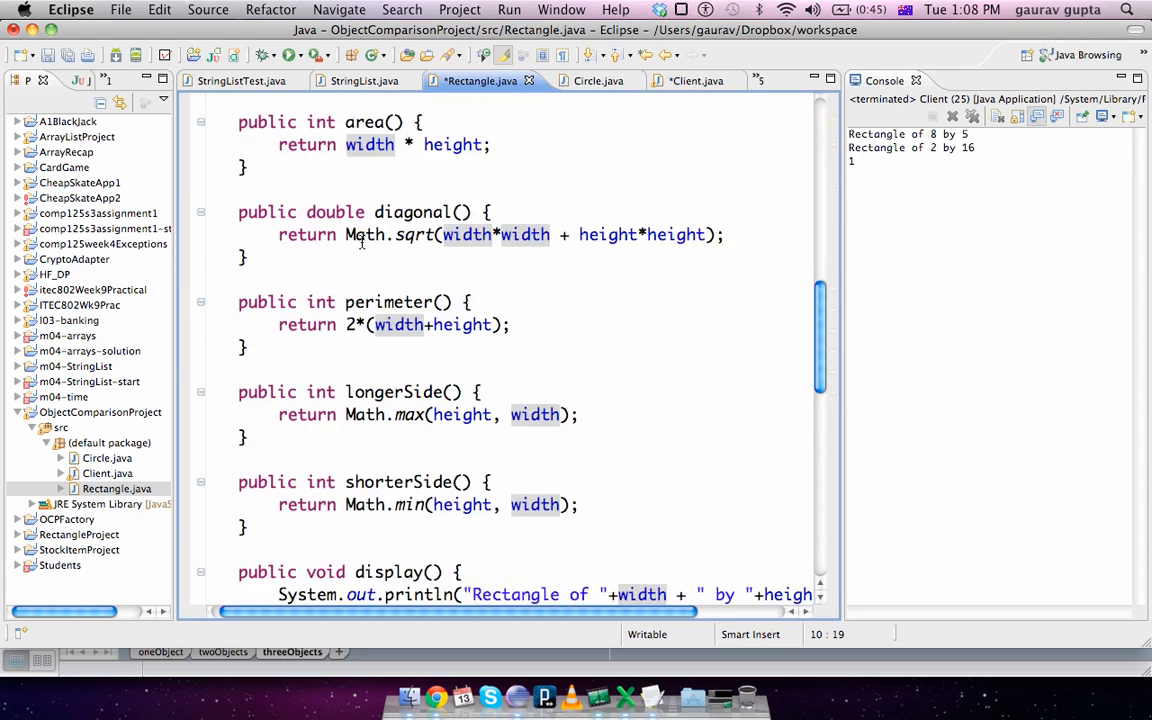
Declare public boolean longerWidthThan(Rectangle other) at the end of Rectangle.java.
scroll(down, 3)
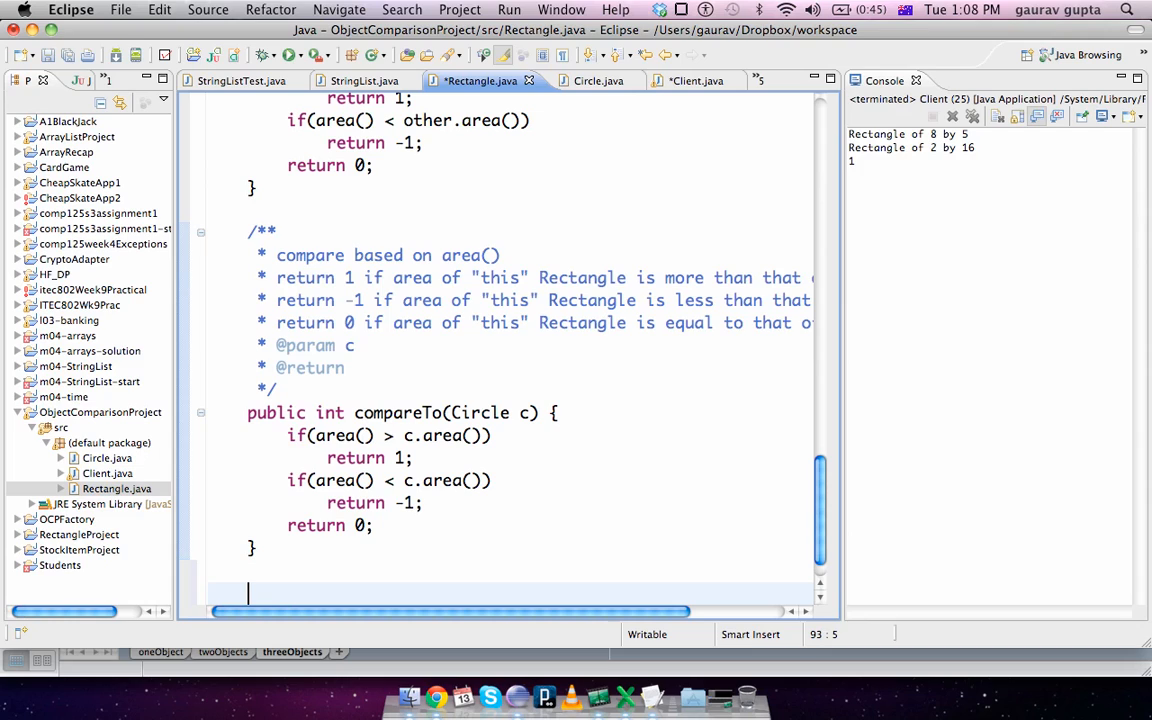
text(public)
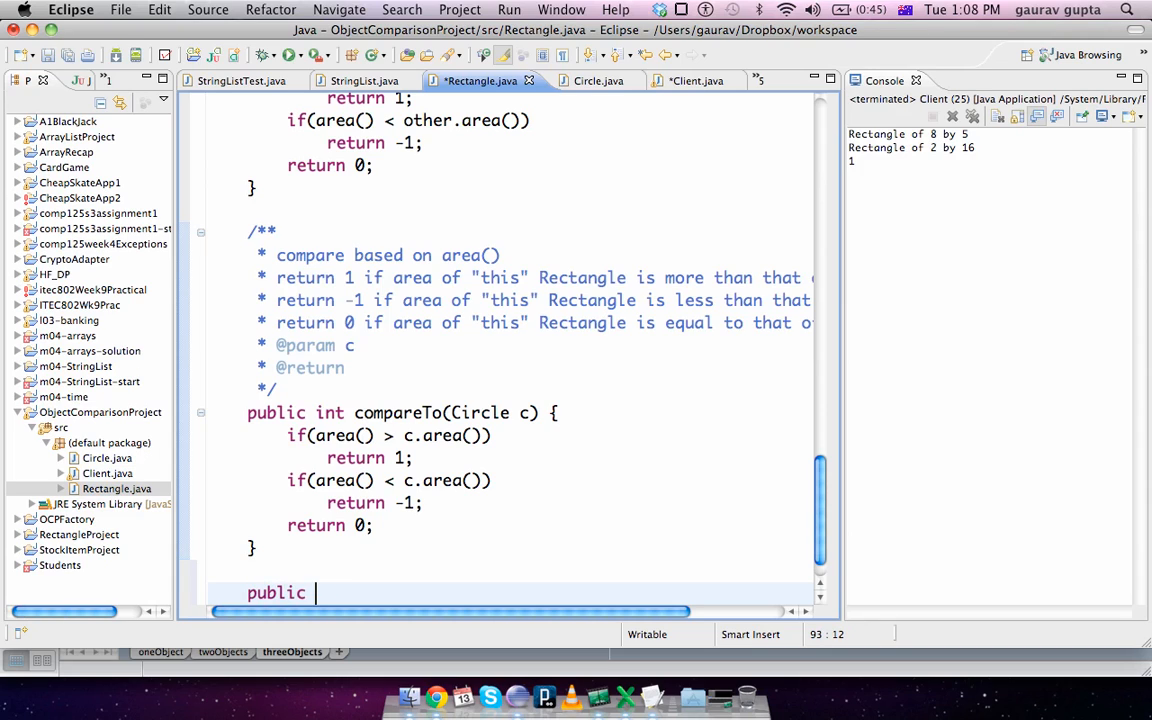
text(boolean)
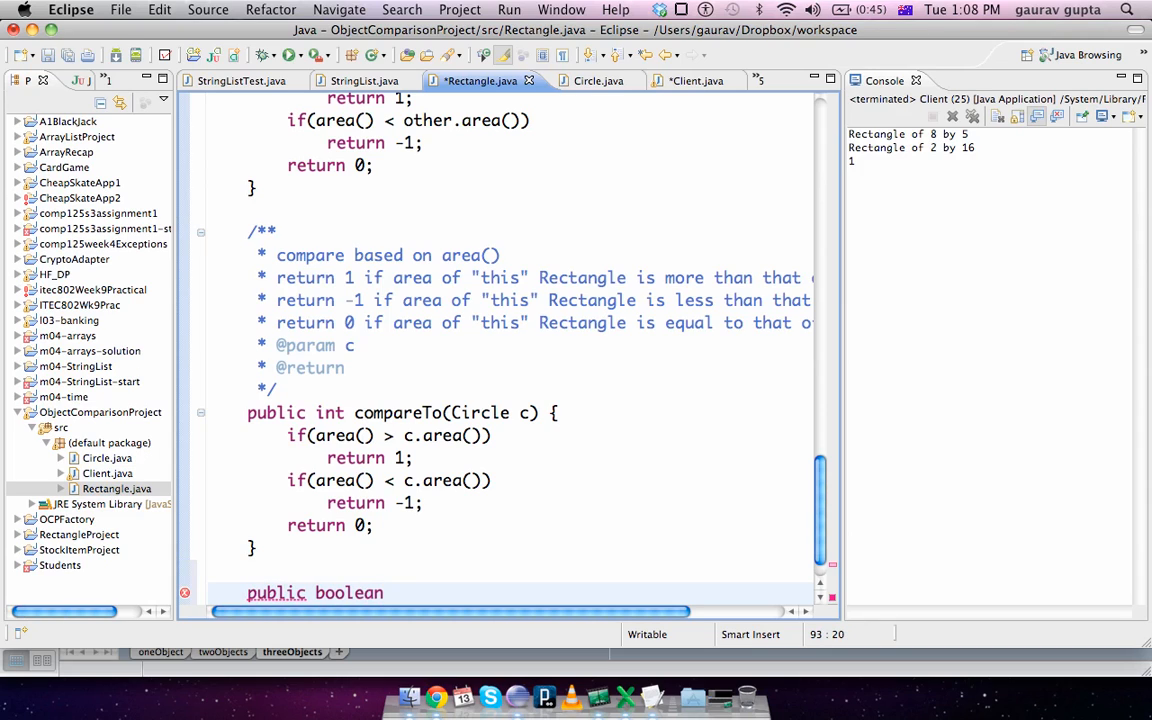
text(longerS)
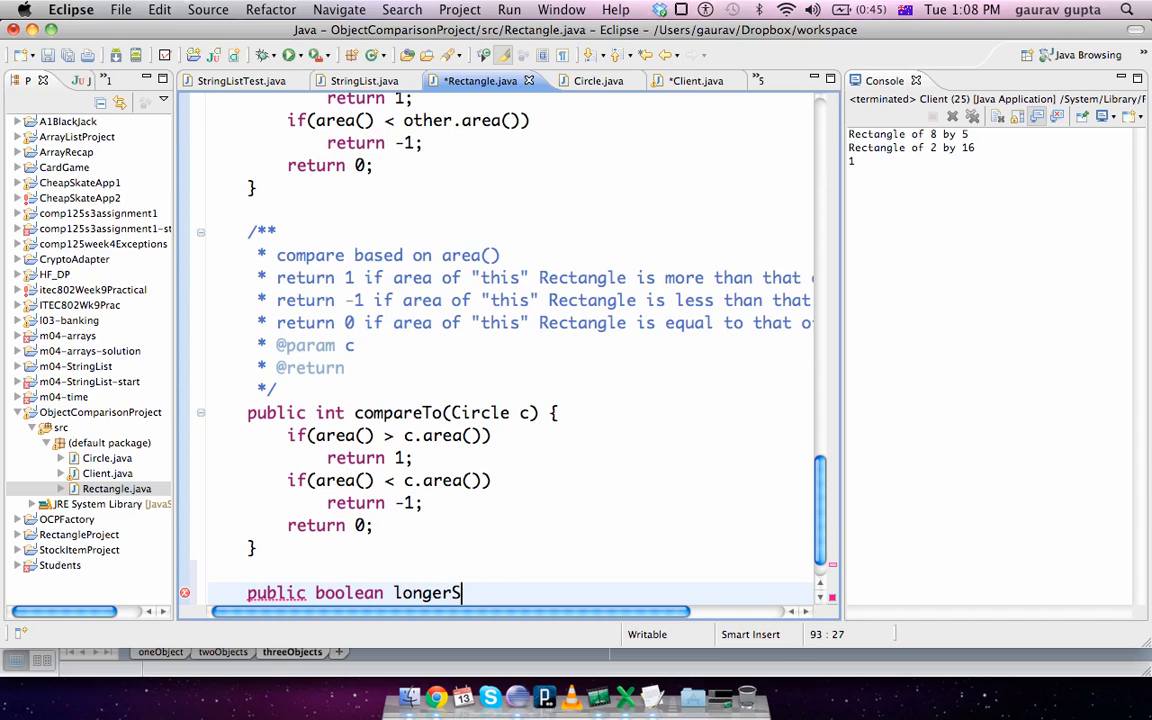
text(Width)
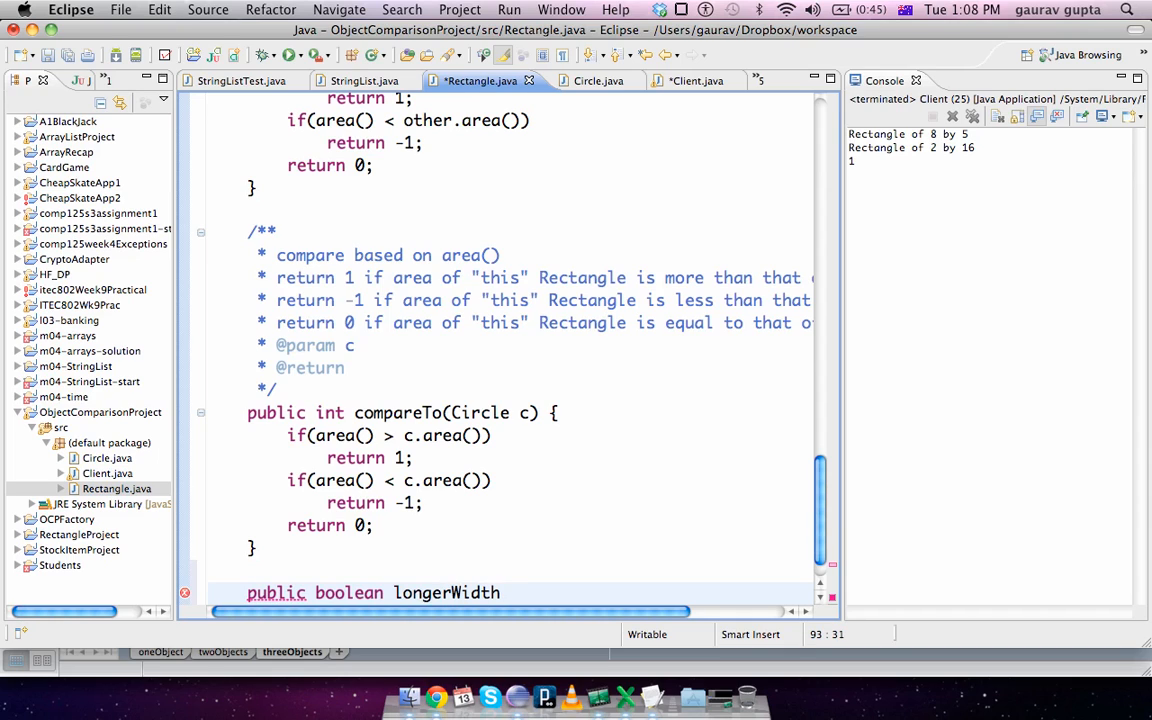
text(Than())
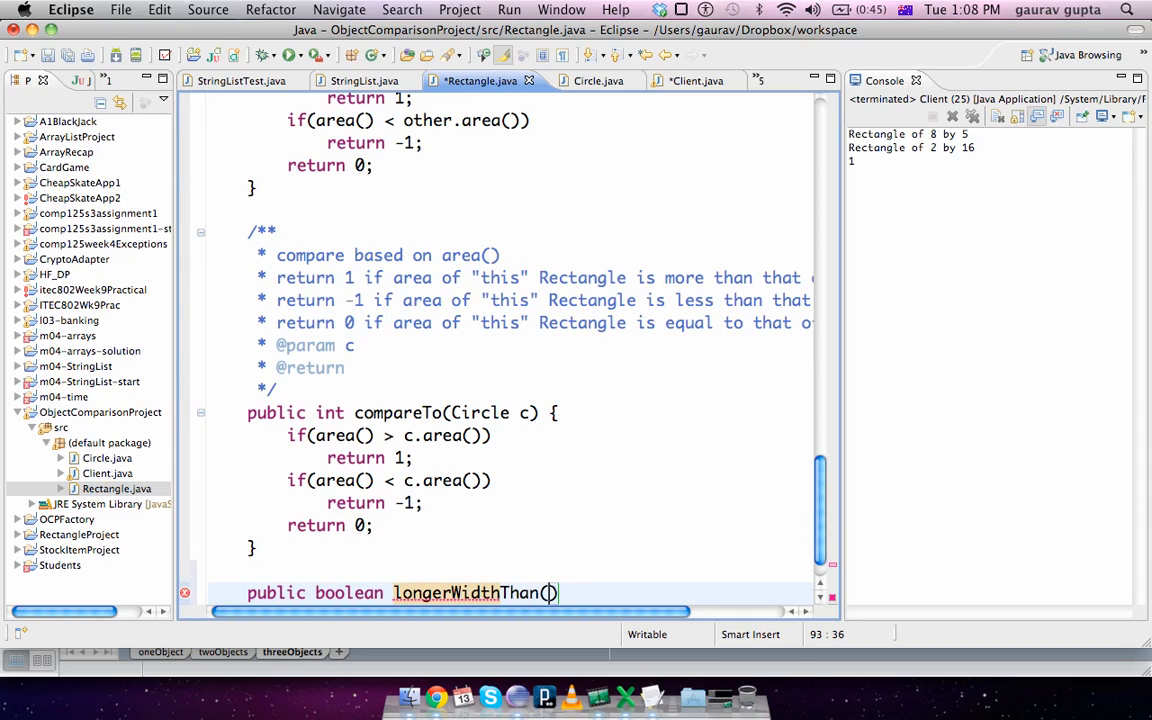
text(Rectangle other)
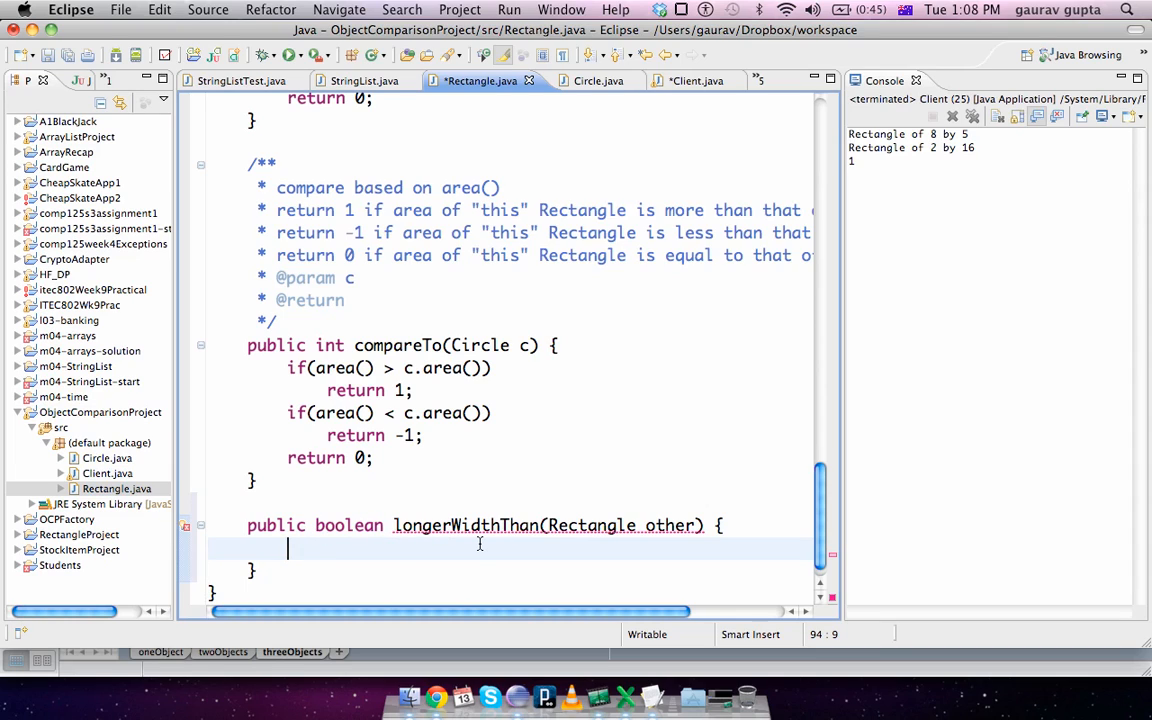
Add an if/else returning true when this.width > other.width, otherwise false.
text(if())
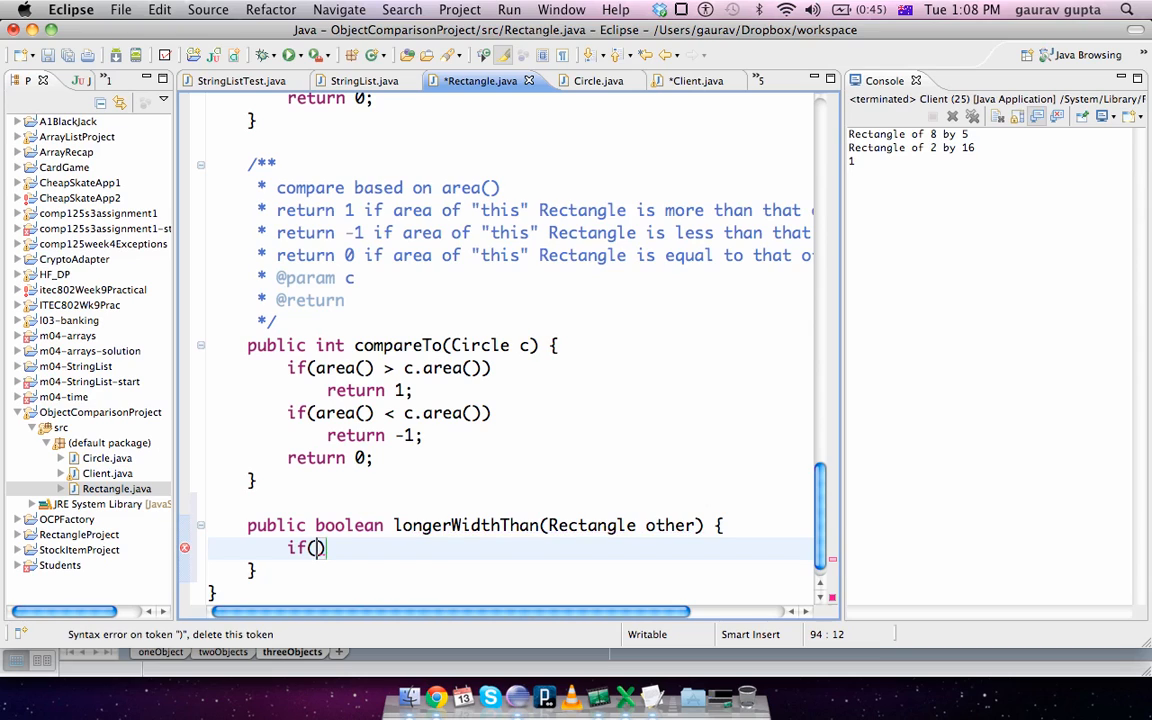
text(width >)
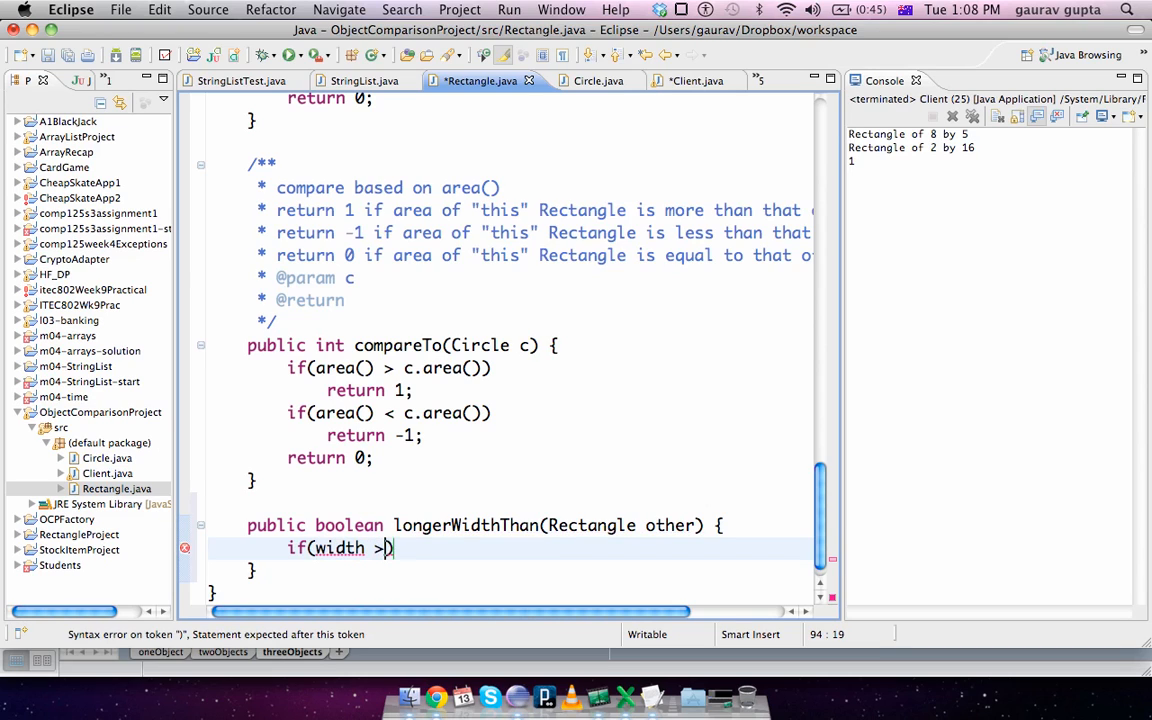
text(other.width)
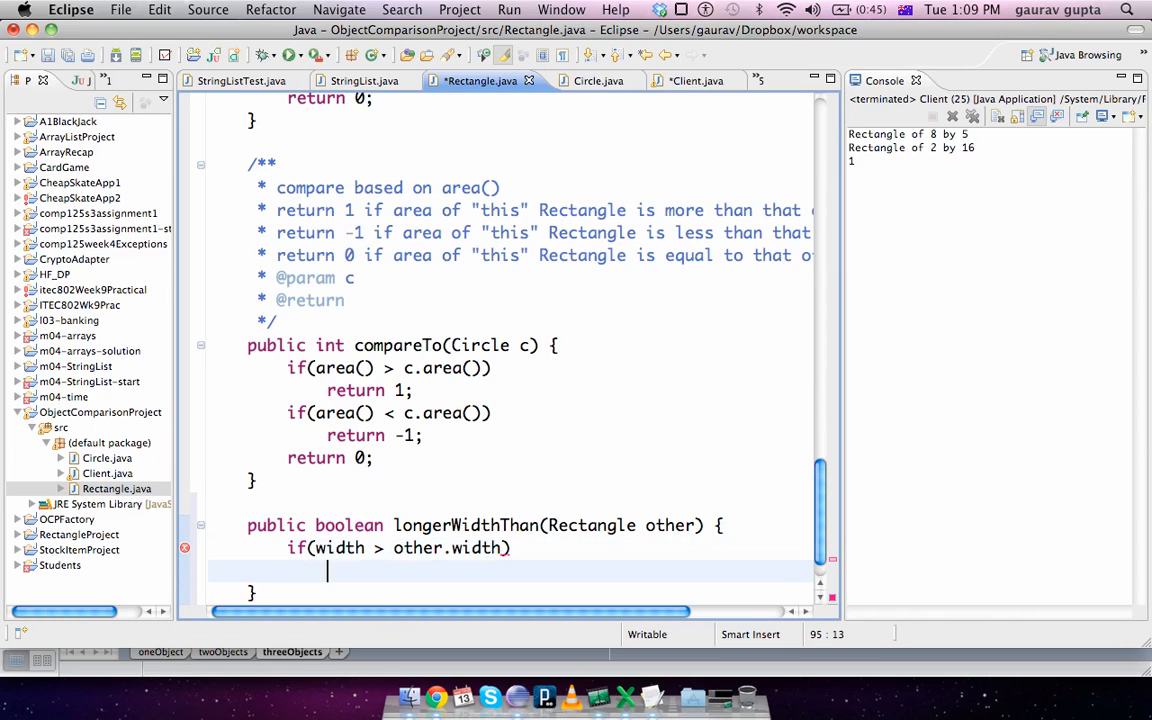
text(return true;)
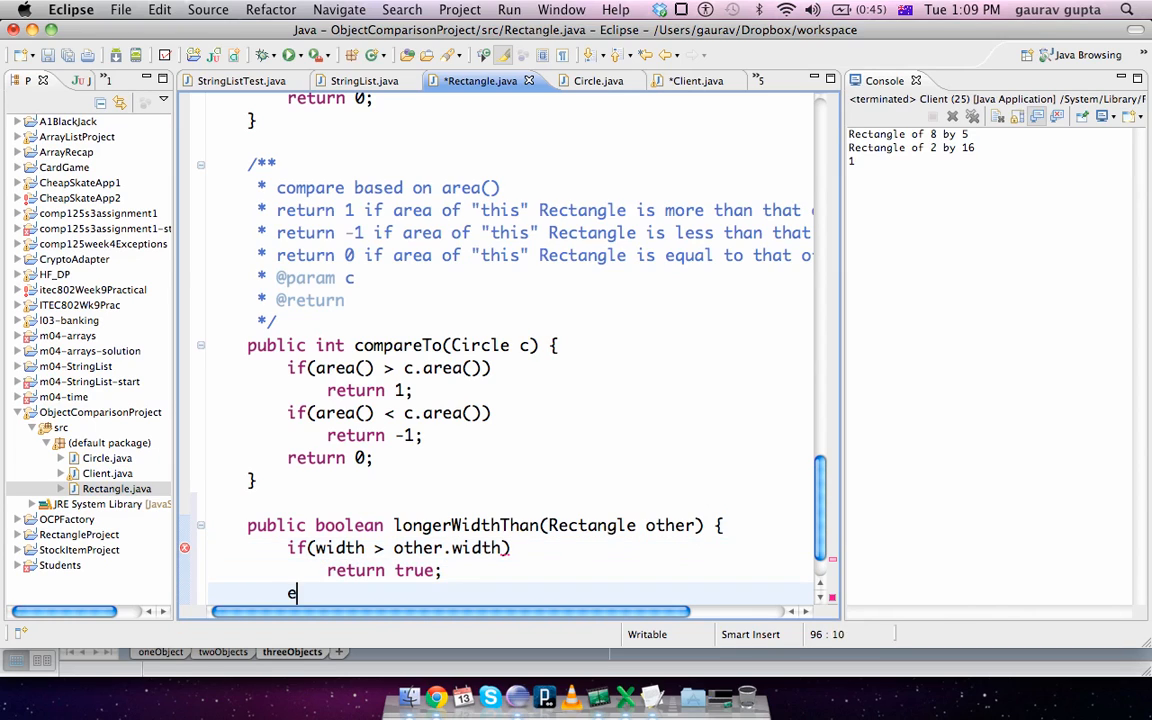
text(lse)
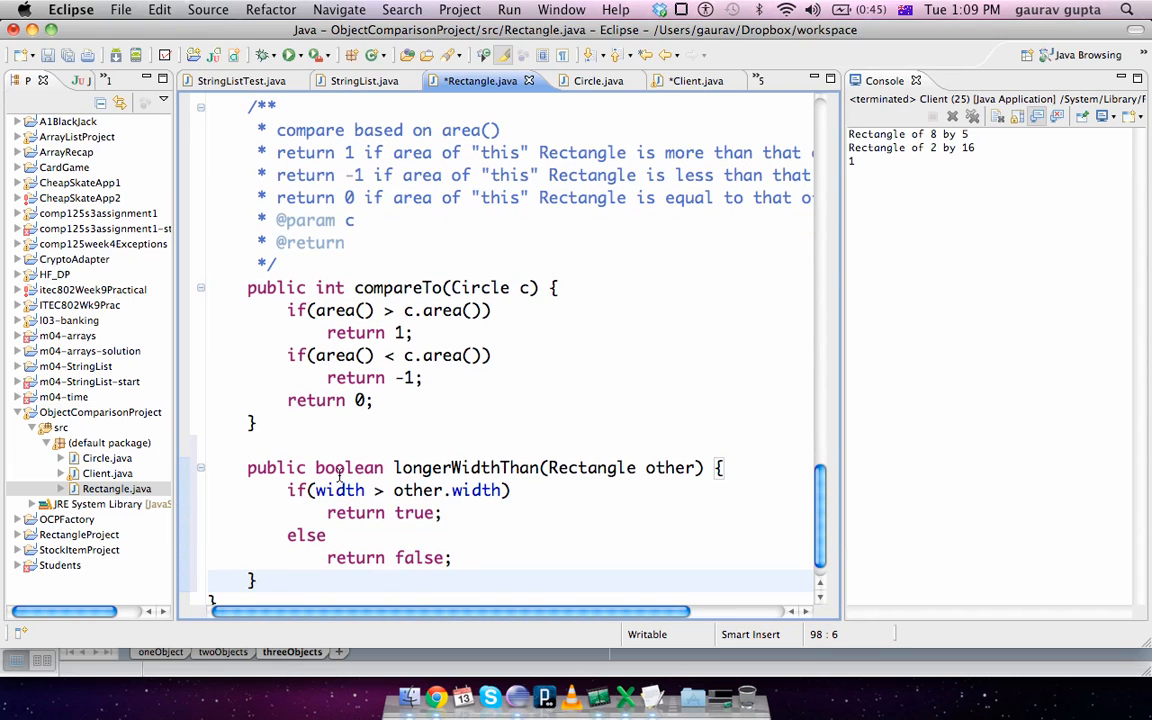
click(314, 490)
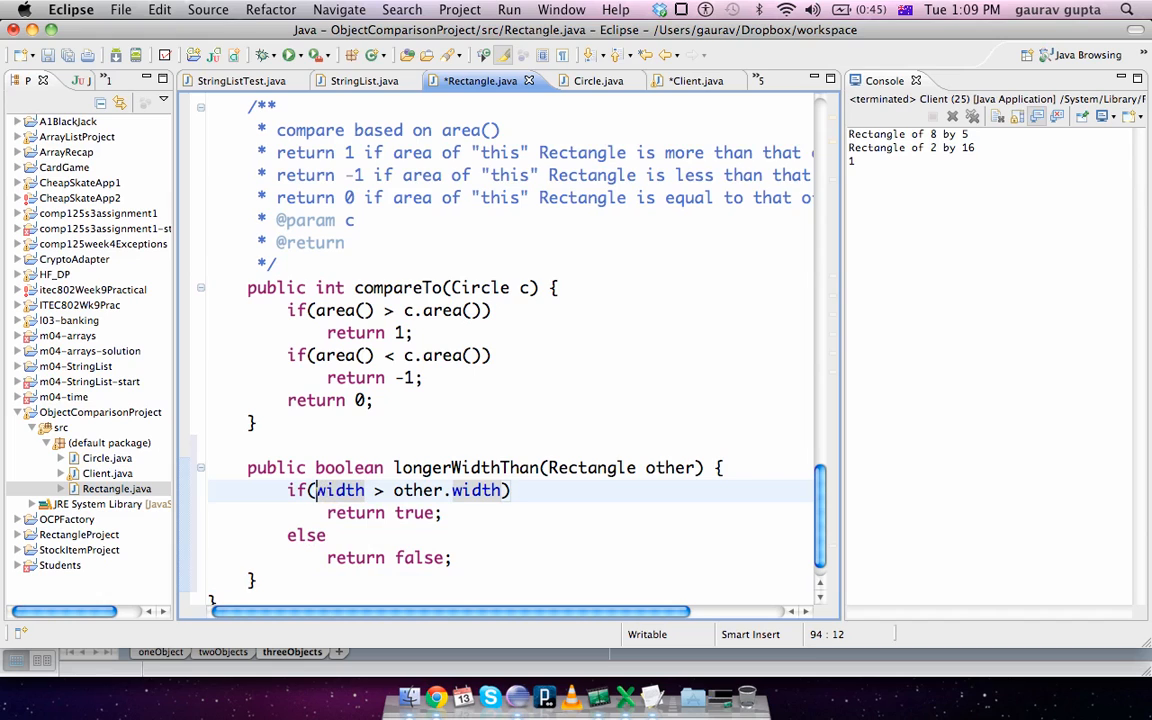
text(this.)
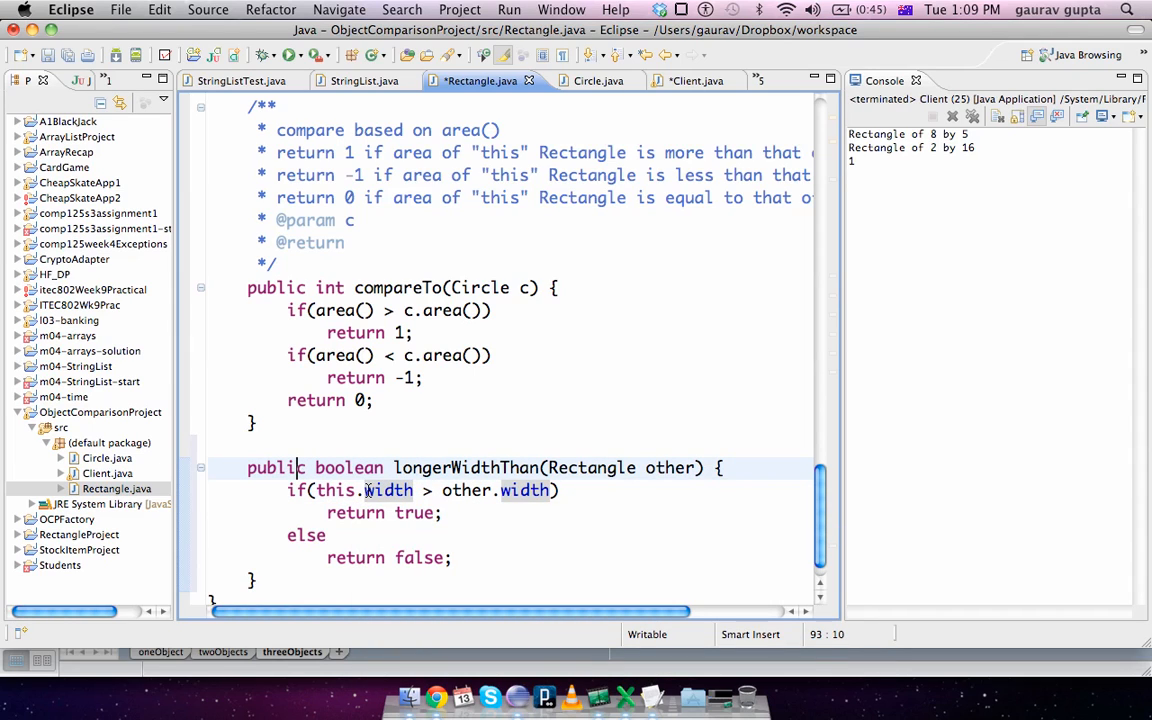
mouse_move(651, 543)
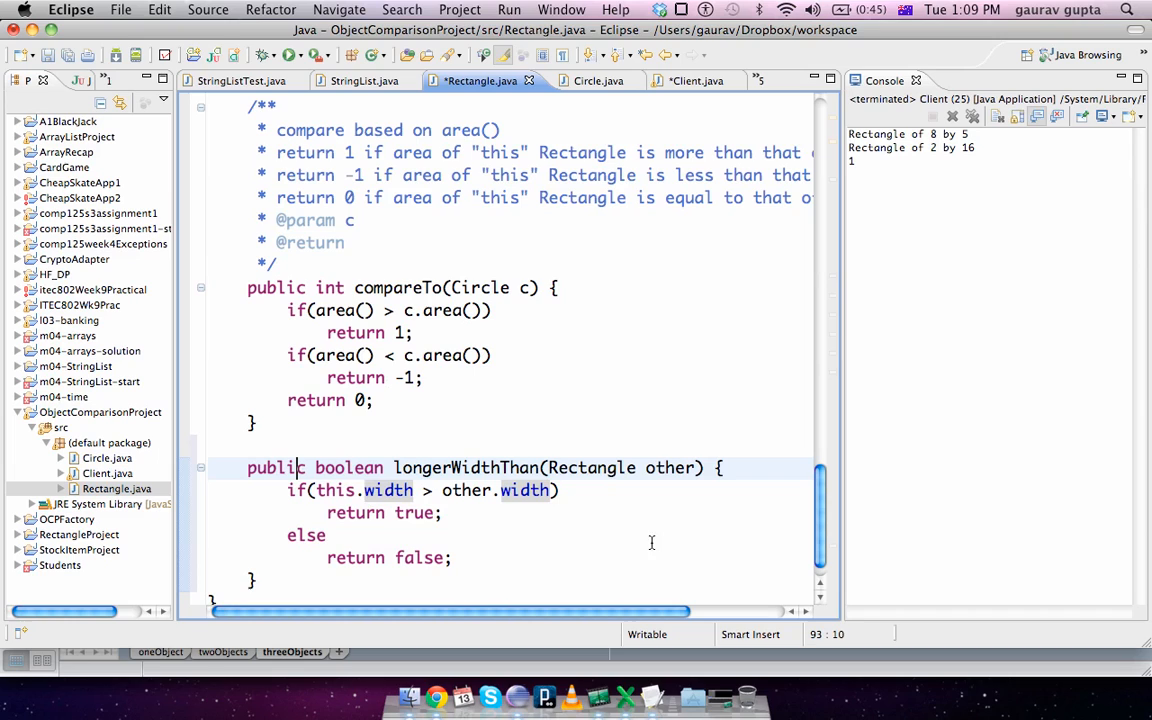